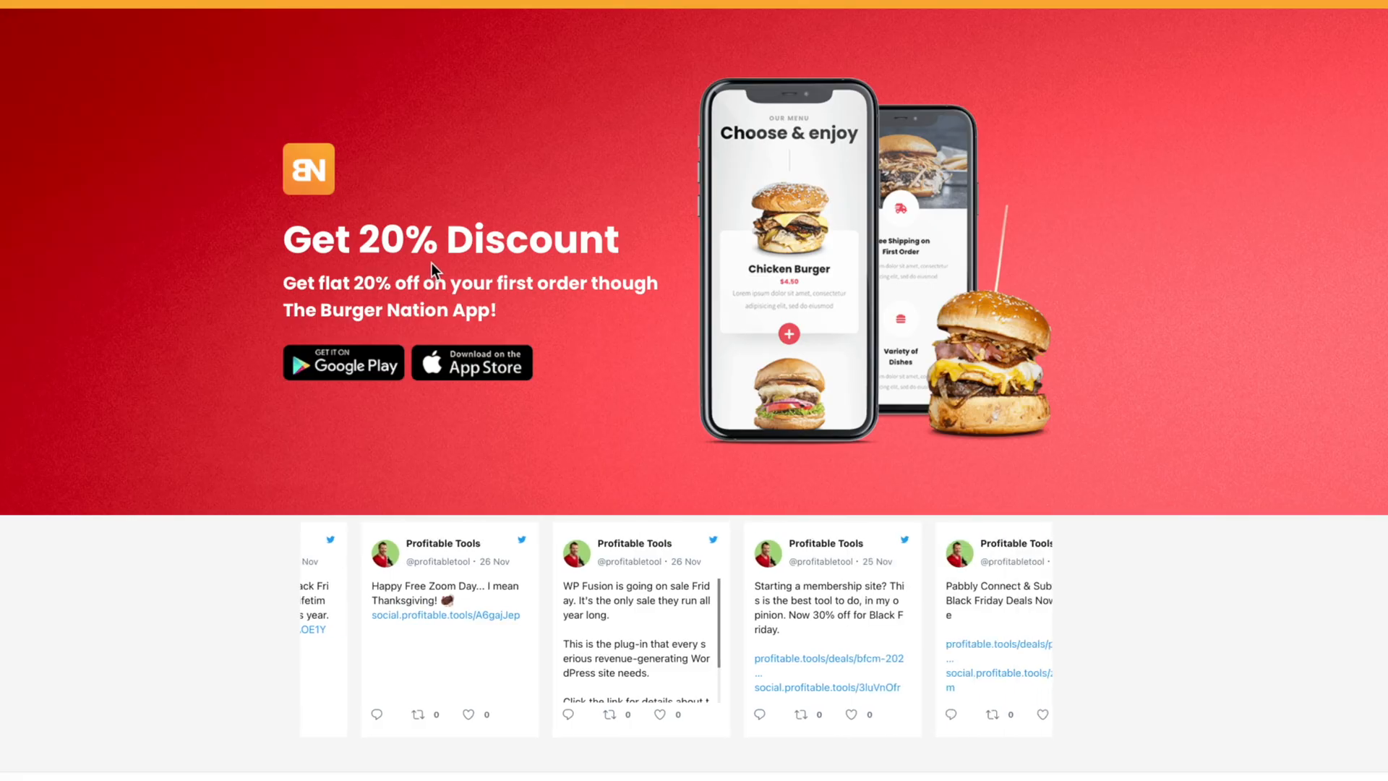
Scroll through the Hello World post to review its embedded grid of Amazon review cards
{"action": "scroll", "scroll_direction": "down", "scroll_amount": 3}
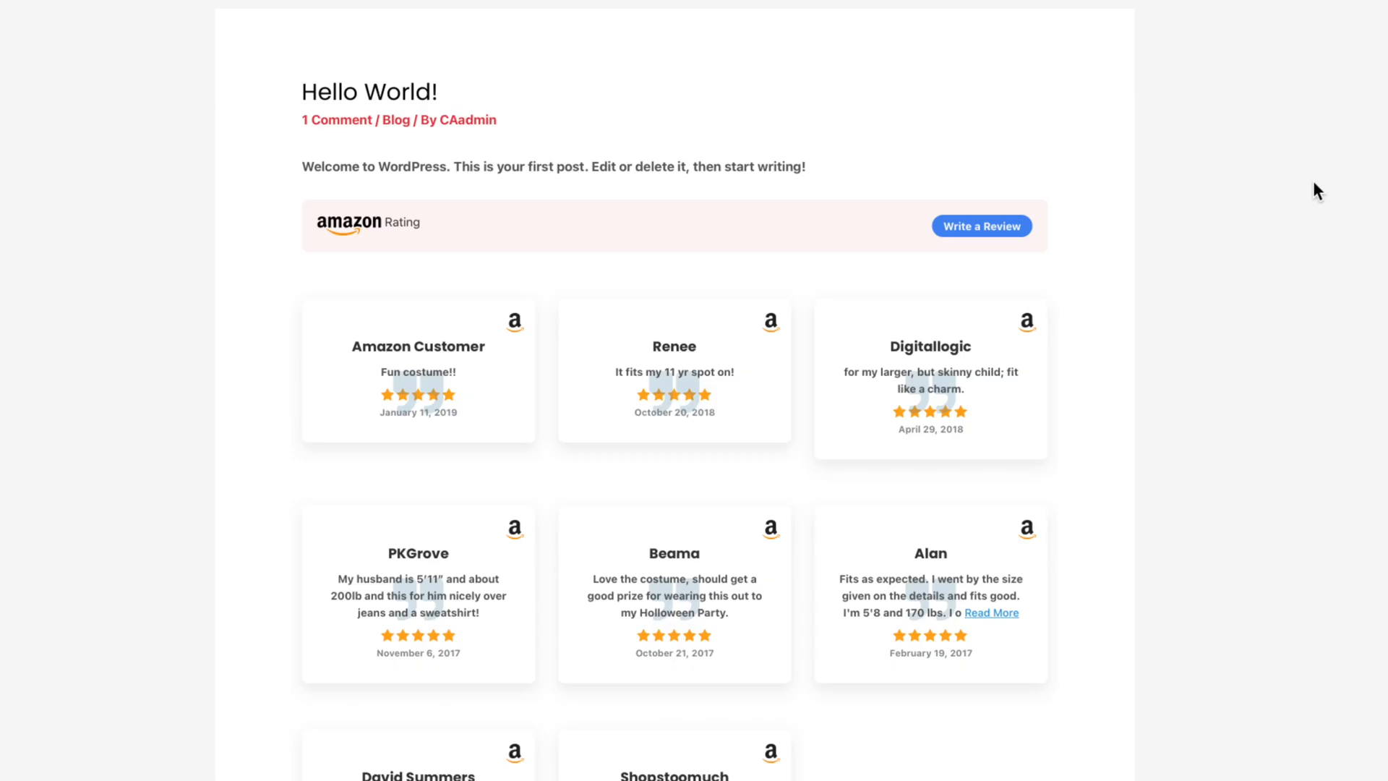
{"action": "mouse_move", "coordinate": [1038, 190]}
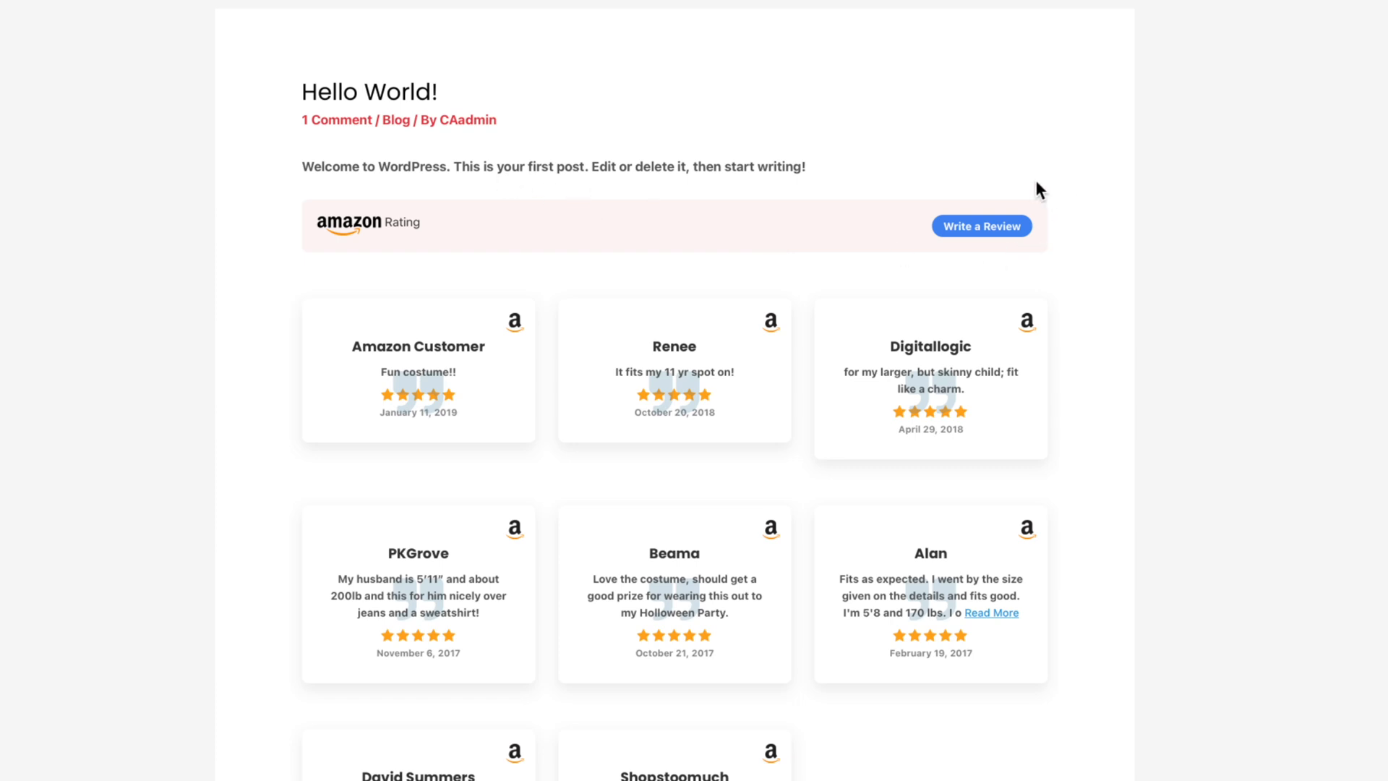
{"action": "scroll", "scroll_direction": "down", "scroll_amount": 3}
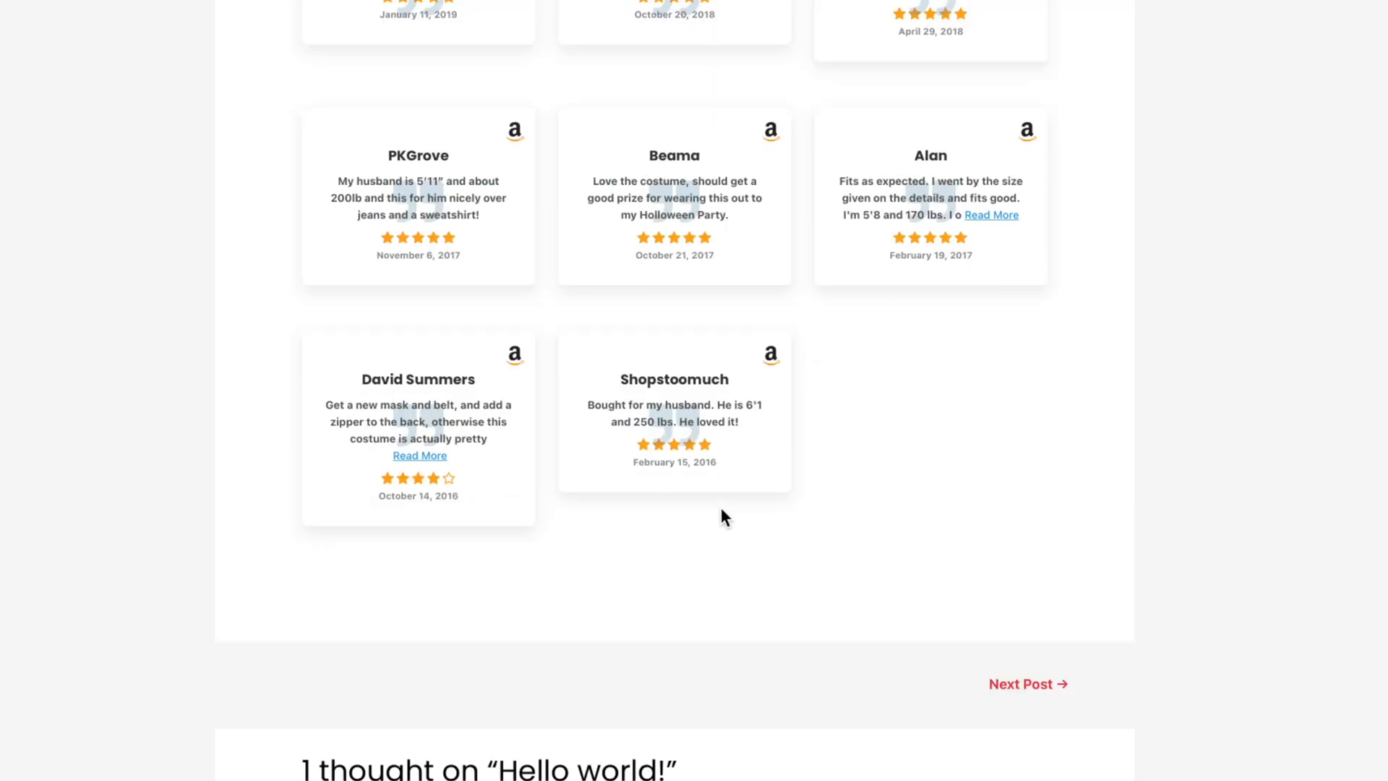
{"action": "scroll", "scroll_direction": "up", "scroll_amount": 3}
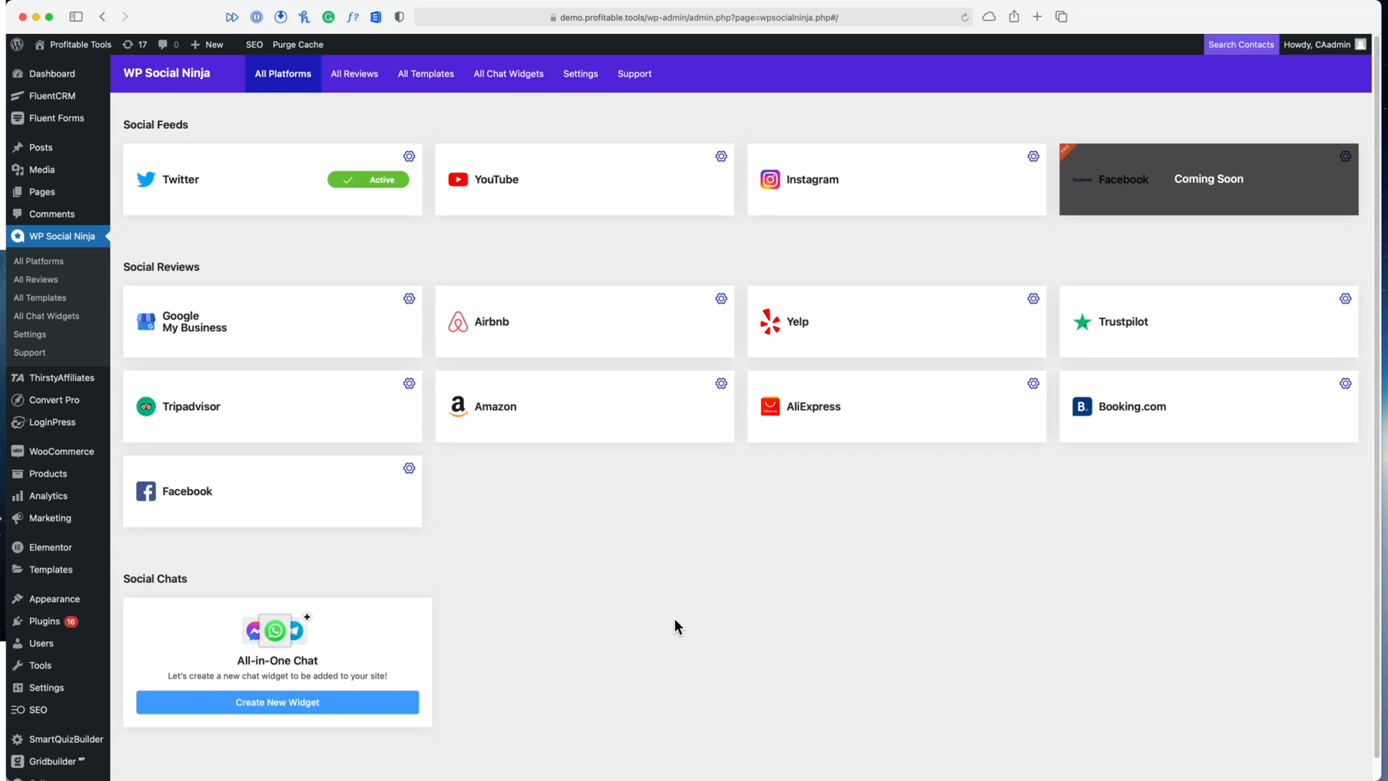
{"action": "mouse_move", "coordinate": [567, 485]}
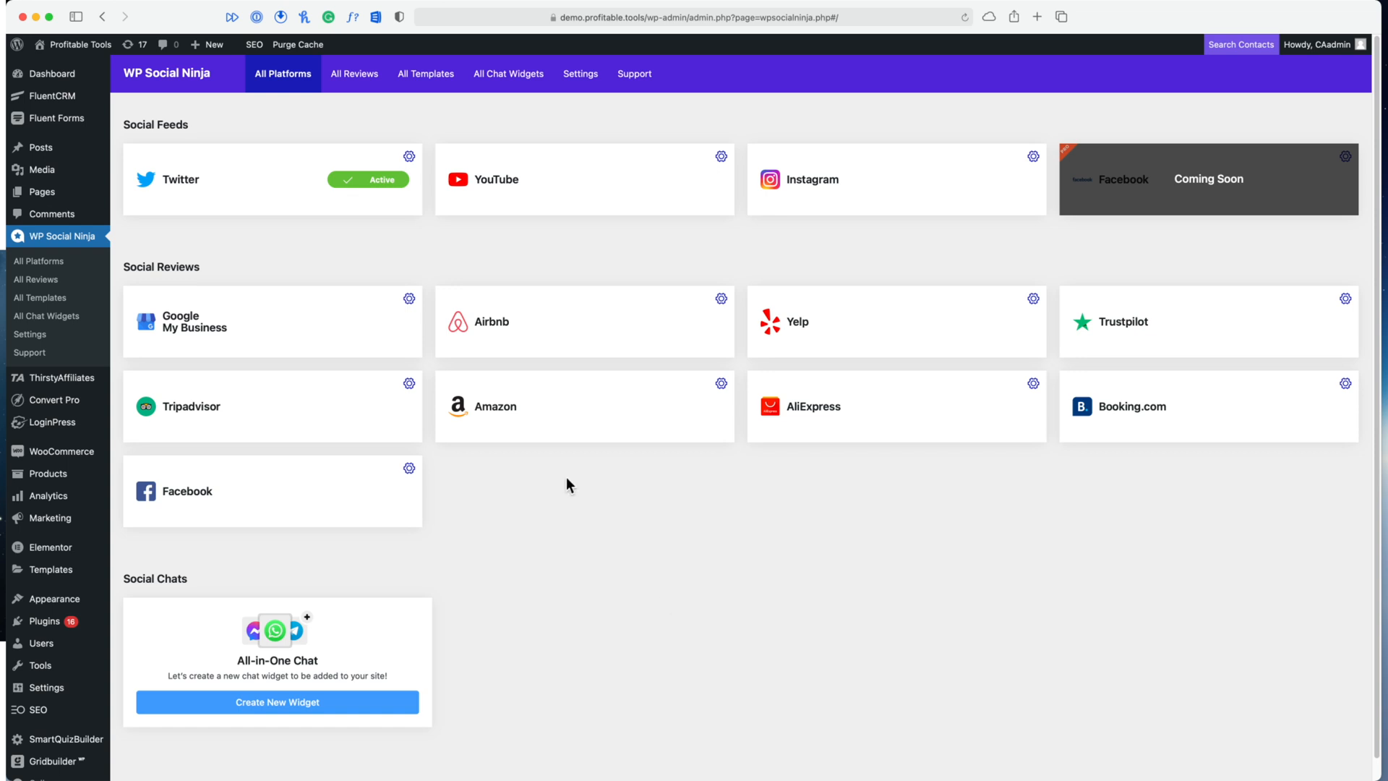
Connect the Amazon product URL as a business account and collect its reviews
{"action": "left_click", "coordinate": [494, 406]}
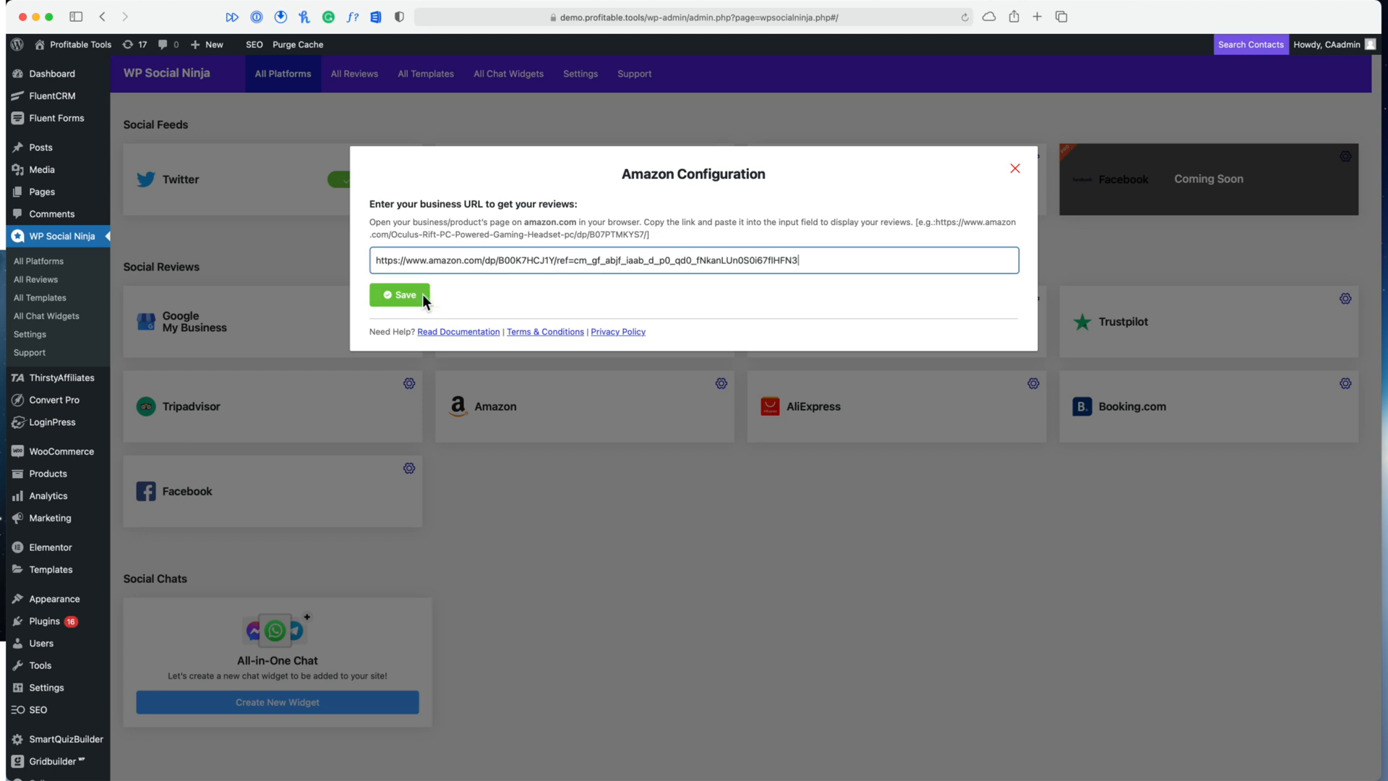
{"action": "left_click", "coordinate": [399, 295]}
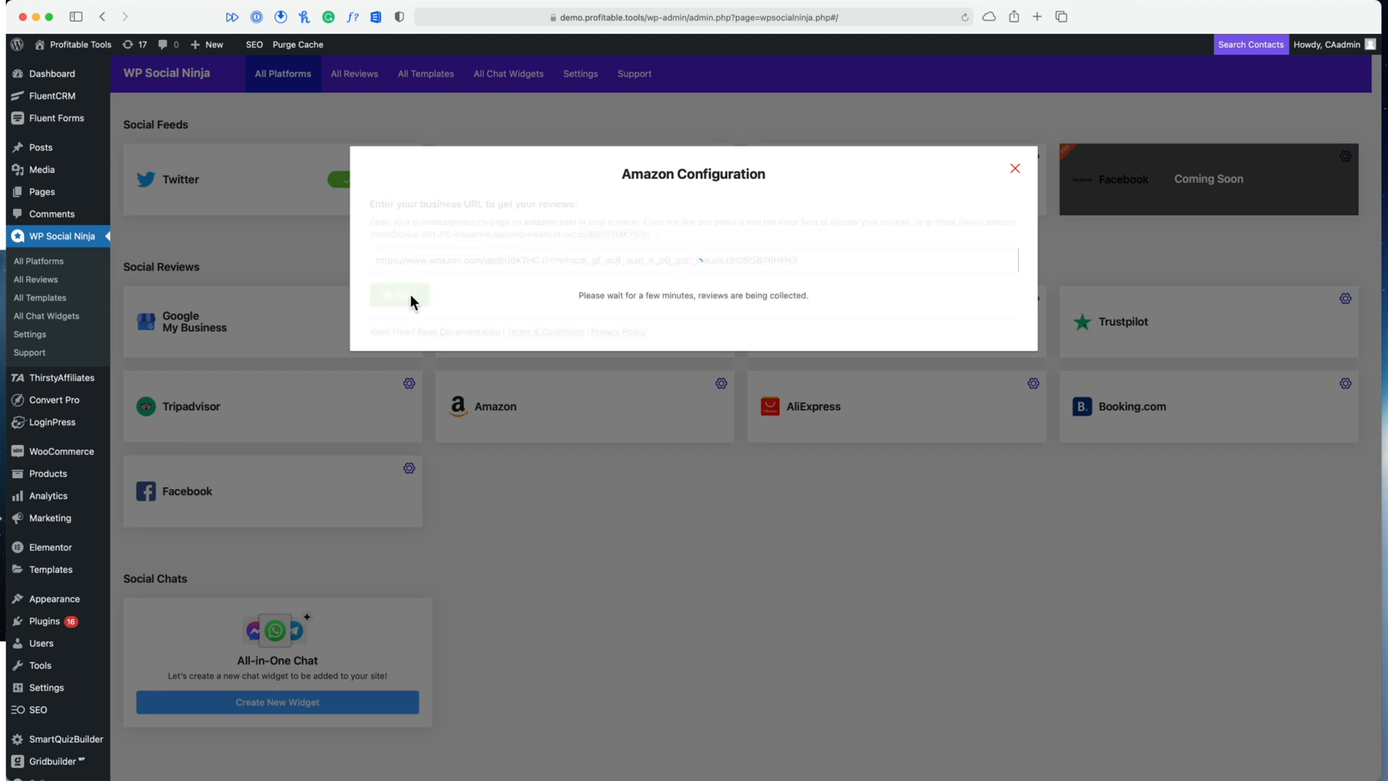
{"action": "left_click", "coordinate": [399, 295]}
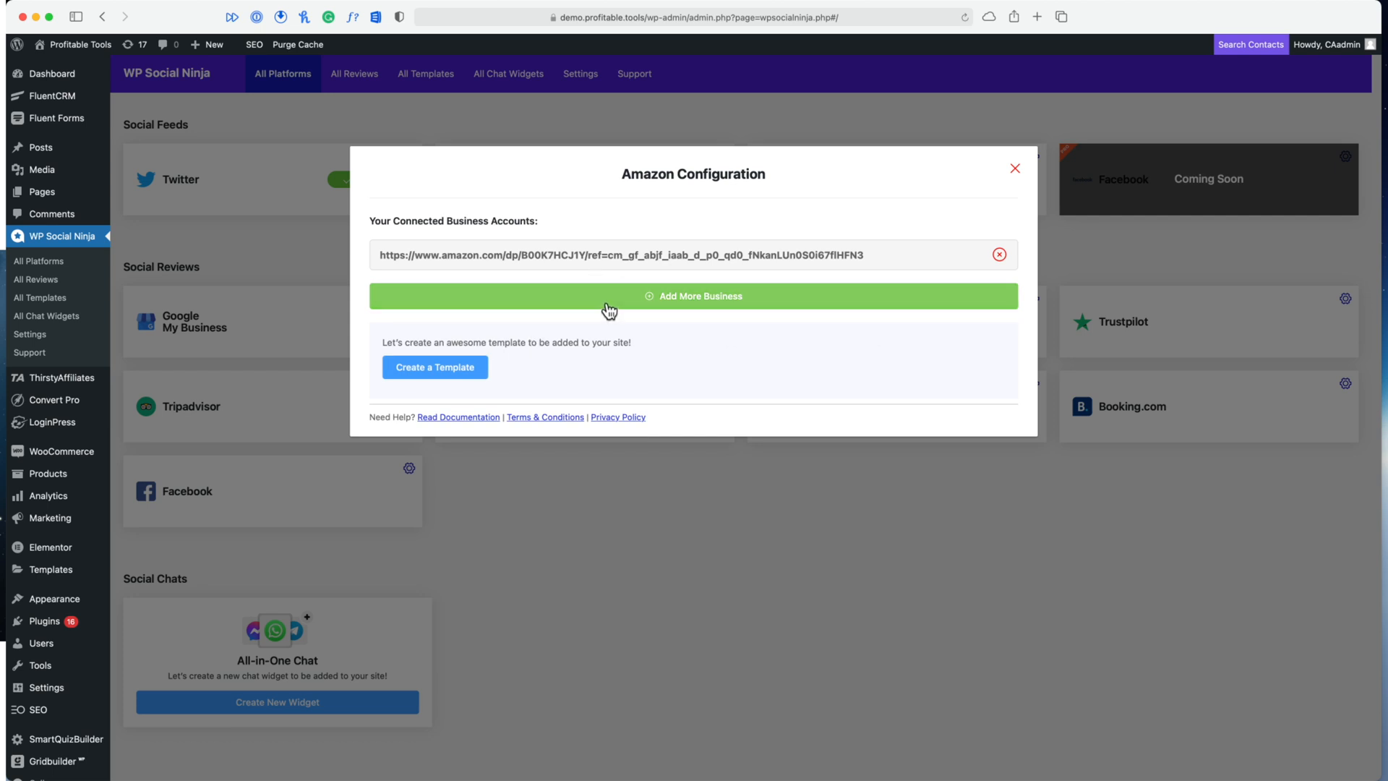
{"action": "mouse_move", "coordinate": [435, 368]}
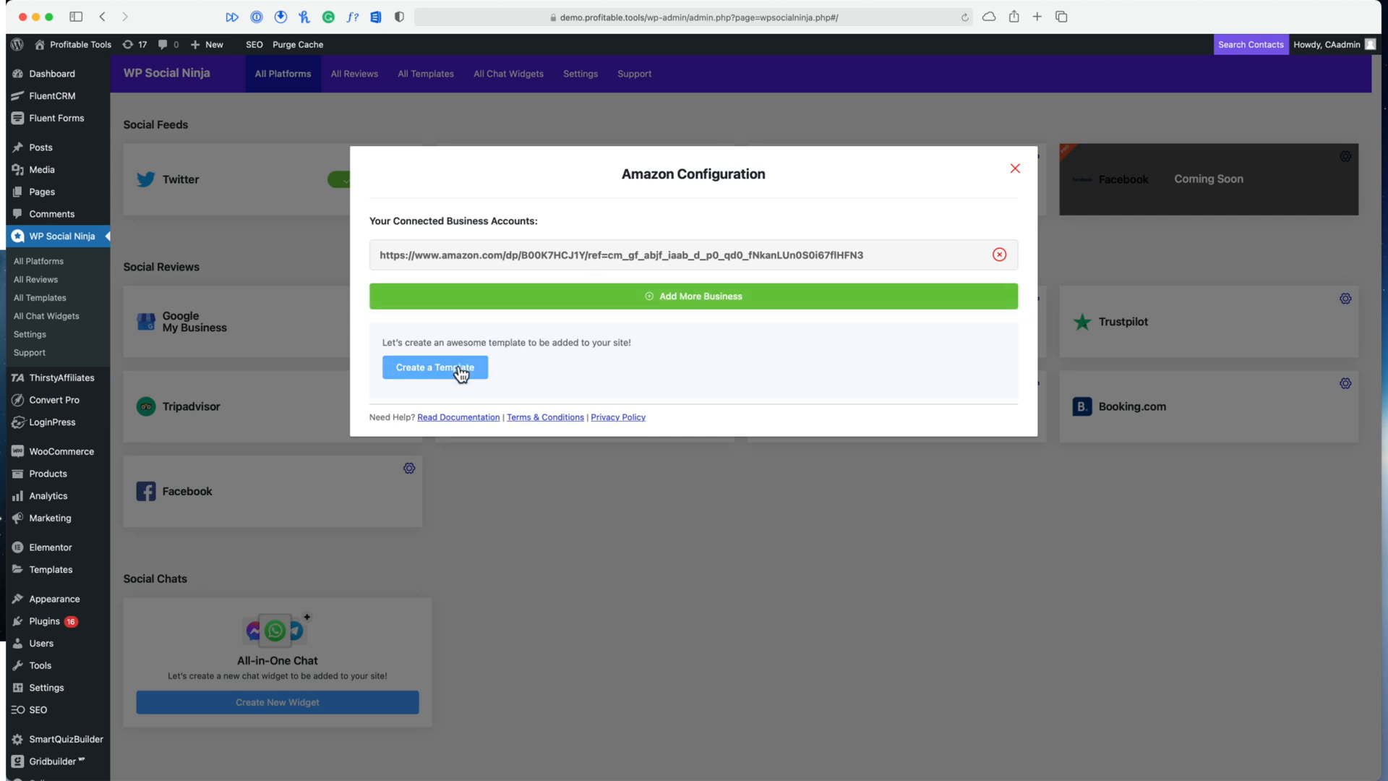
Create a new Amazon review template and set its Layout Type to Slider
{"action": "left_click", "coordinate": [435, 366]}
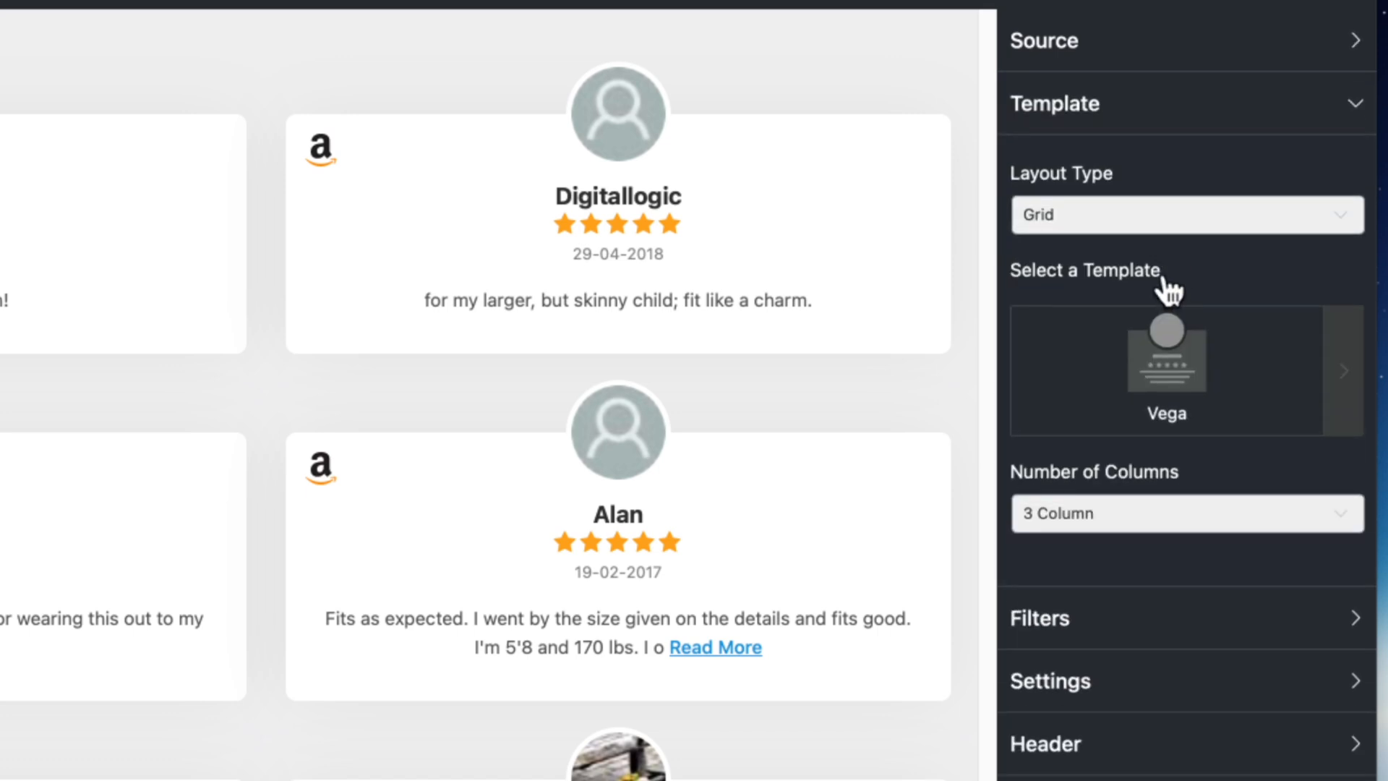
{"action": "left_click", "coordinate": [1186, 214]}
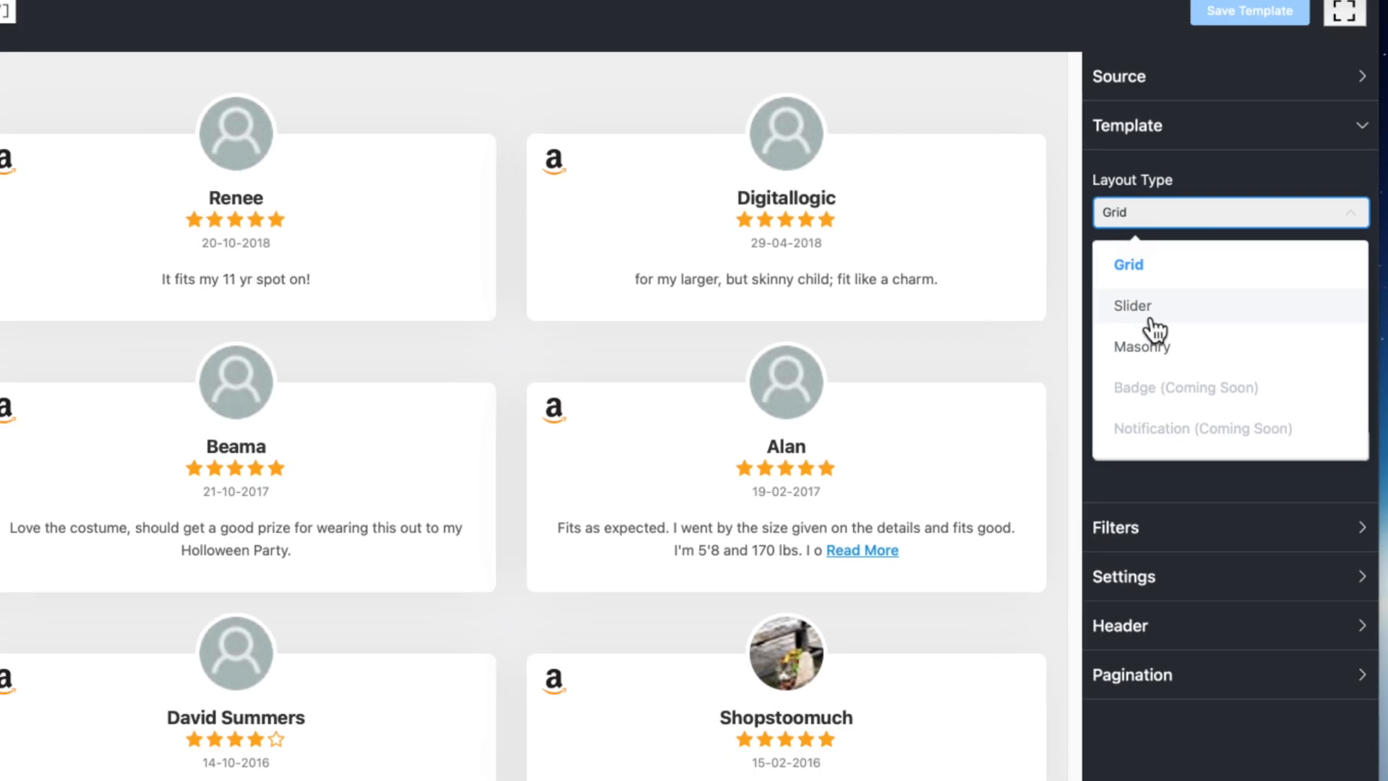
{"action": "left_click", "coordinate": [1131, 305]}
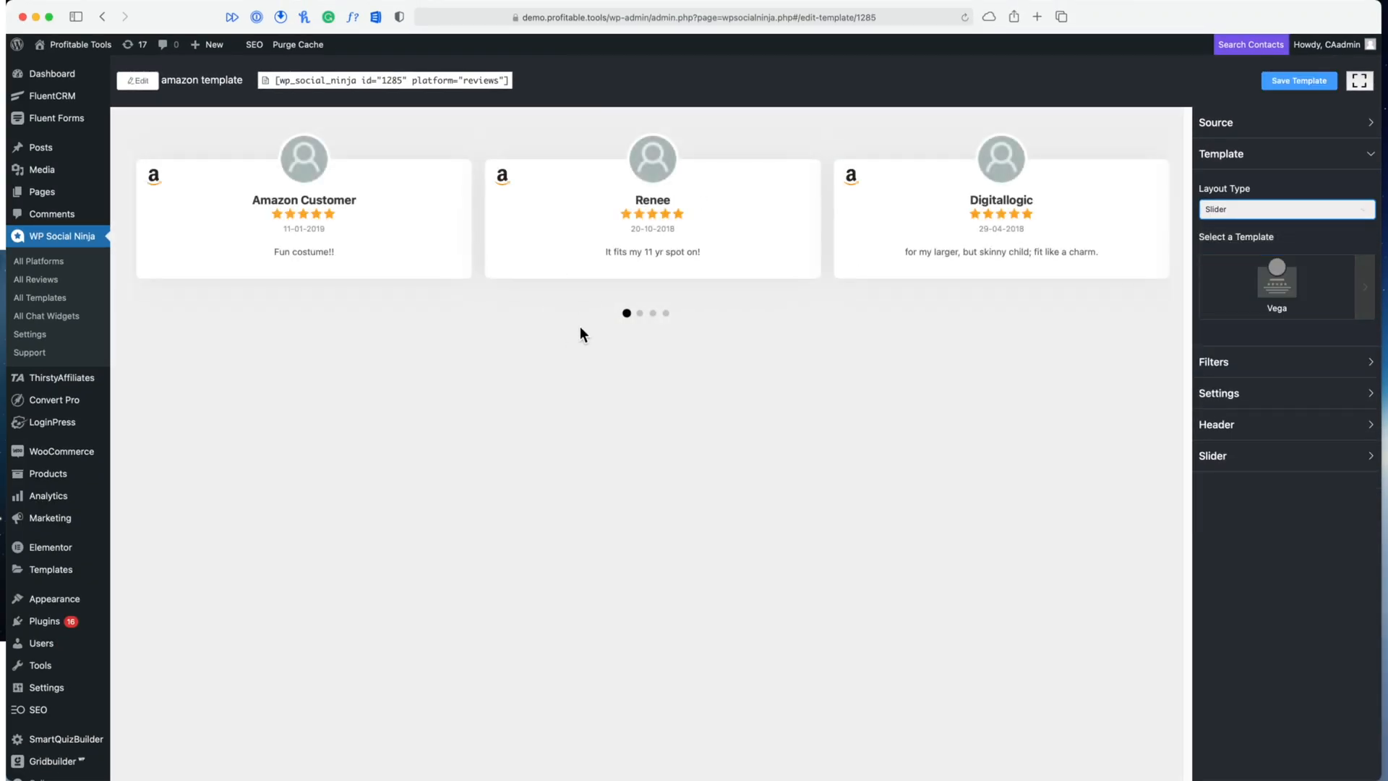
{"action": "left_click", "coordinate": [639, 314]}
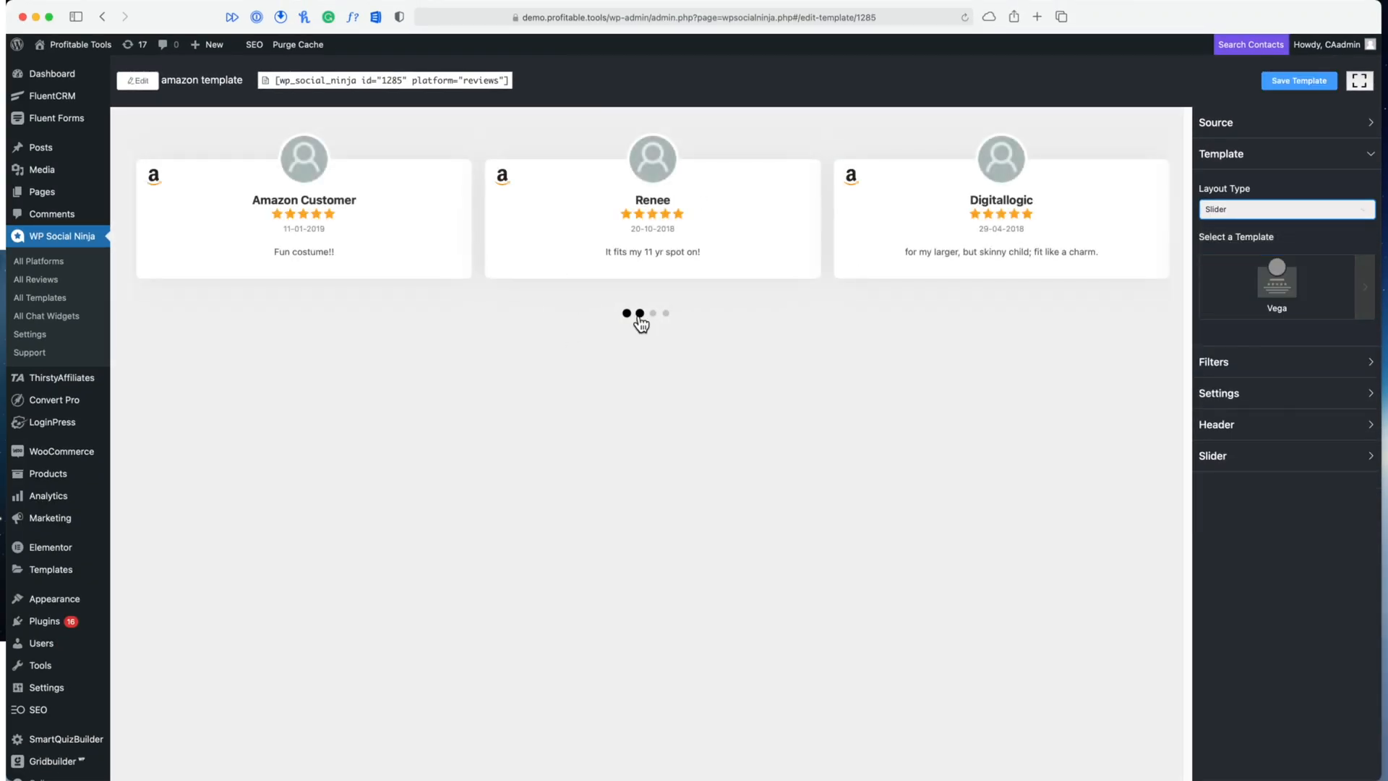
Turn on Autoplay in the Slider settings and adjust the reviews per slide
{"action": "left_click", "coordinate": [1284, 455]}
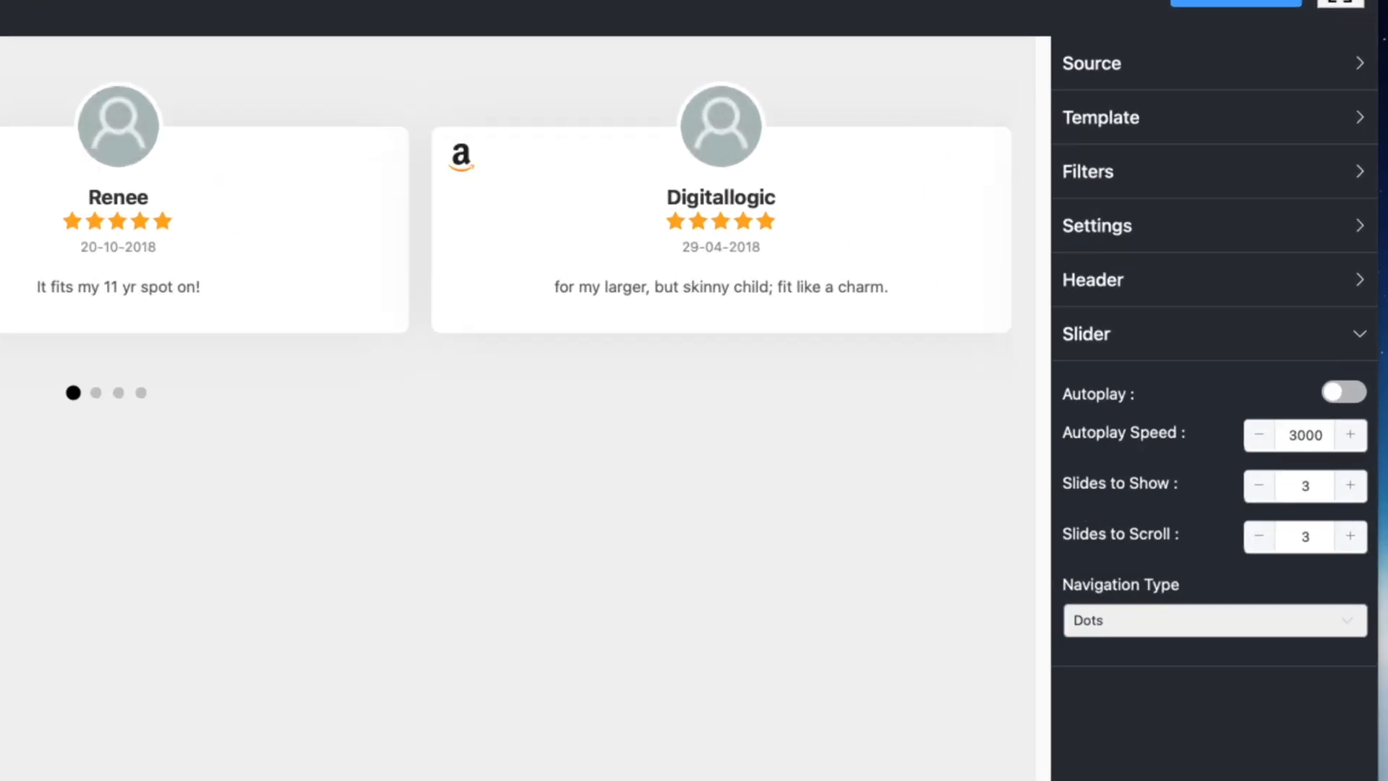
{"action": "left_click", "coordinate": [1343, 393]}
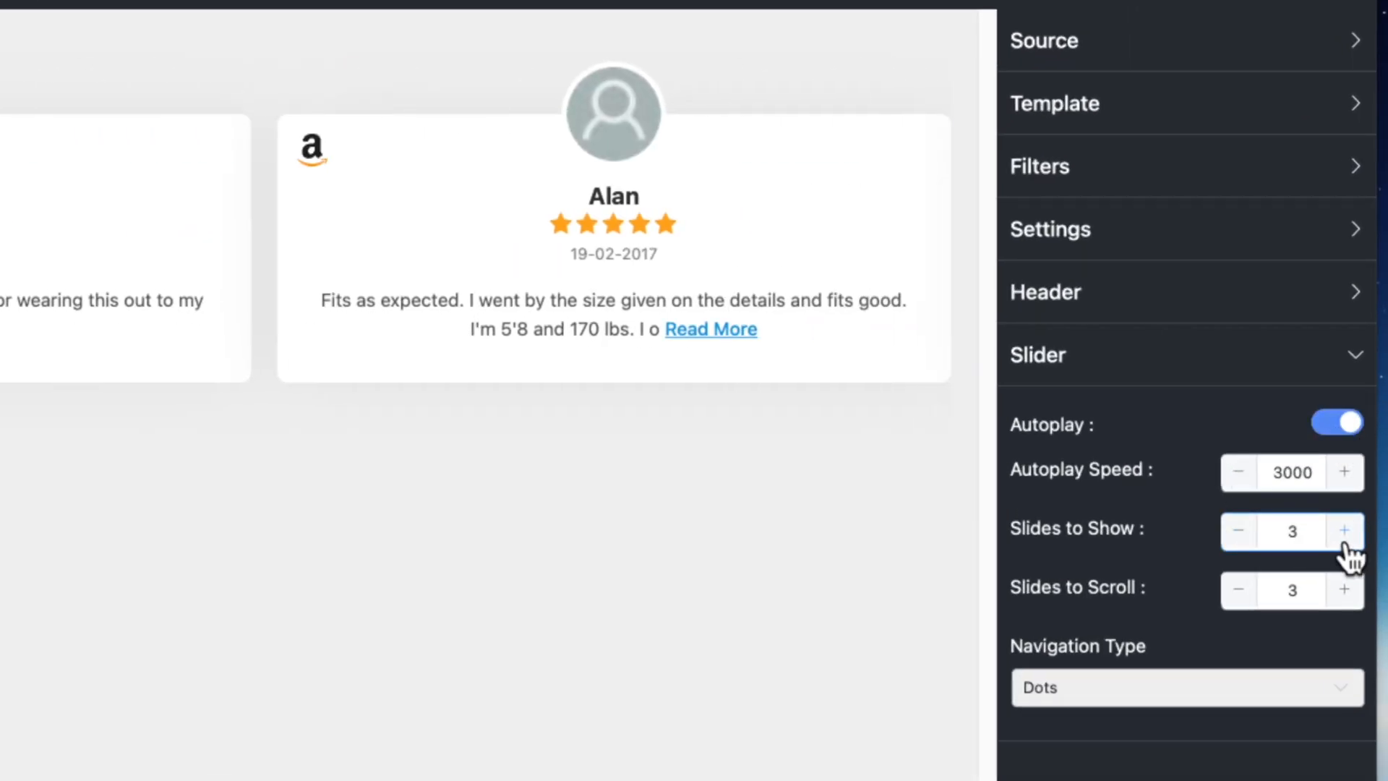
{"action": "left_click", "coordinate": [1343, 531]}
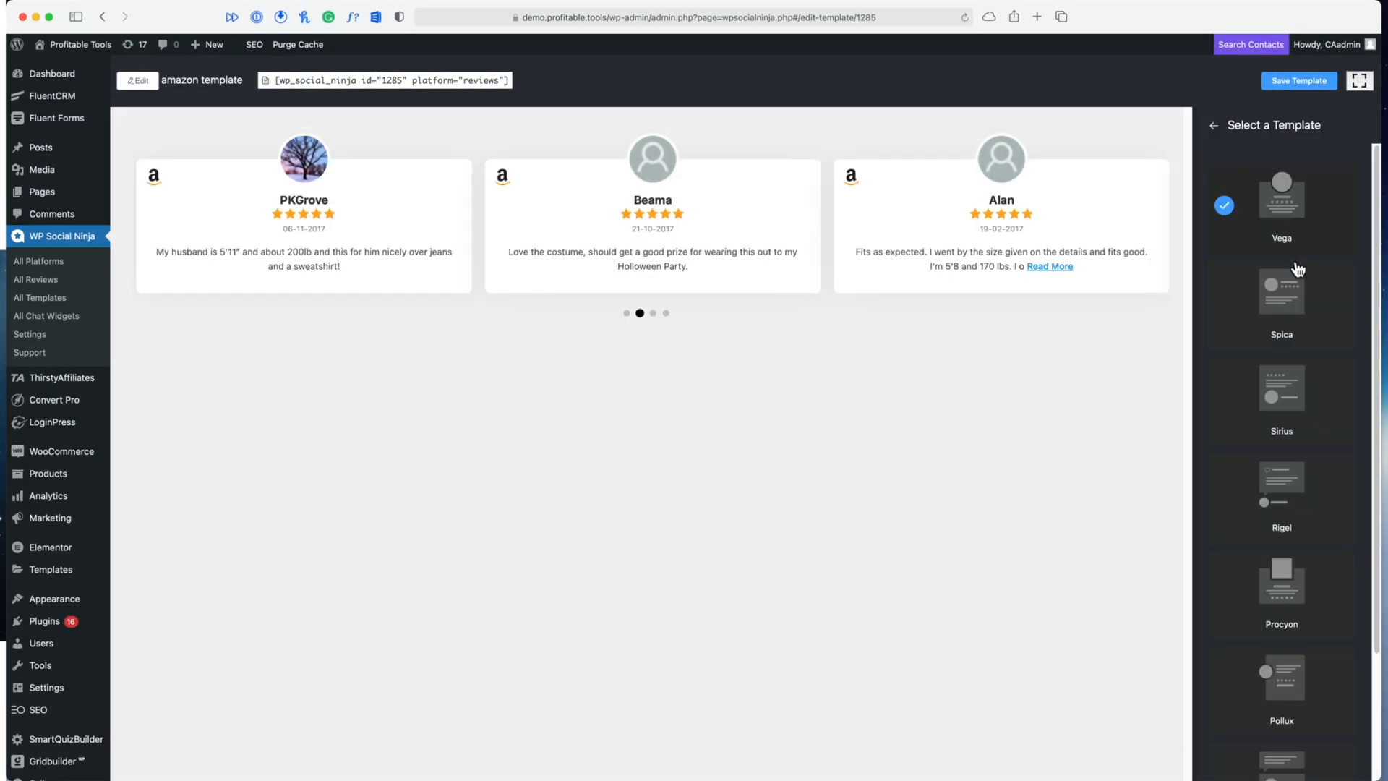
Preview the Spica and Procyon card styles, then settle on Vega with a three-column masonry layout
{"action": "left_click", "coordinate": [1281, 289]}
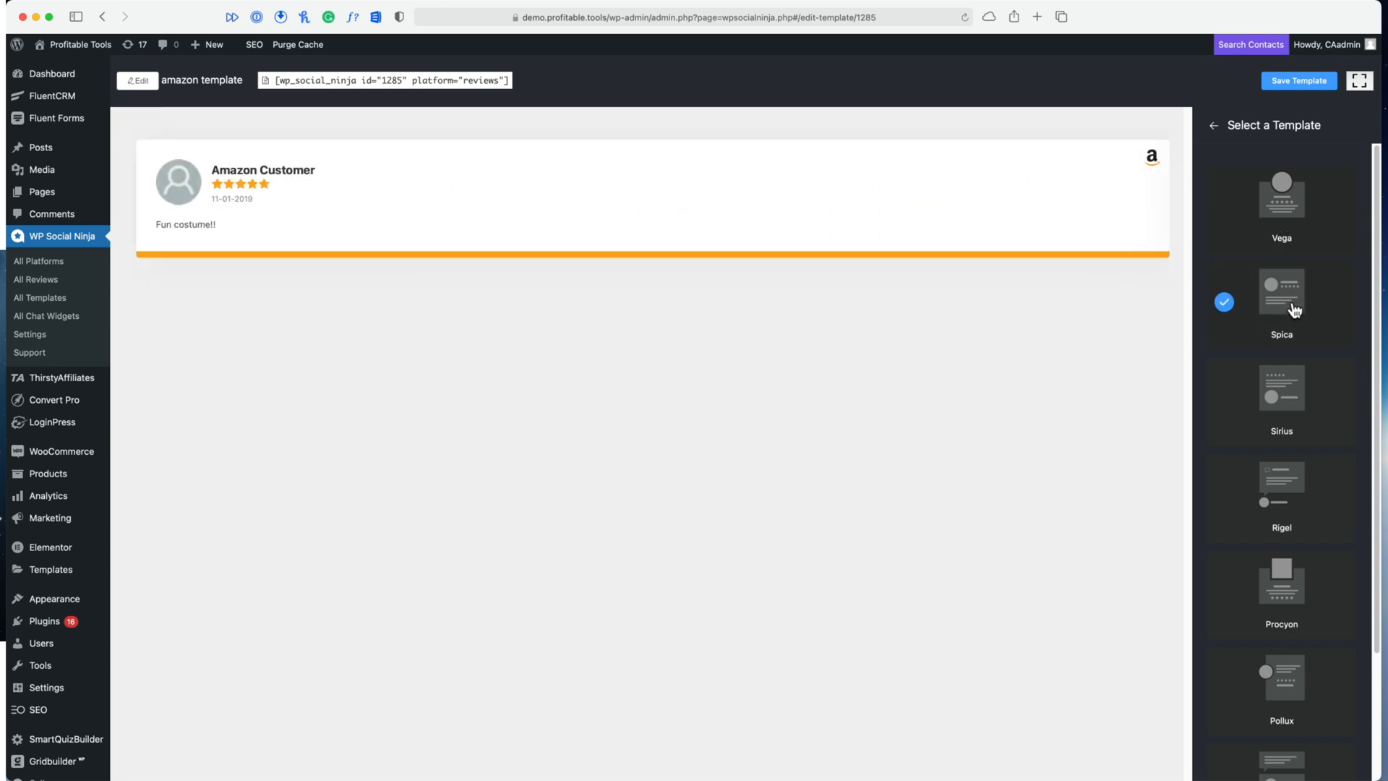
{"action": "left_click", "coordinate": [1281, 388]}
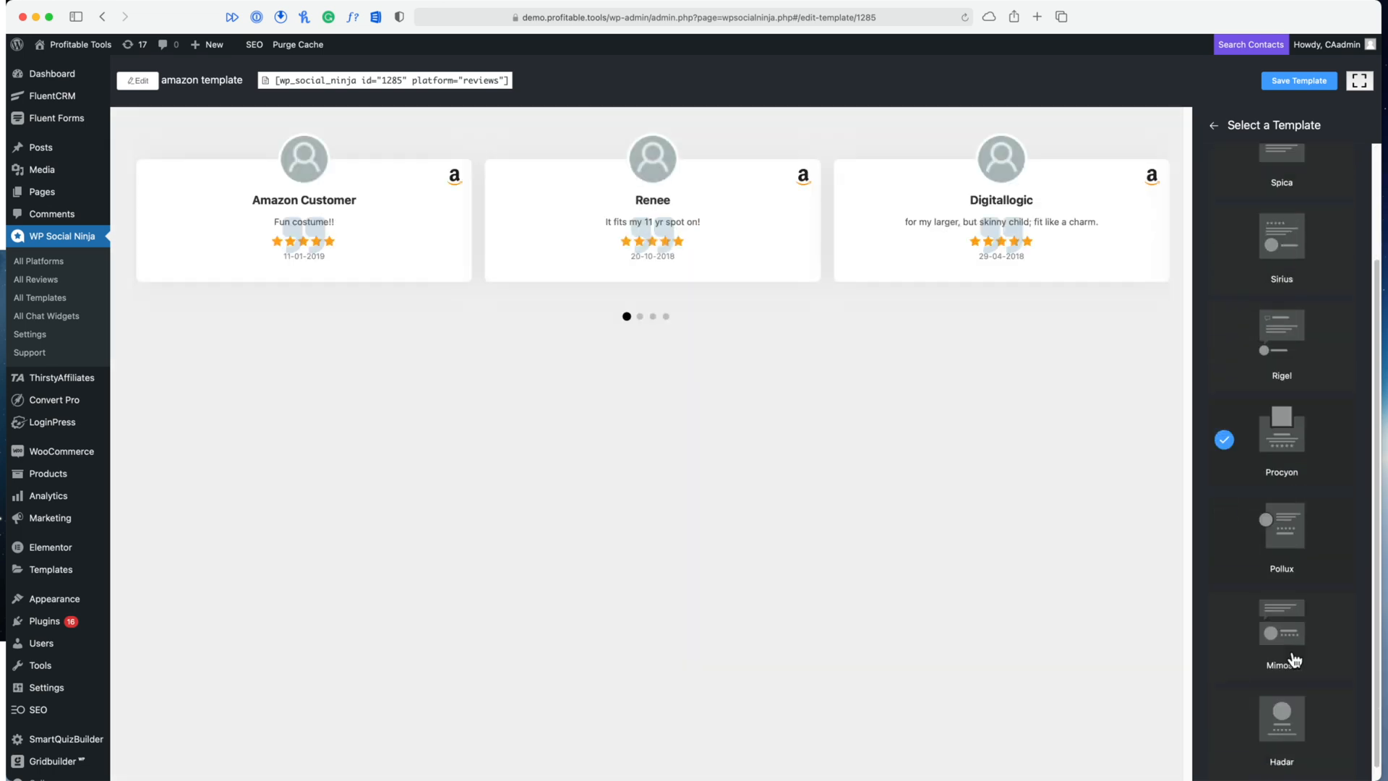
{"action": "scroll", "scroll_direction": "down", "scroll_amount": 3}
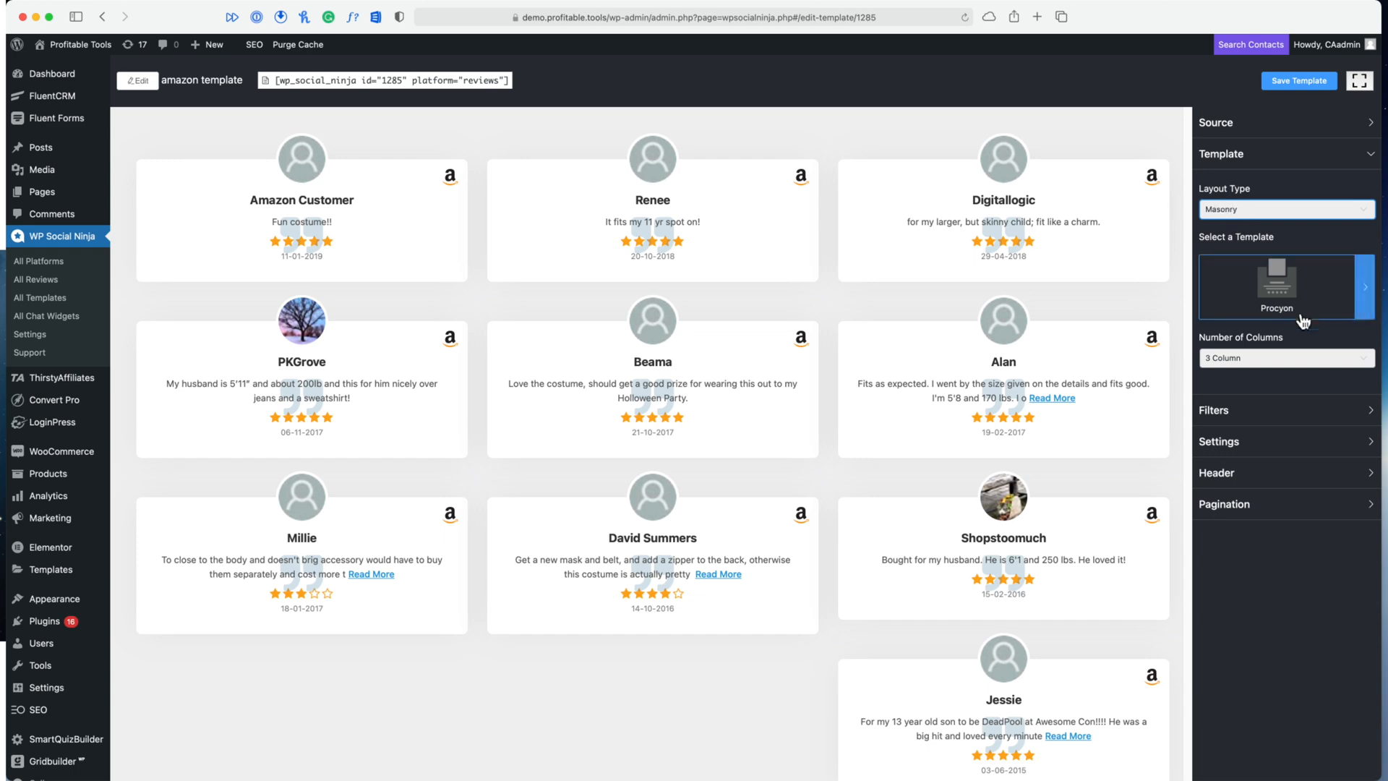
{"action": "left_click", "coordinate": [1363, 286]}
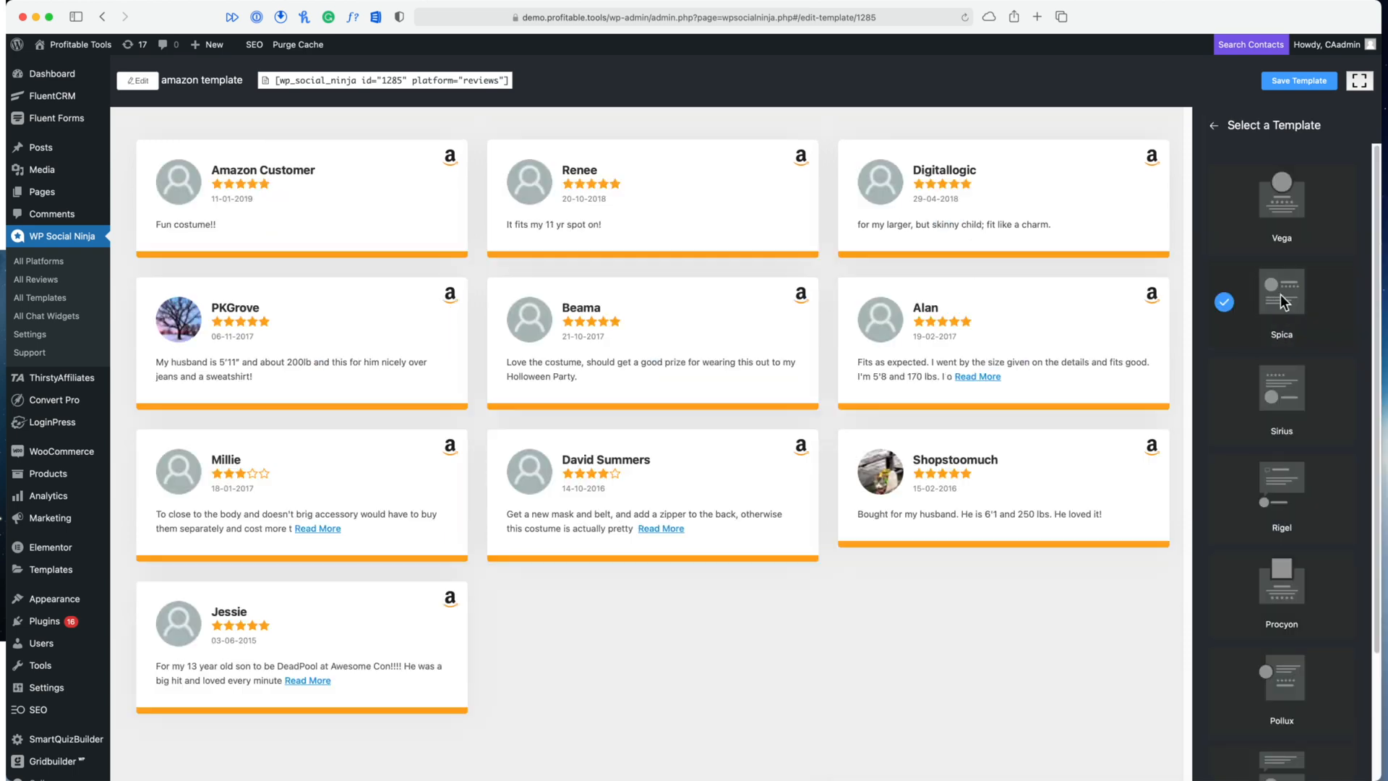
{"action": "left_click", "coordinate": [1281, 195]}
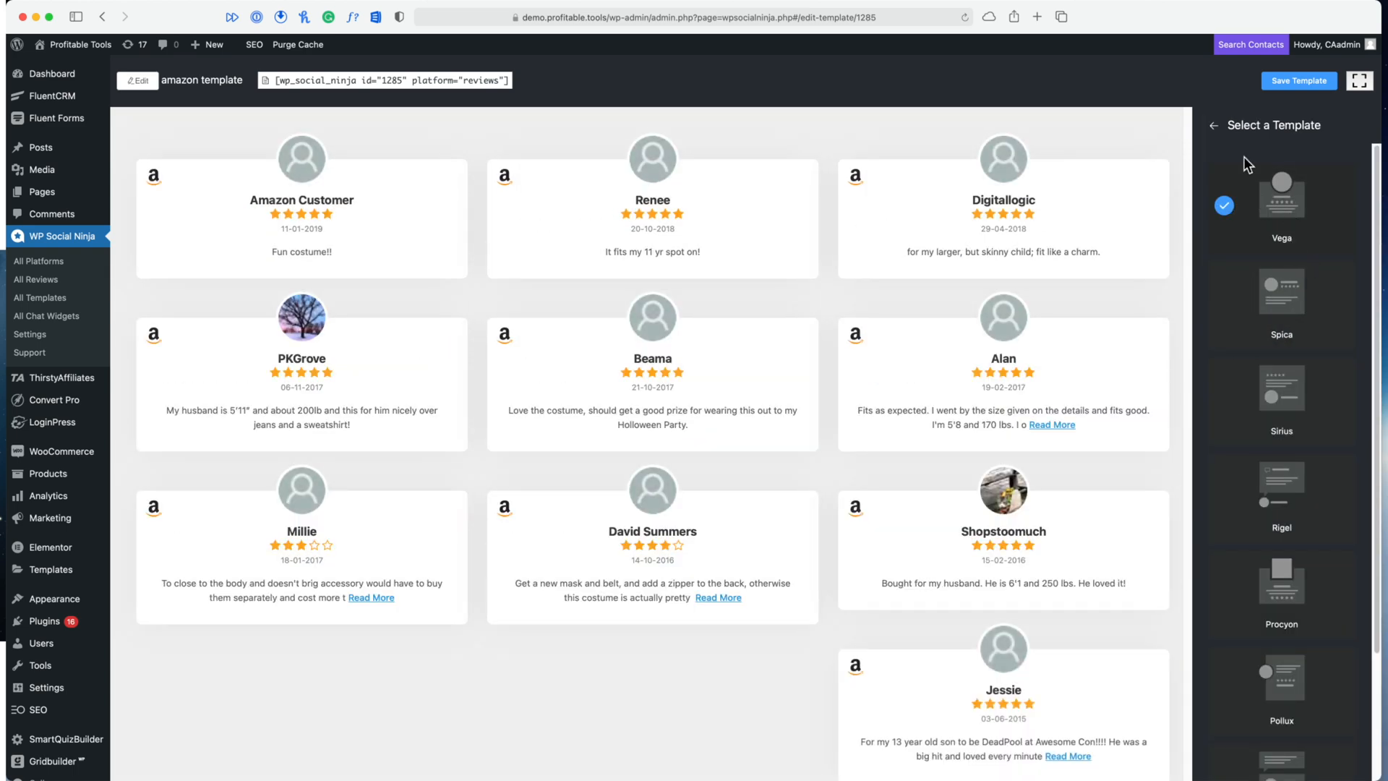
{"action": "left_click", "coordinate": [1214, 124]}
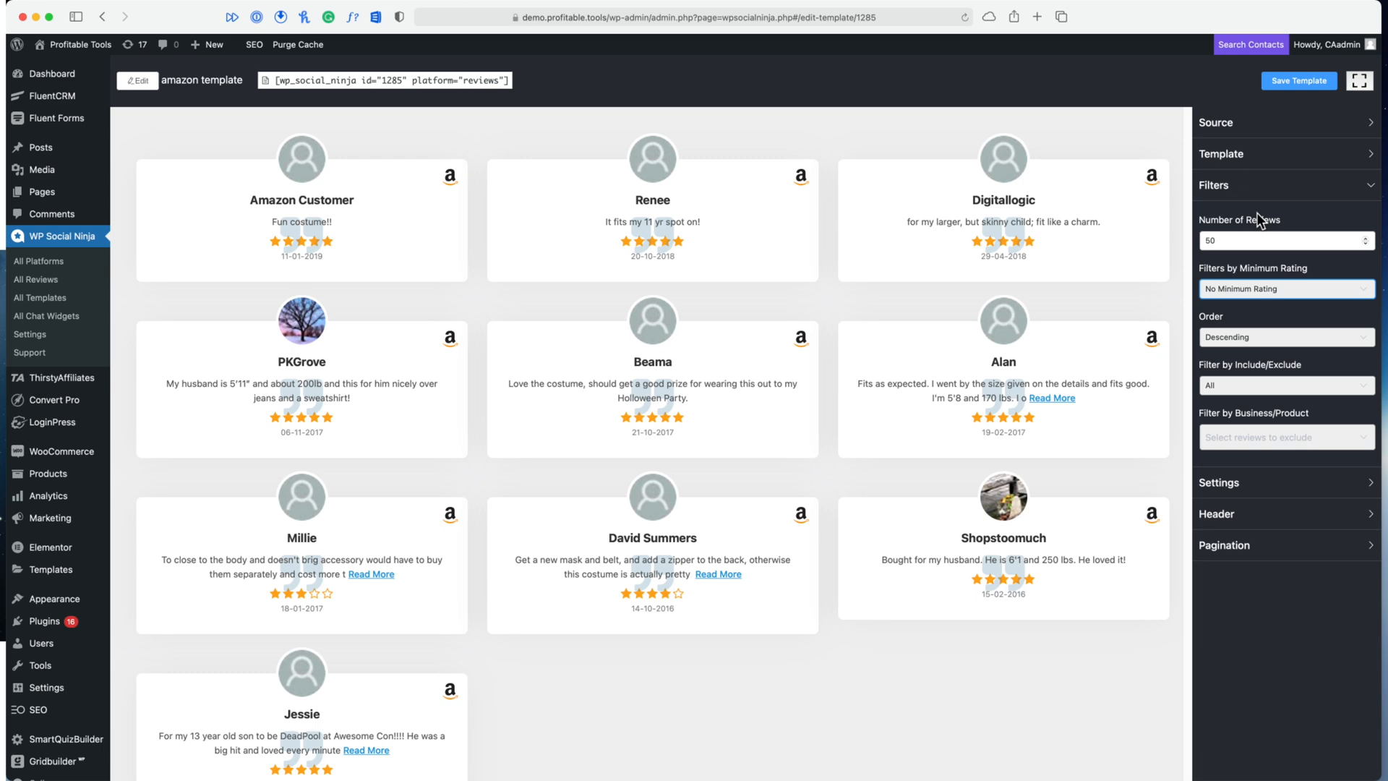
Filter to reviews of 4 stars or higher and exclude one reviewer by name
{"action": "left_click", "coordinate": [1284, 289]}
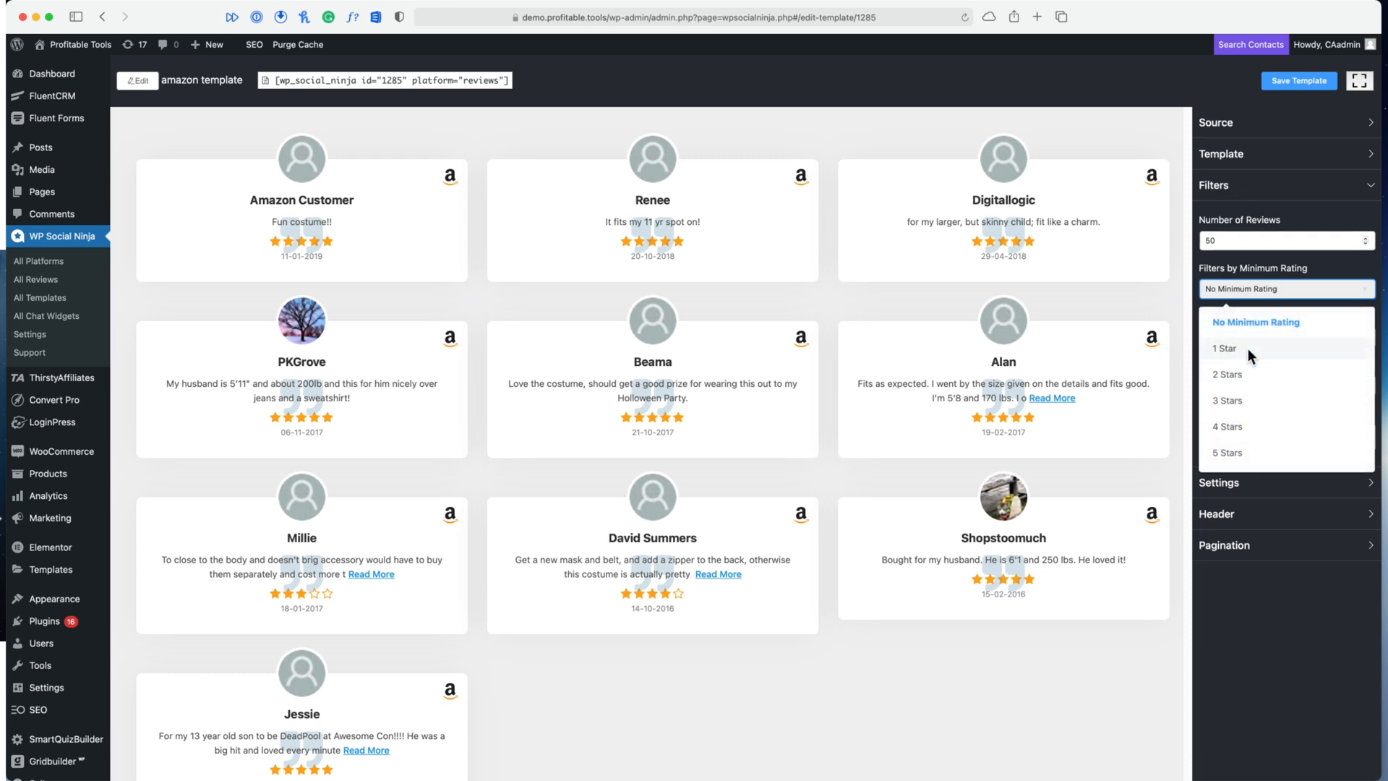
{"action": "left_click", "coordinate": [1228, 425]}
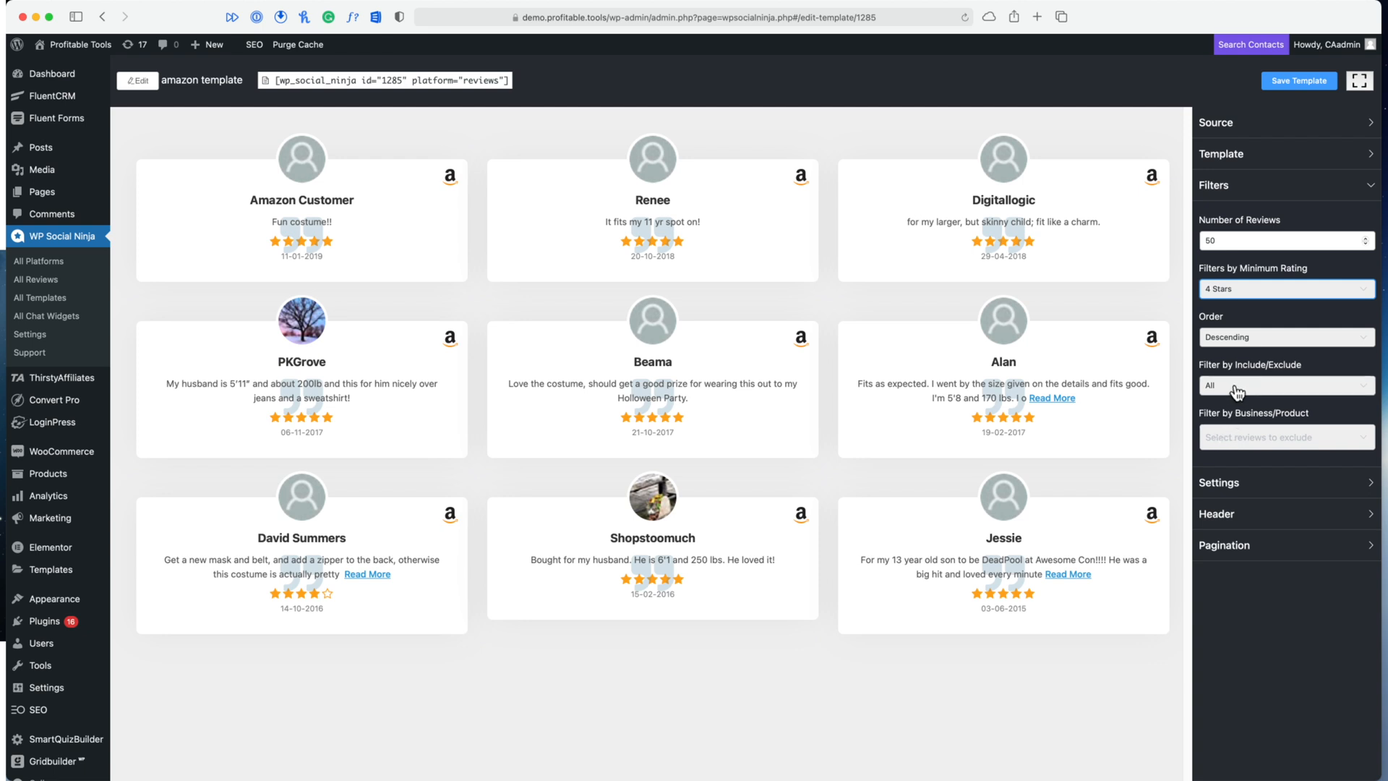
{"action": "left_click", "coordinate": [1286, 384]}
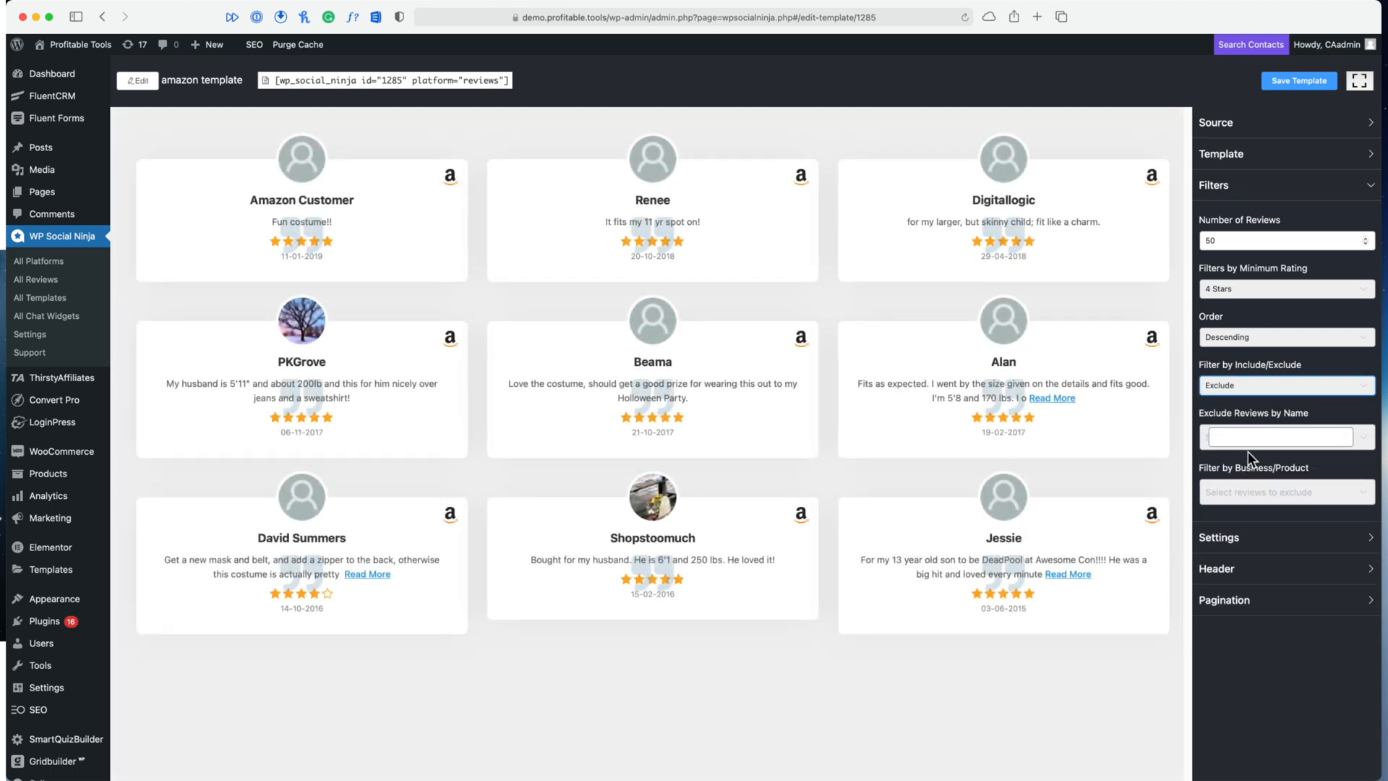
{"action": "left_click", "coordinate": [1278, 435]}
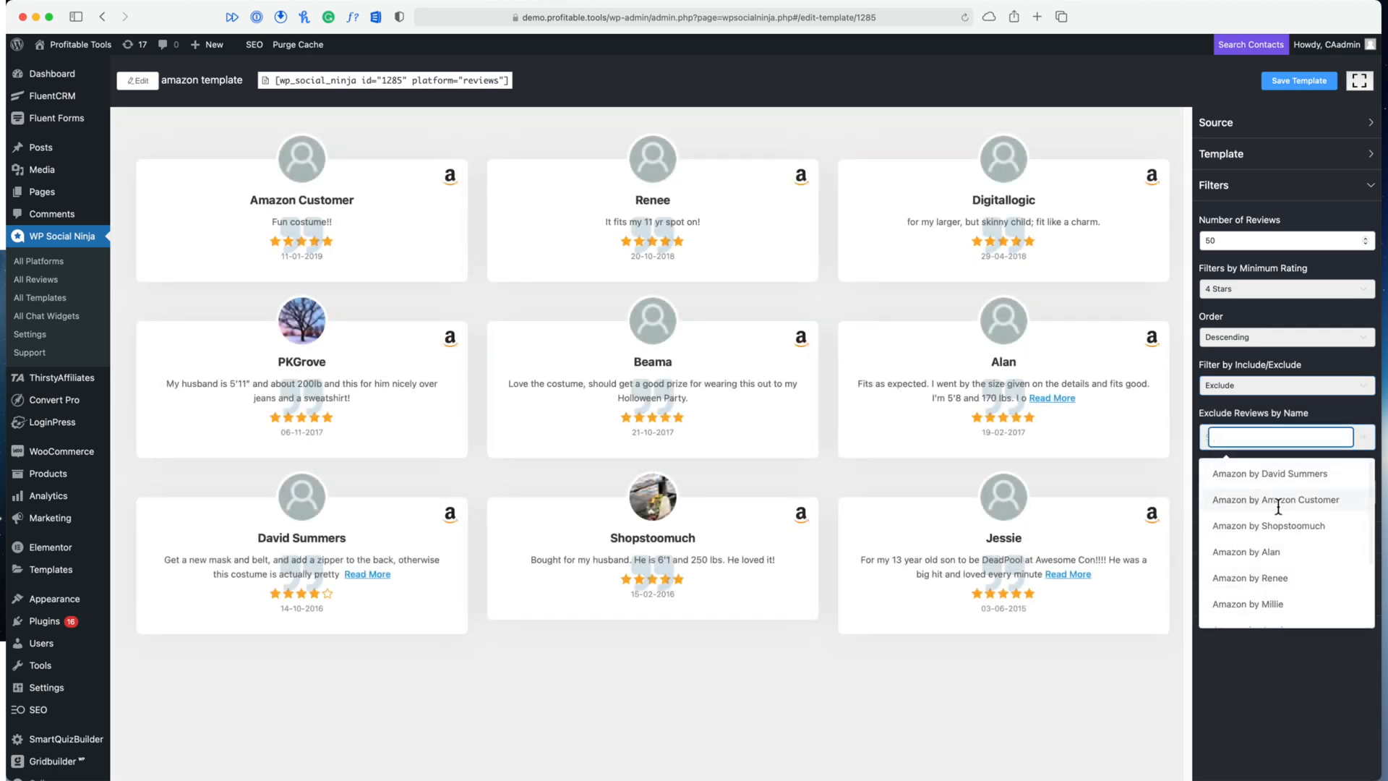
{"action": "scroll", "scroll_direction": "down", "scroll_amount": 3}
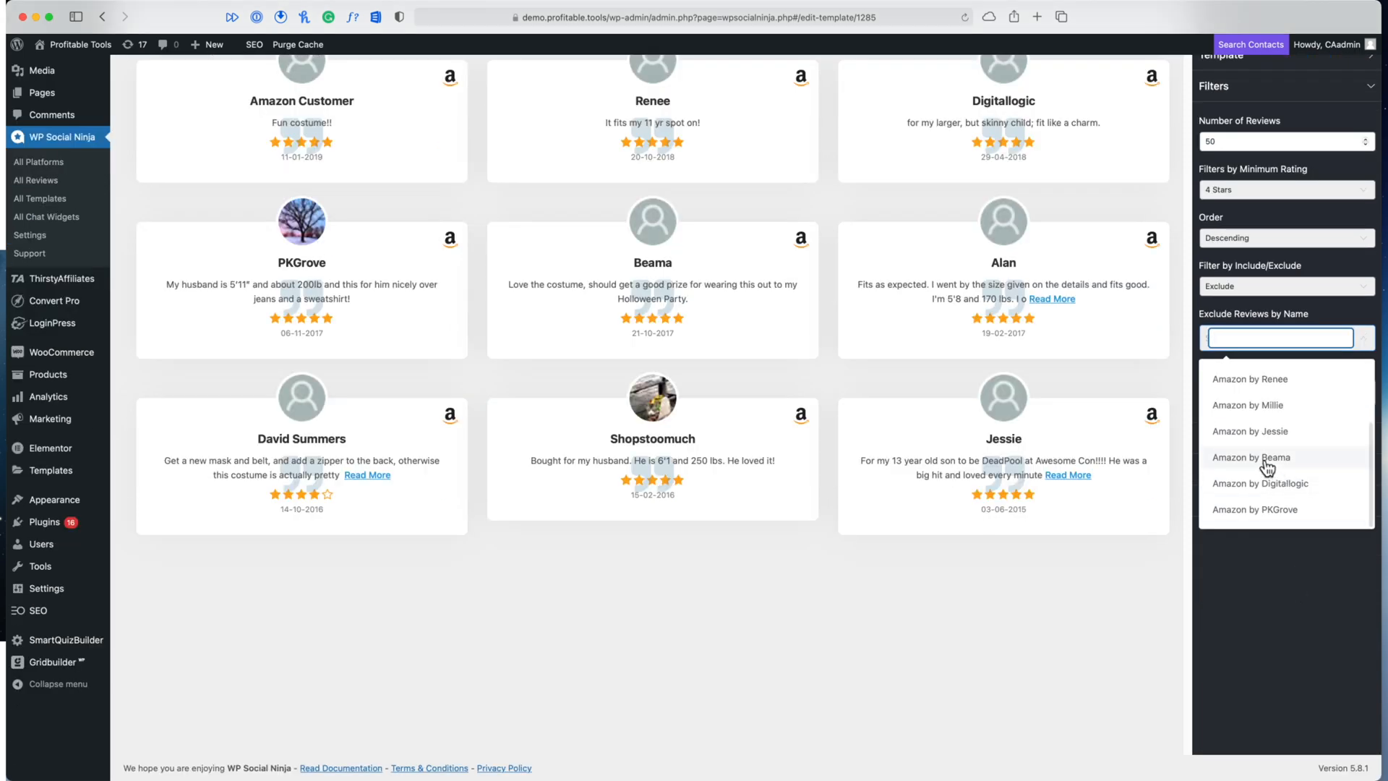
{"action": "left_click", "coordinate": [1249, 430]}
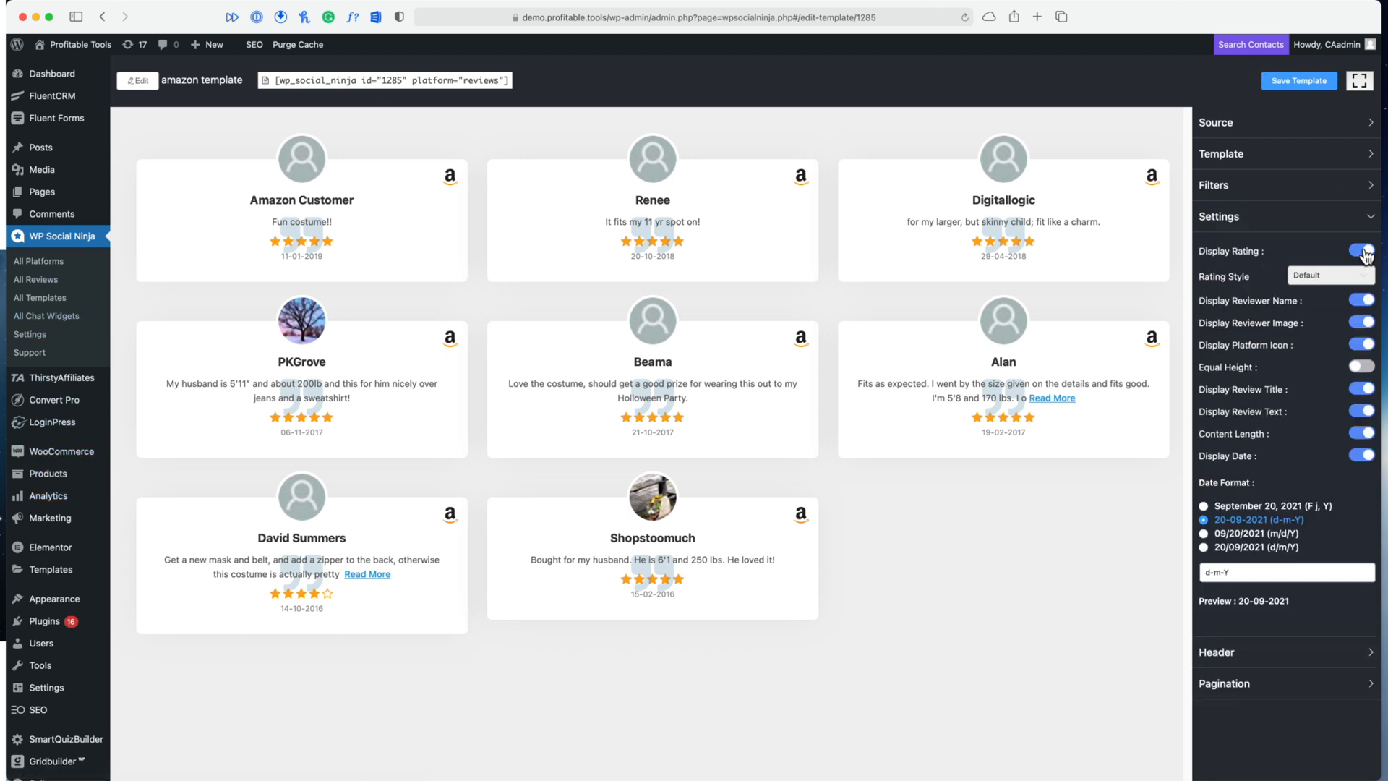
Show star ratings, hide reviewer images, and use the 'September 20, 2021 (F j, Y)' date format
{"action": "left_click", "coordinate": [1362, 251]}
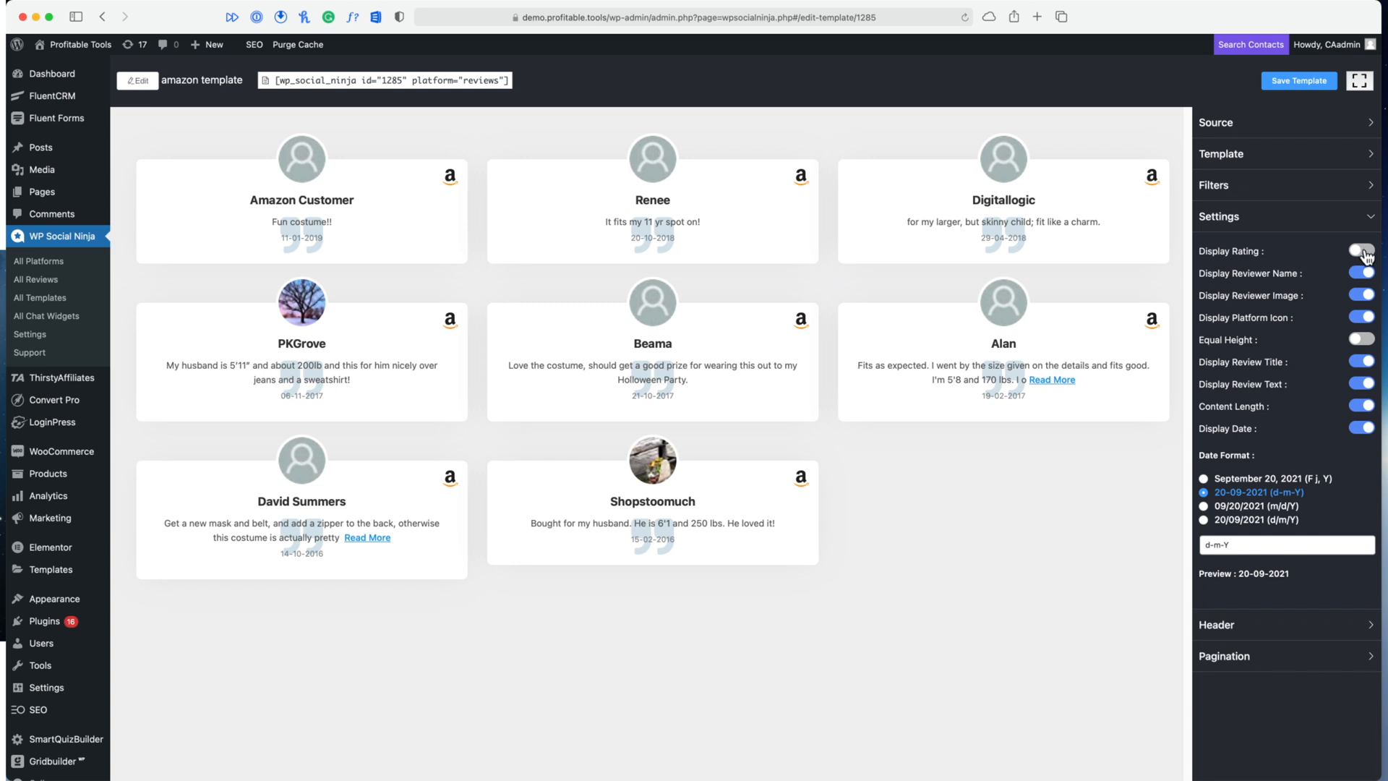
{"action": "left_click", "coordinate": [1362, 250]}
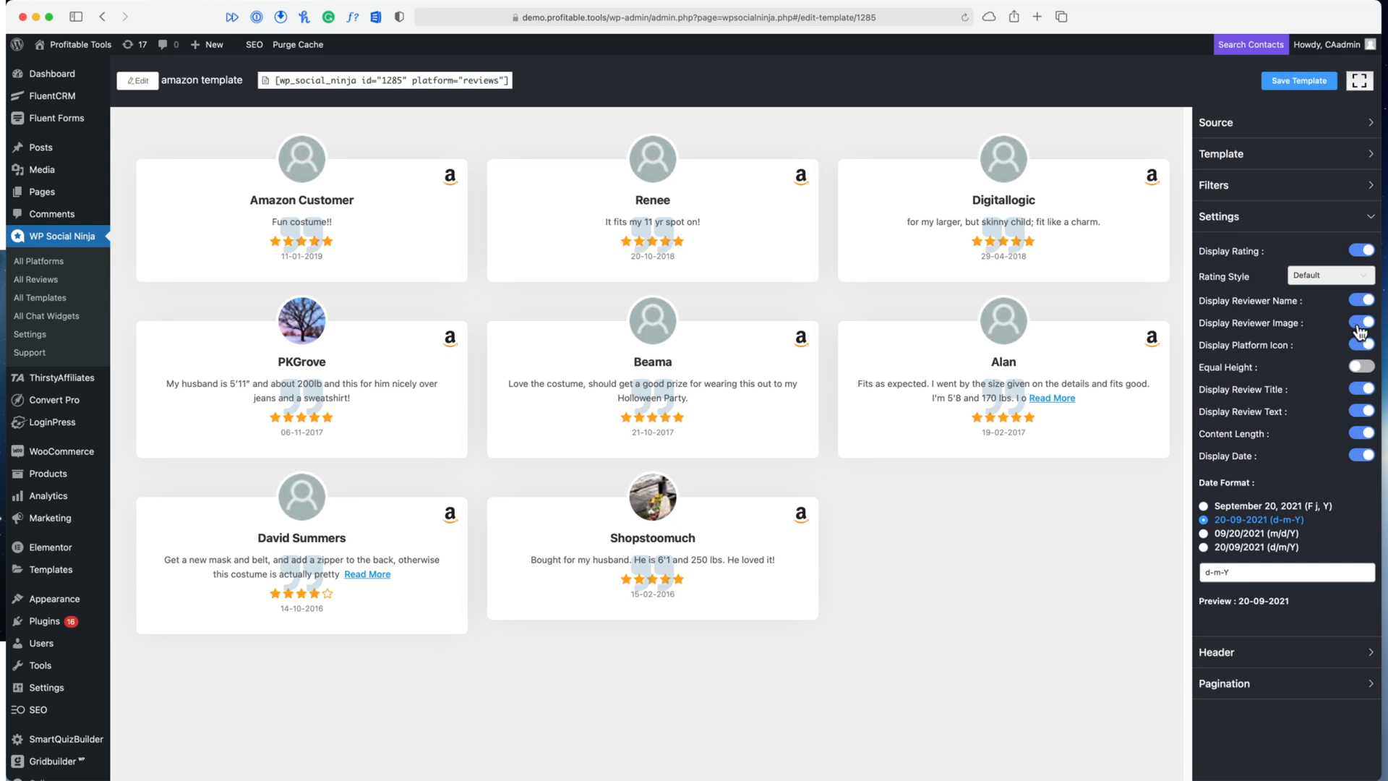
{"action": "left_click", "coordinate": [1362, 323]}
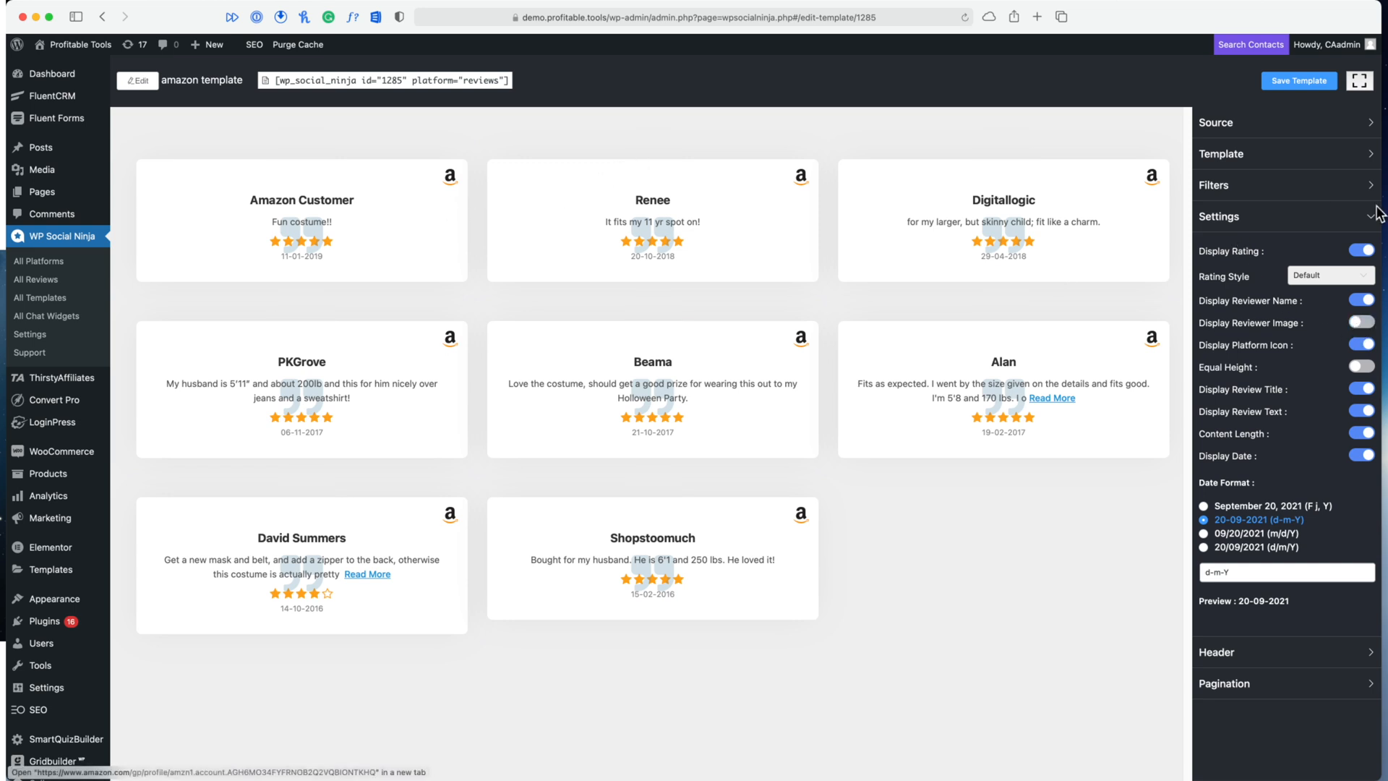
{"action": "mouse_move", "coordinate": [1090, 452]}
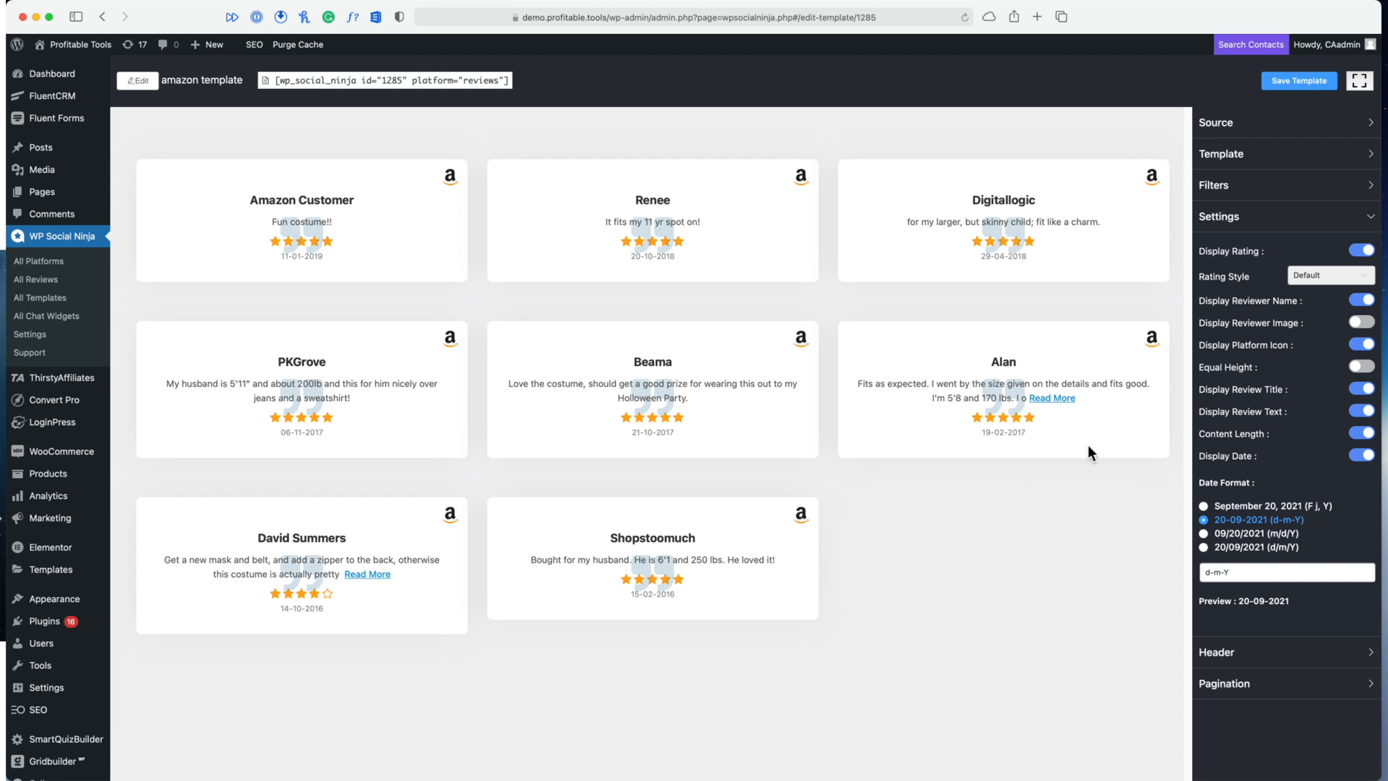
{"action": "mouse_move", "coordinate": [716, 444]}
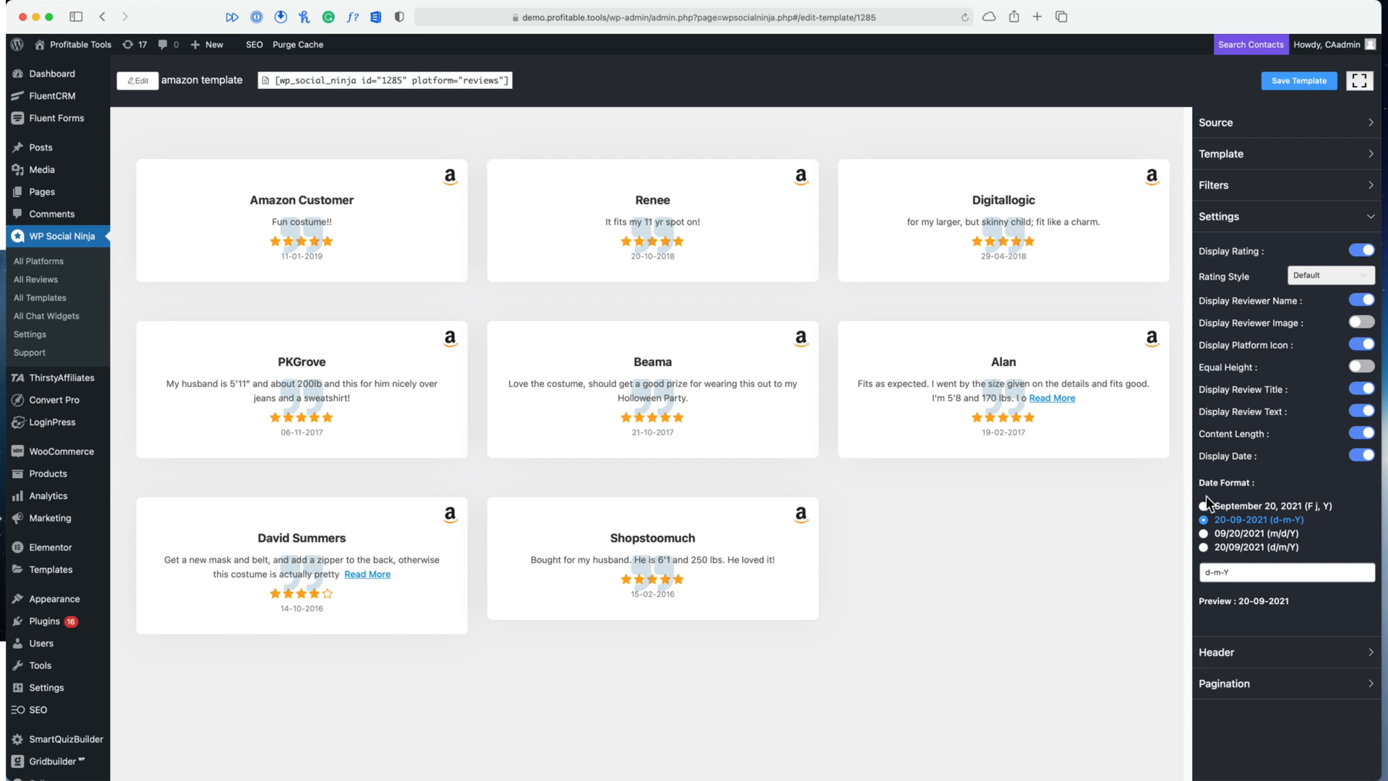
{"action": "left_click", "coordinate": [1204, 506]}
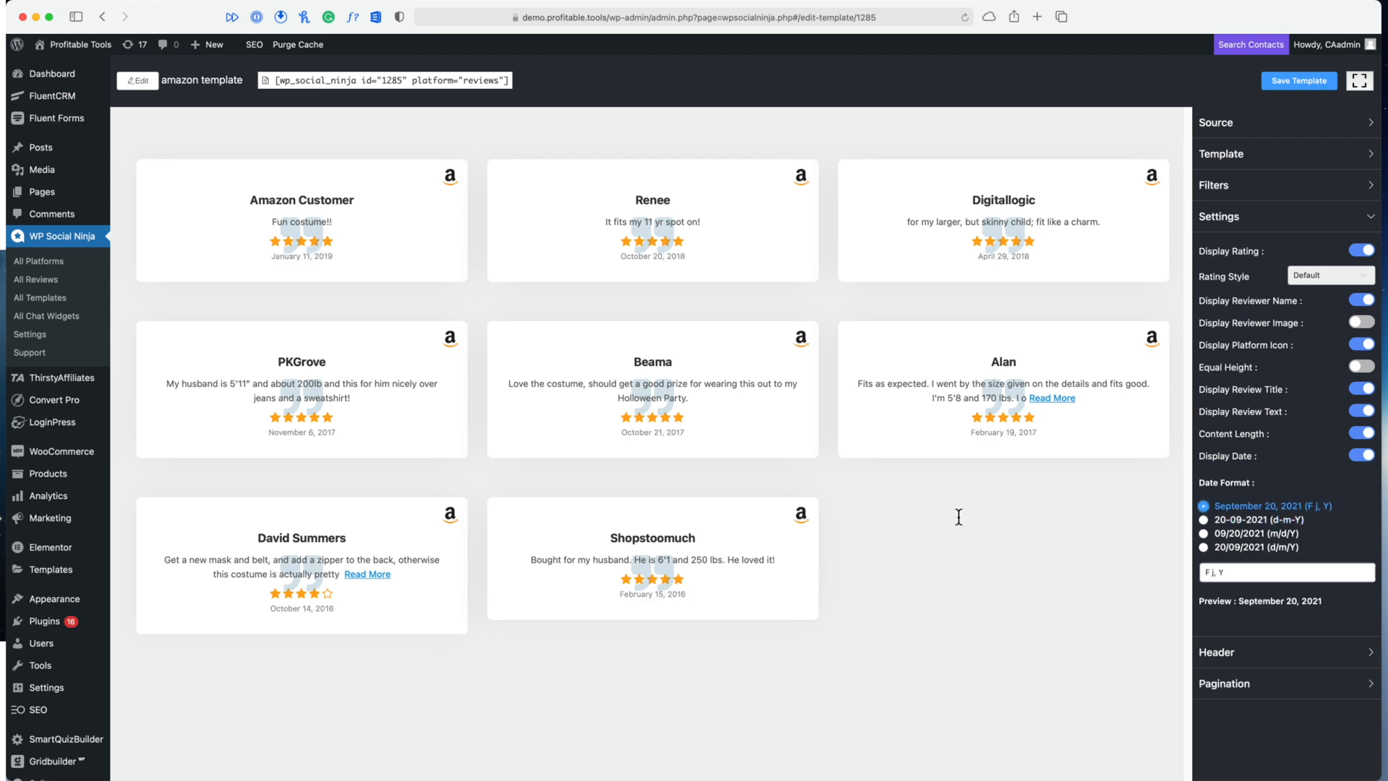
{"action": "mouse_move", "coordinate": [989, 574]}
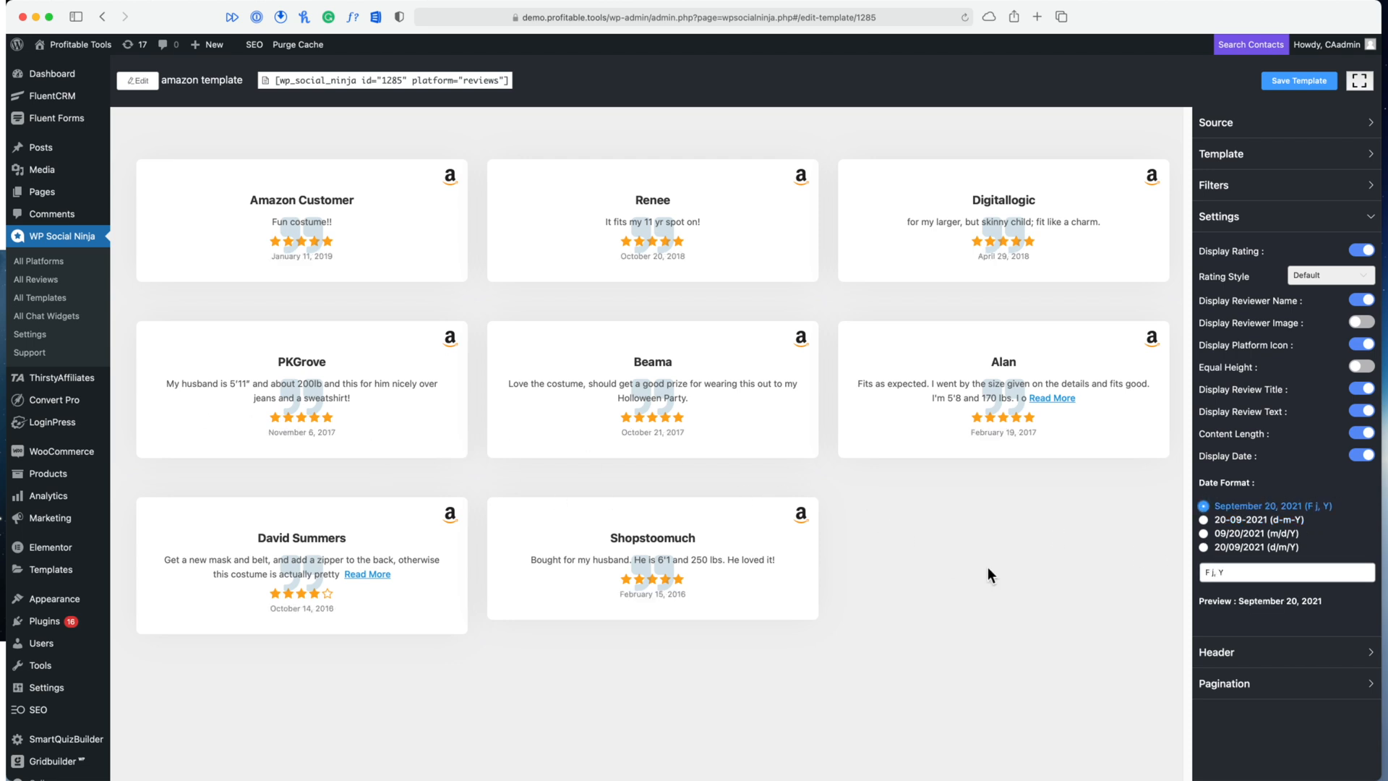
{"action": "mouse_move", "coordinate": [1309, 480]}
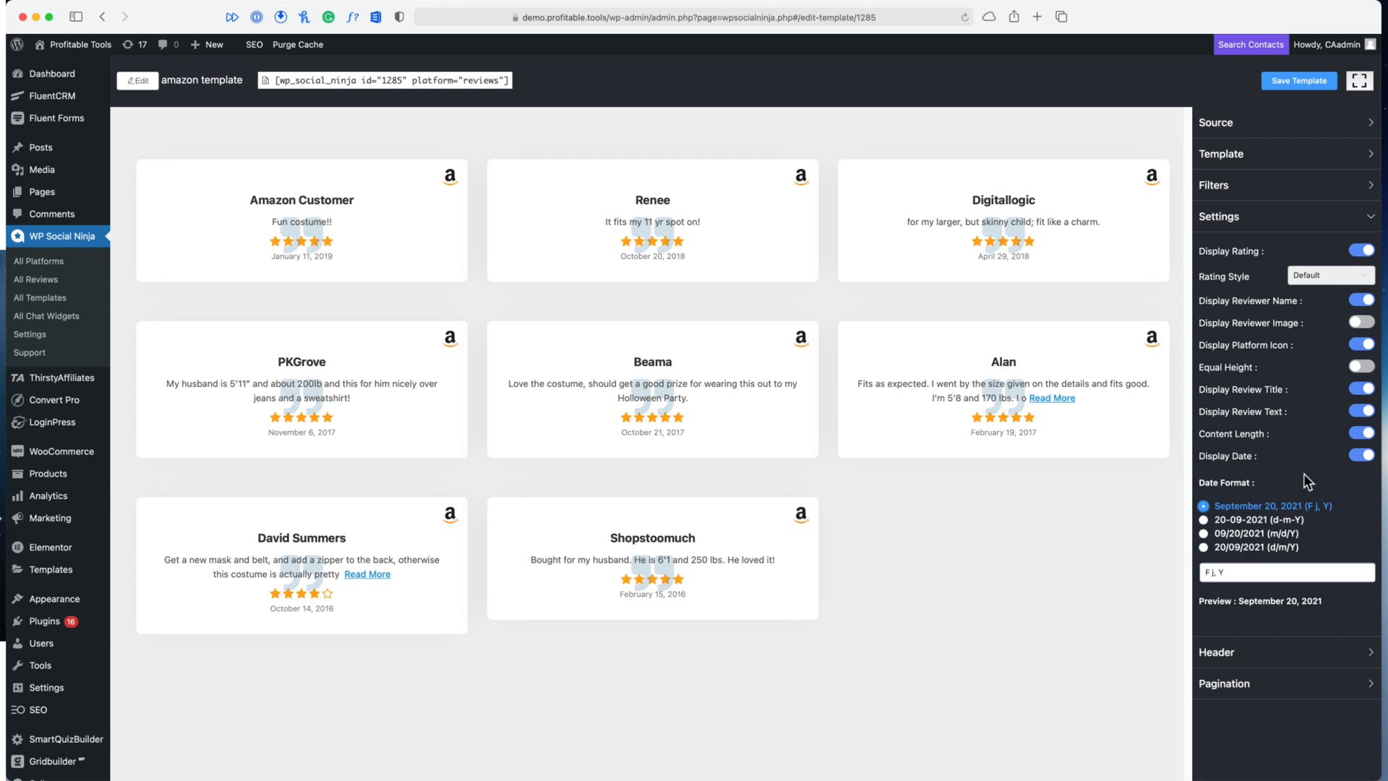
Enable the Amazon Rating header and set pagination to Load More with adjusted reviews per page
{"action": "left_click", "coordinate": [1284, 652]}
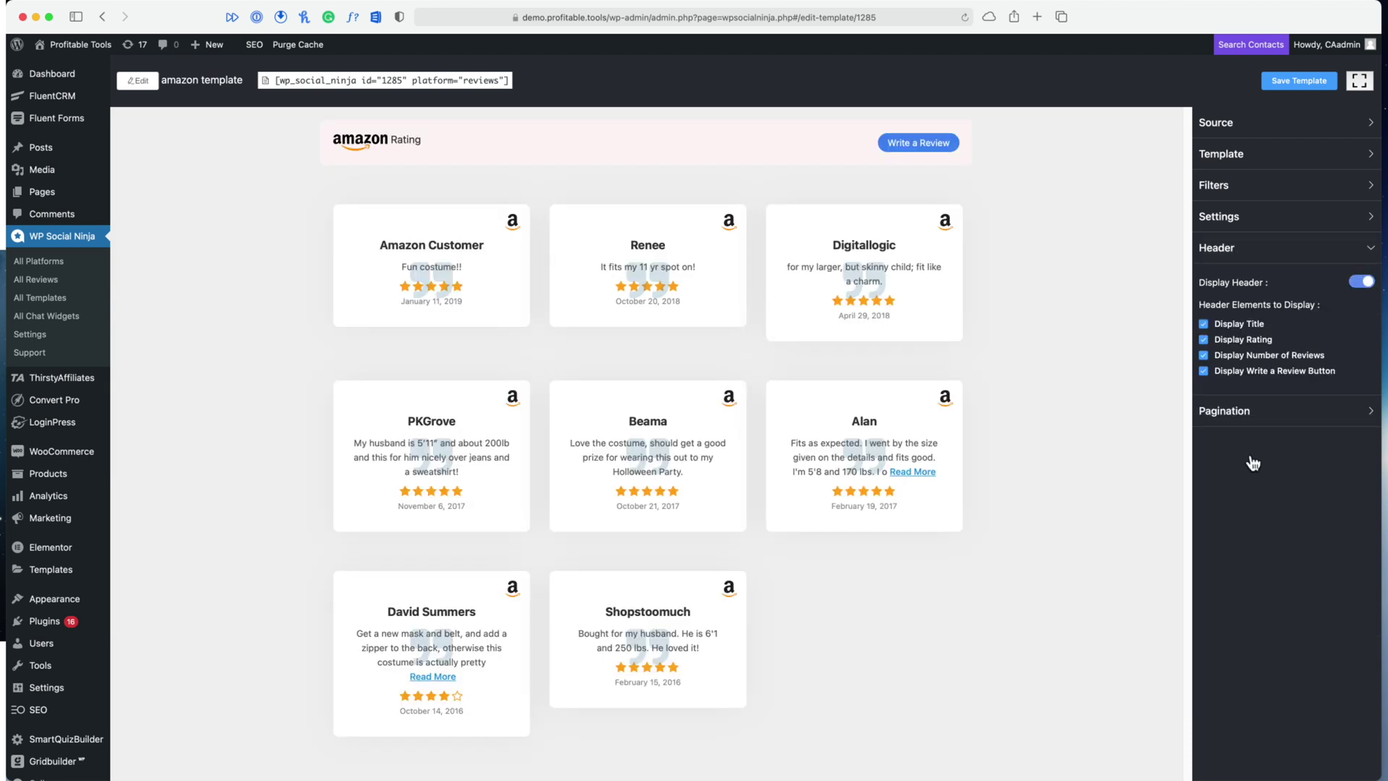
{"action": "mouse_move", "coordinate": [371, 160]}
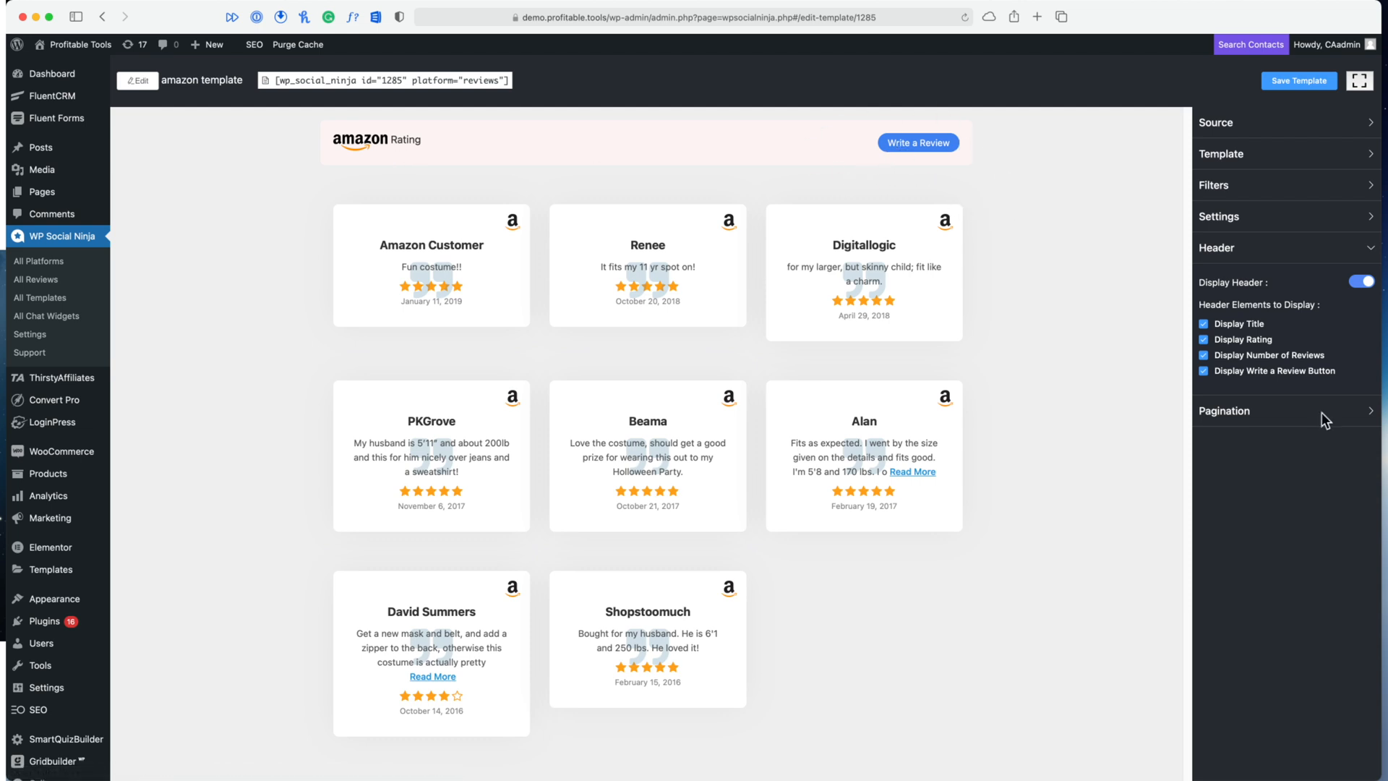
{"action": "left_click", "coordinate": [1225, 411]}
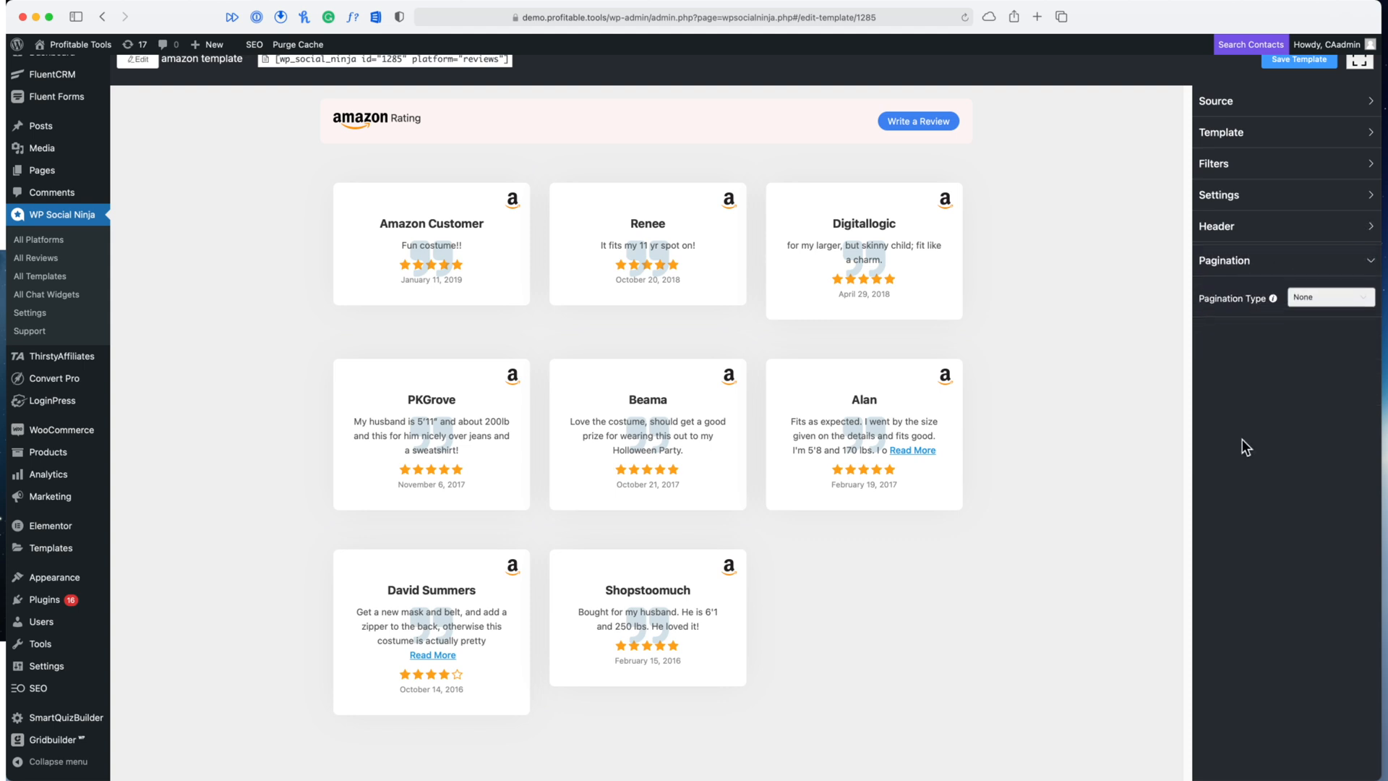
{"action": "left_click", "coordinate": [1327, 295]}
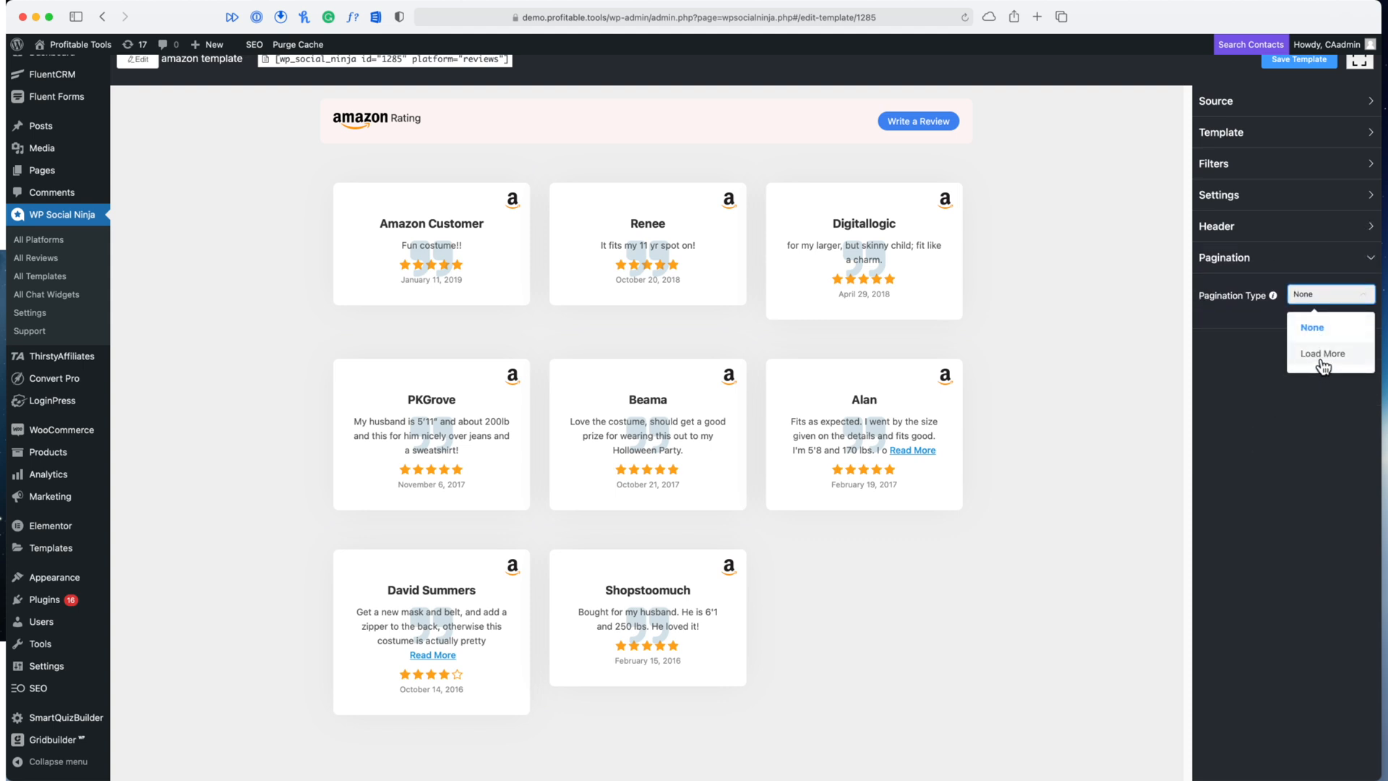
{"action": "left_click", "coordinate": [1323, 354]}
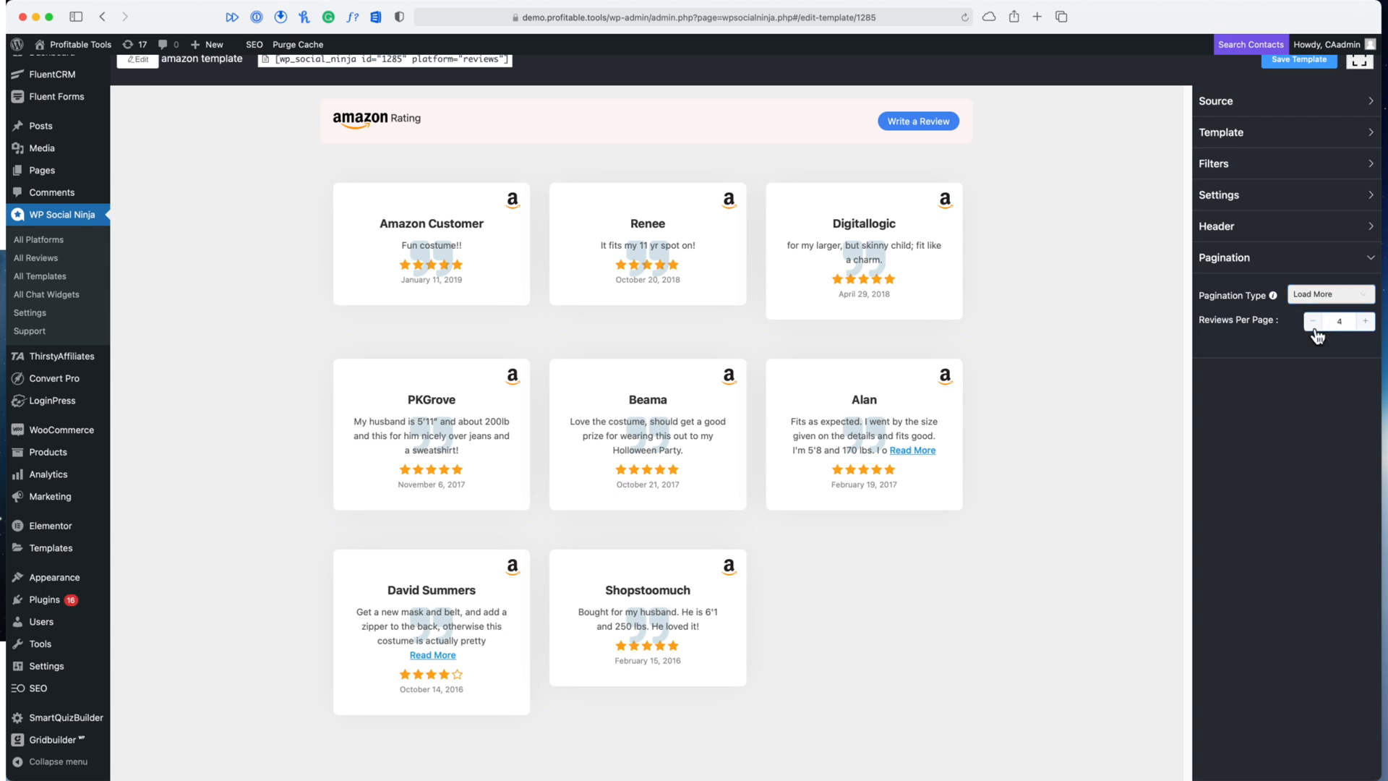
{"action": "left_click", "coordinate": [1314, 321]}
{"action": "type", "text": "deadp"}
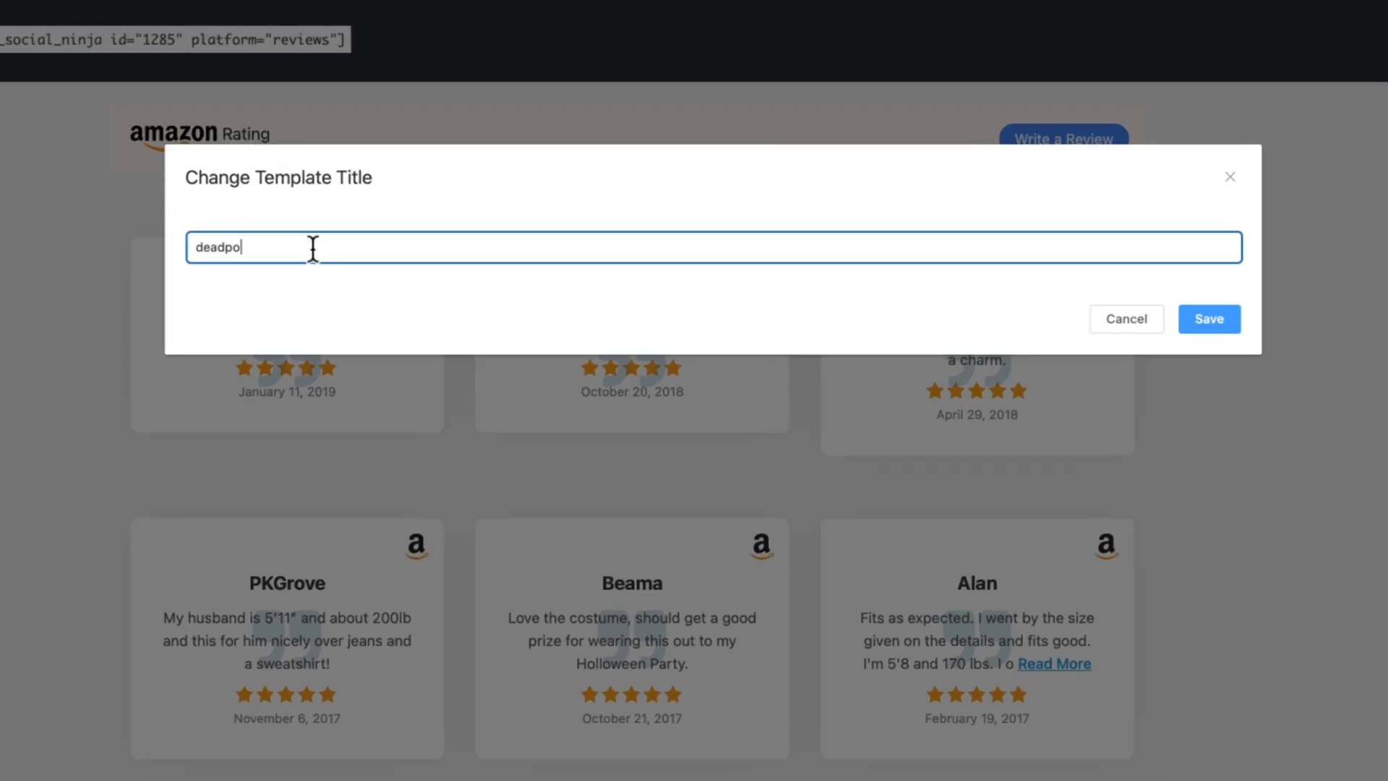
Rename the template 'deadpool reviews', copy its shortcode and save the template
{"action": "type", "text": "ol reviews"}
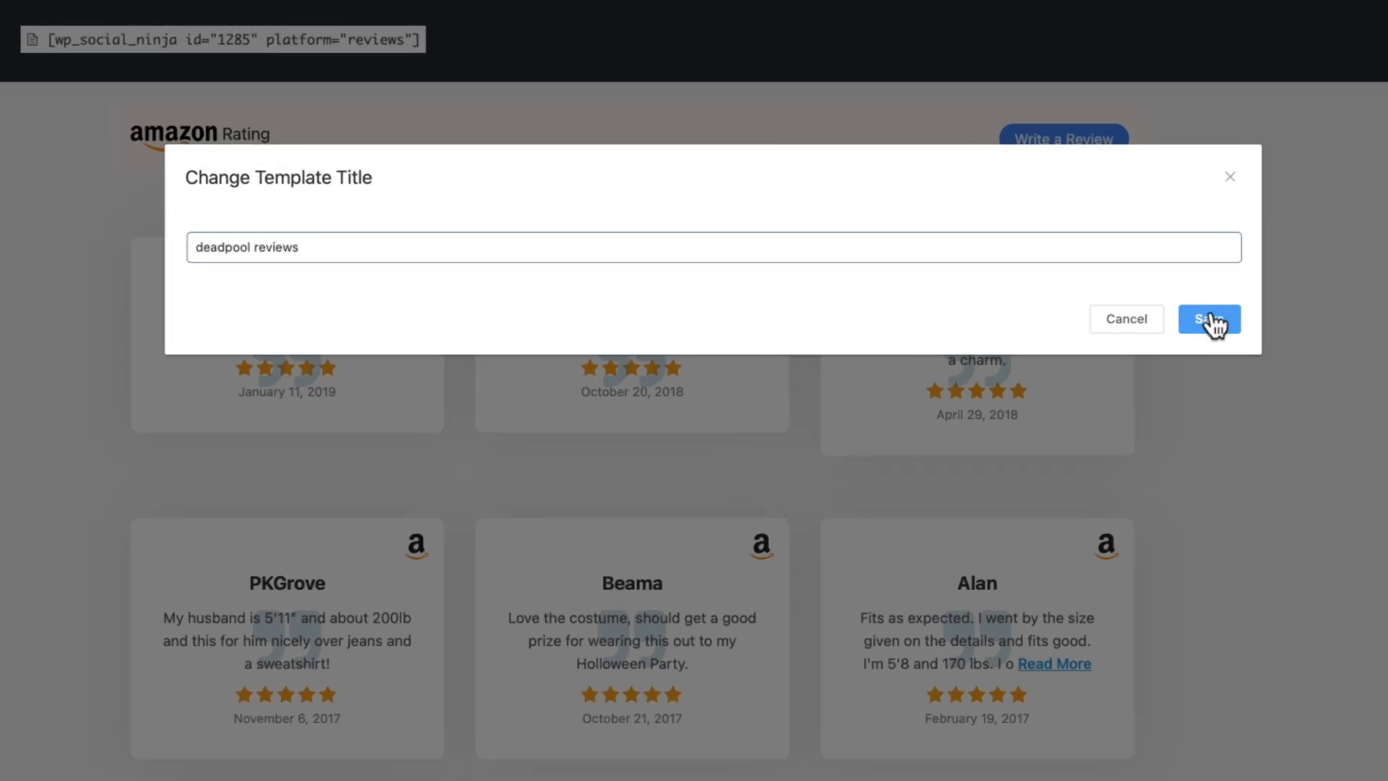
{"action": "left_click", "coordinate": [1209, 318]}
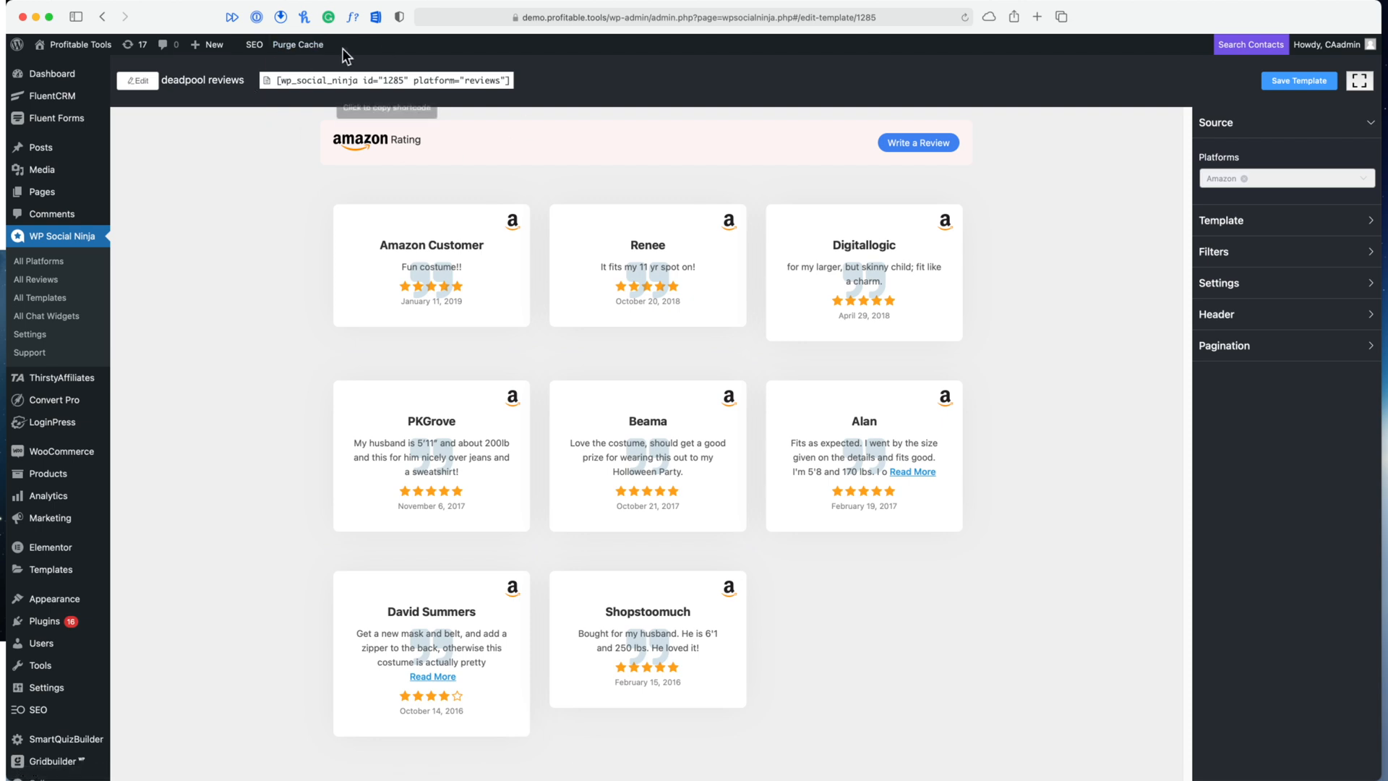
{"action": "left_click", "coordinate": [385, 79]}
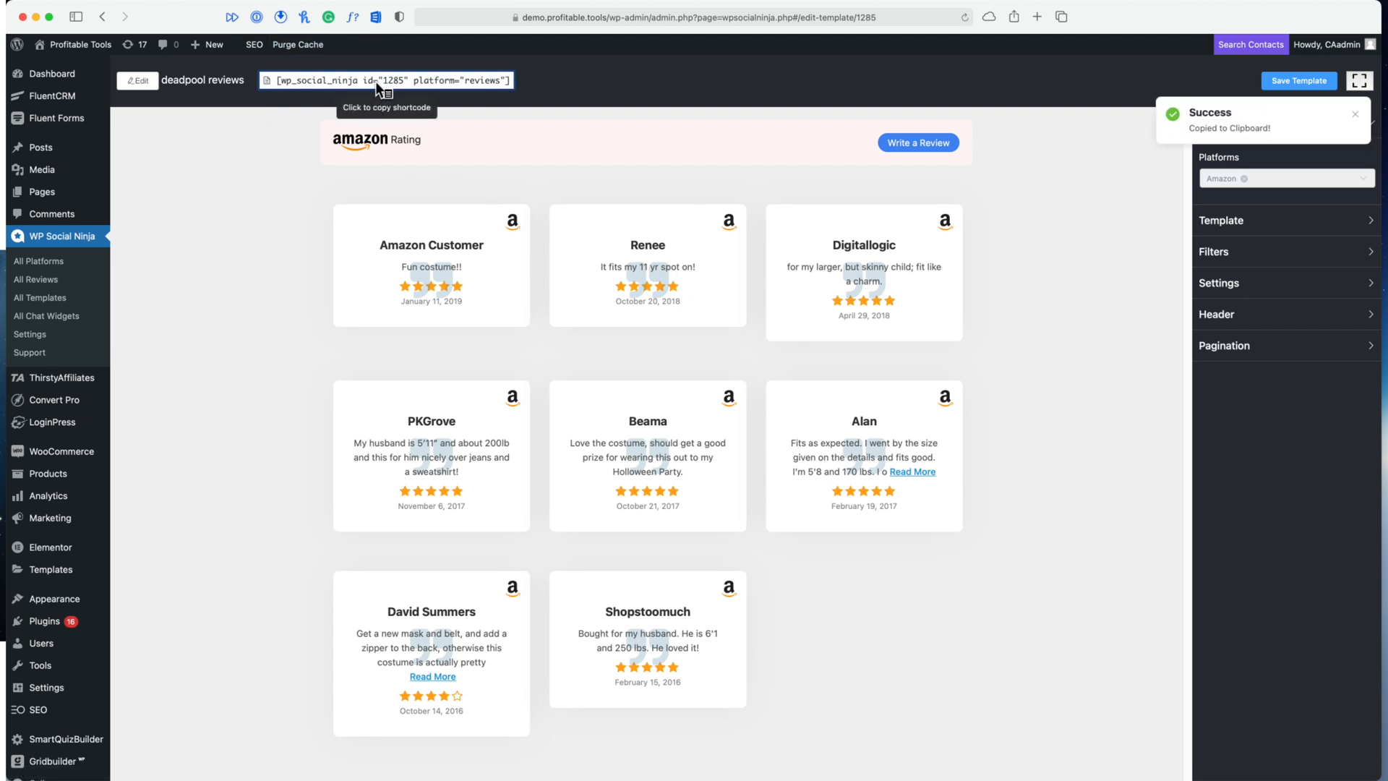
{"action": "mouse_move", "coordinate": [1368, 73]}
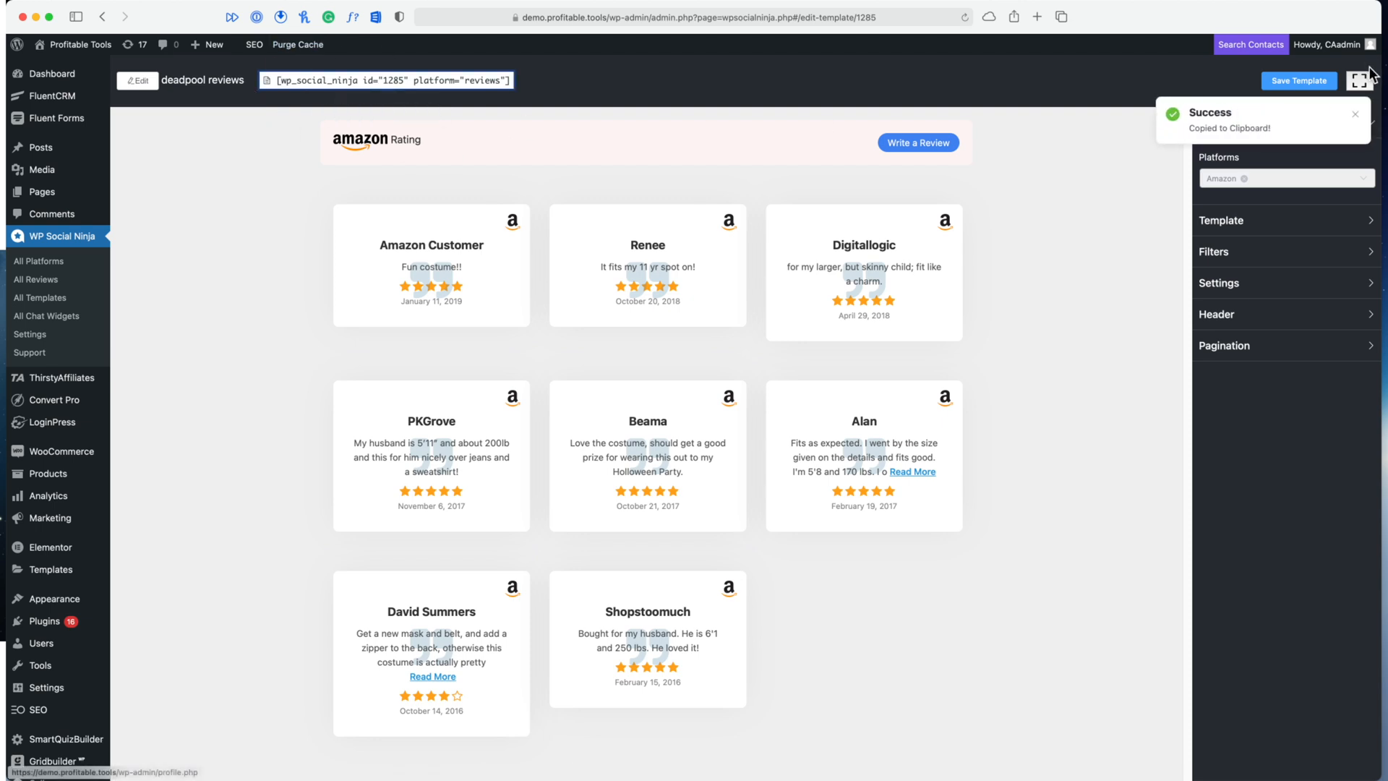
{"action": "left_click", "coordinate": [1298, 81]}
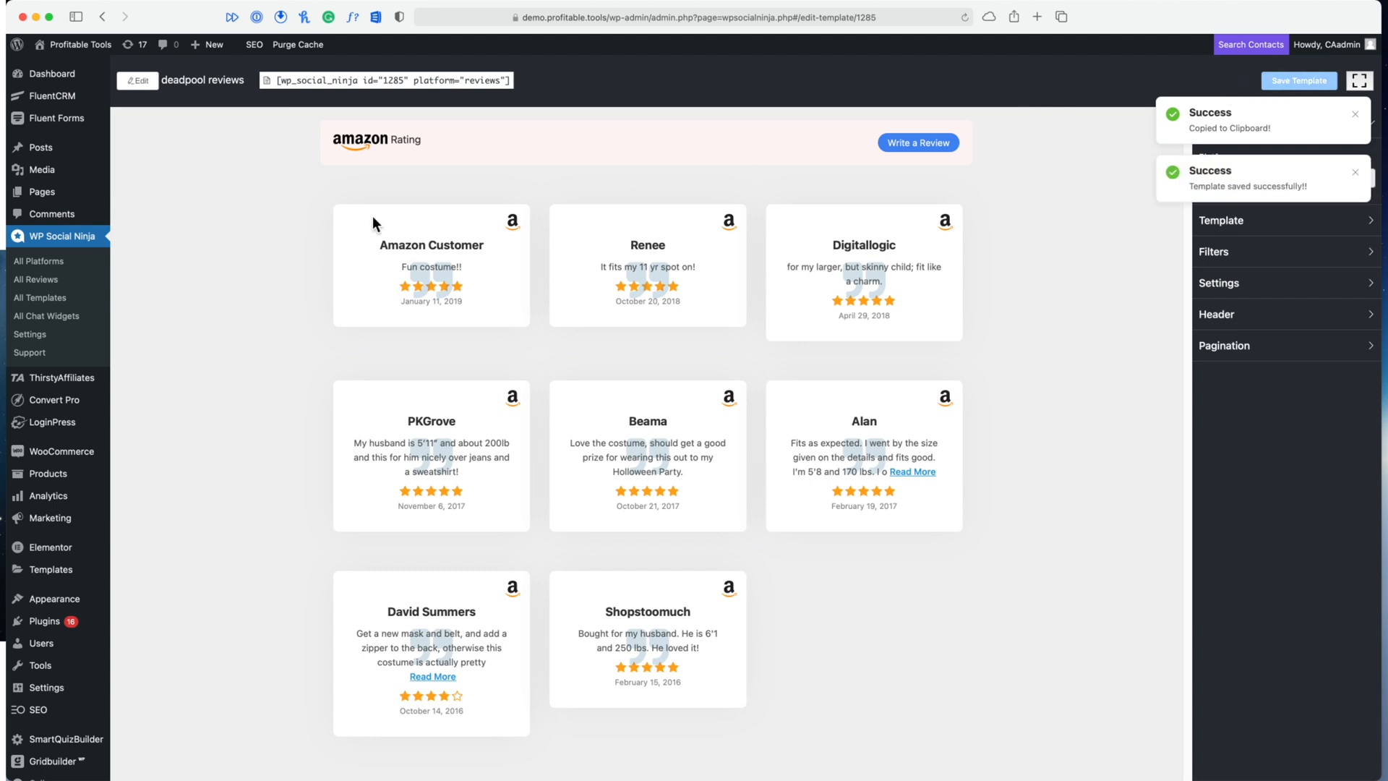
{"action": "mouse_move", "coordinate": [575, 338]}
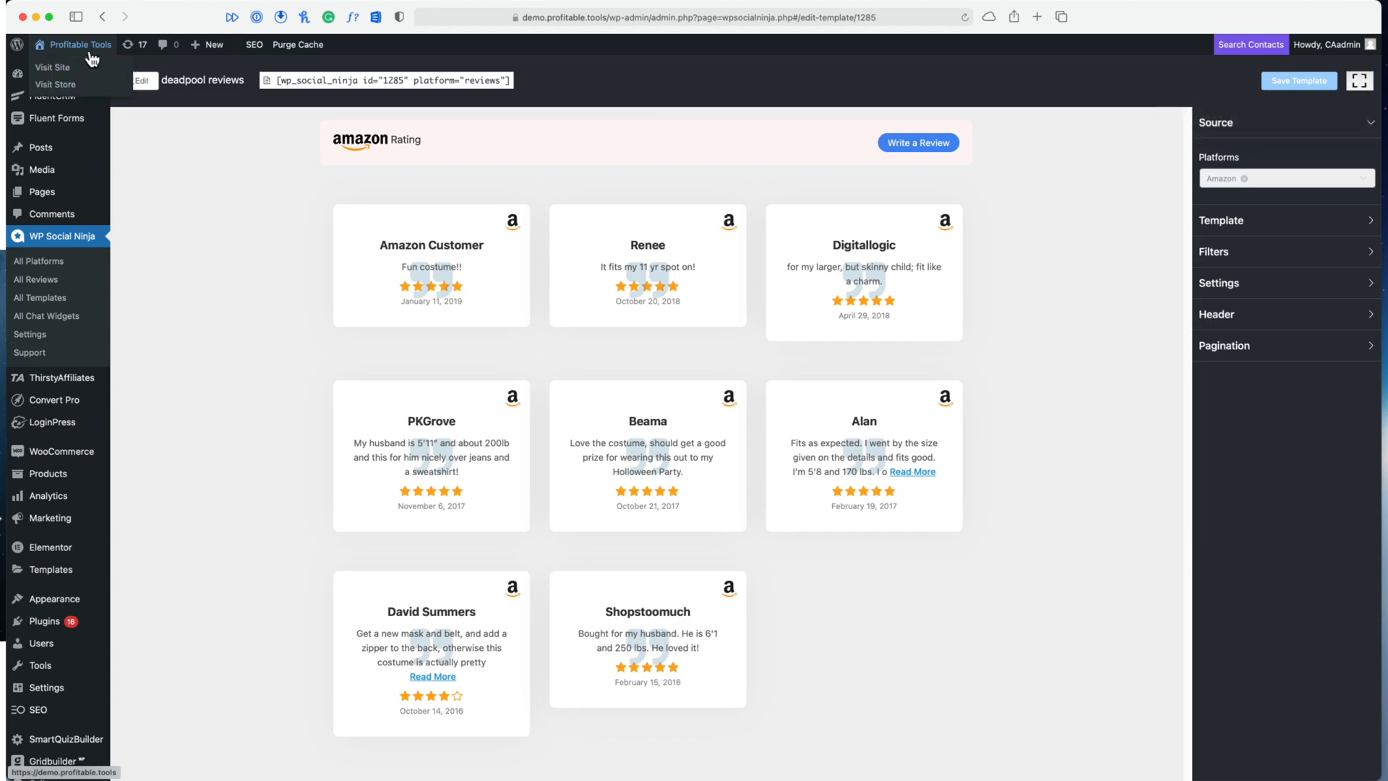
Visit and scroll the live homepage, then return to the admin dashboard
{"action": "left_click", "coordinate": [52, 67]}
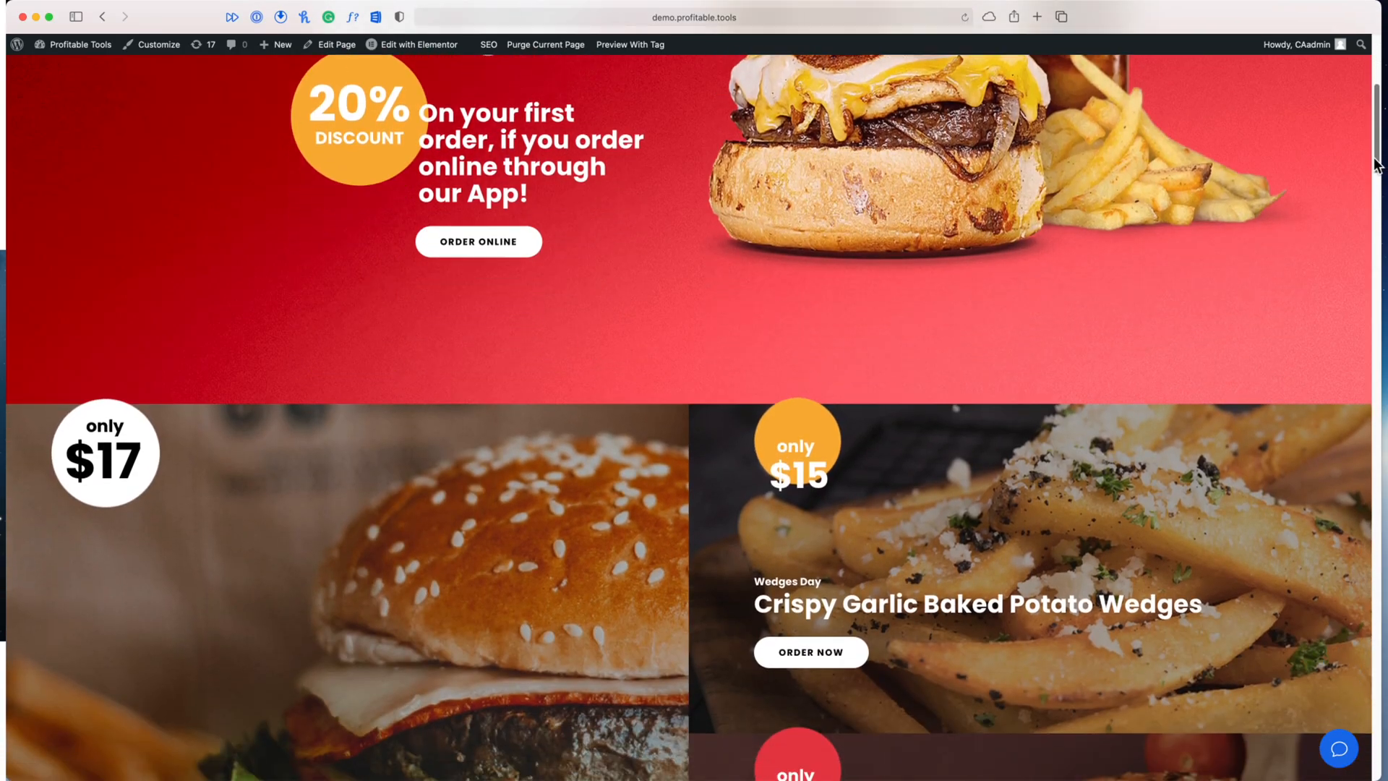
{"action": "scroll", "scroll_direction": "down", "scroll_amount": 3}
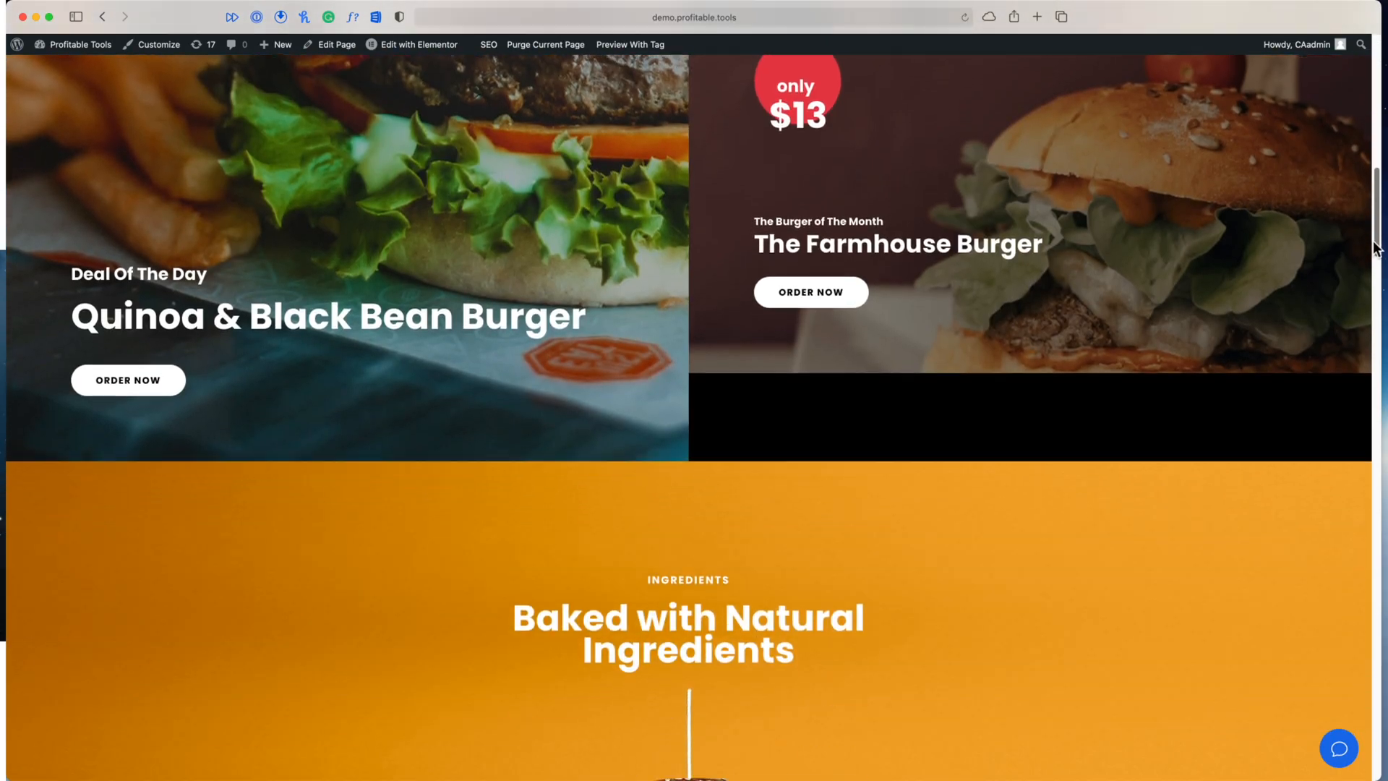
{"action": "scroll", "scroll_direction": "down", "scroll_amount": 3}
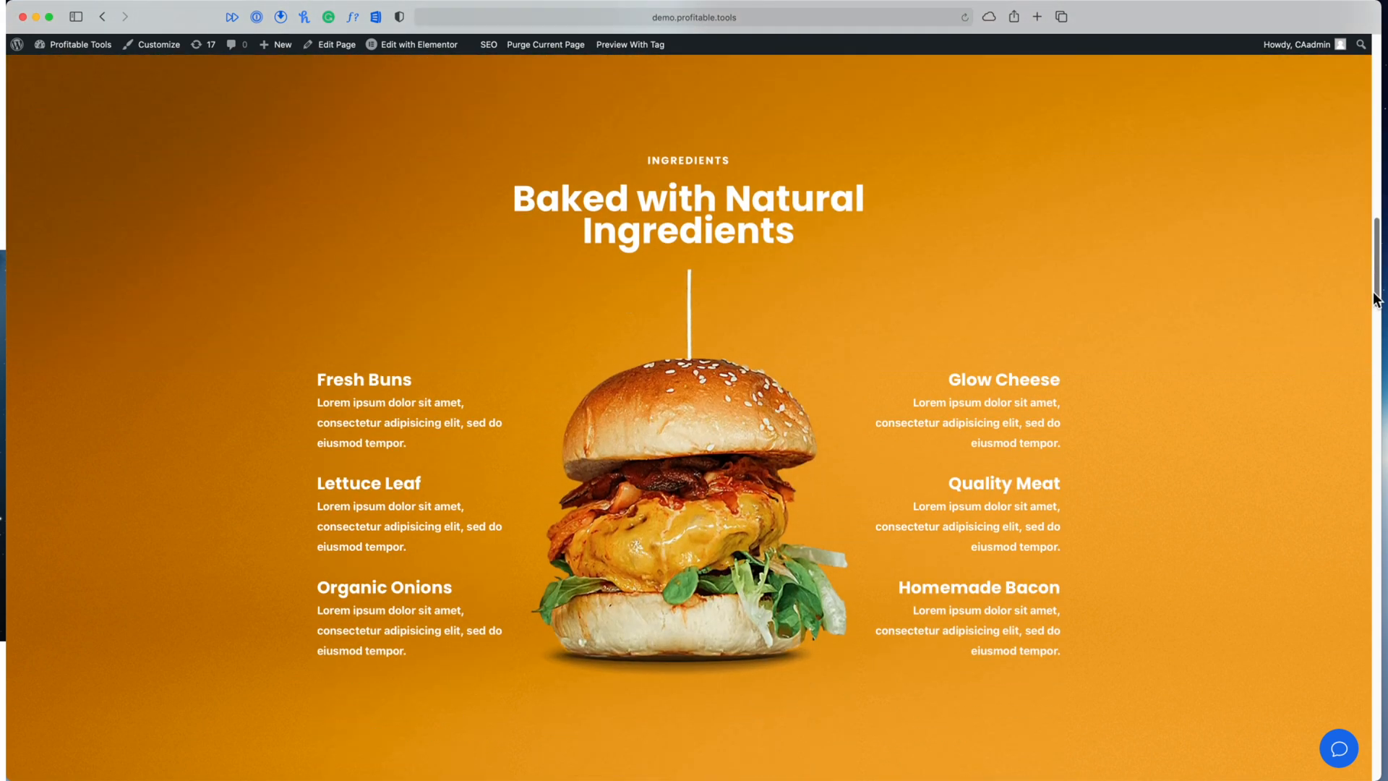
{"action": "mouse_move", "coordinate": [1353, 273]}
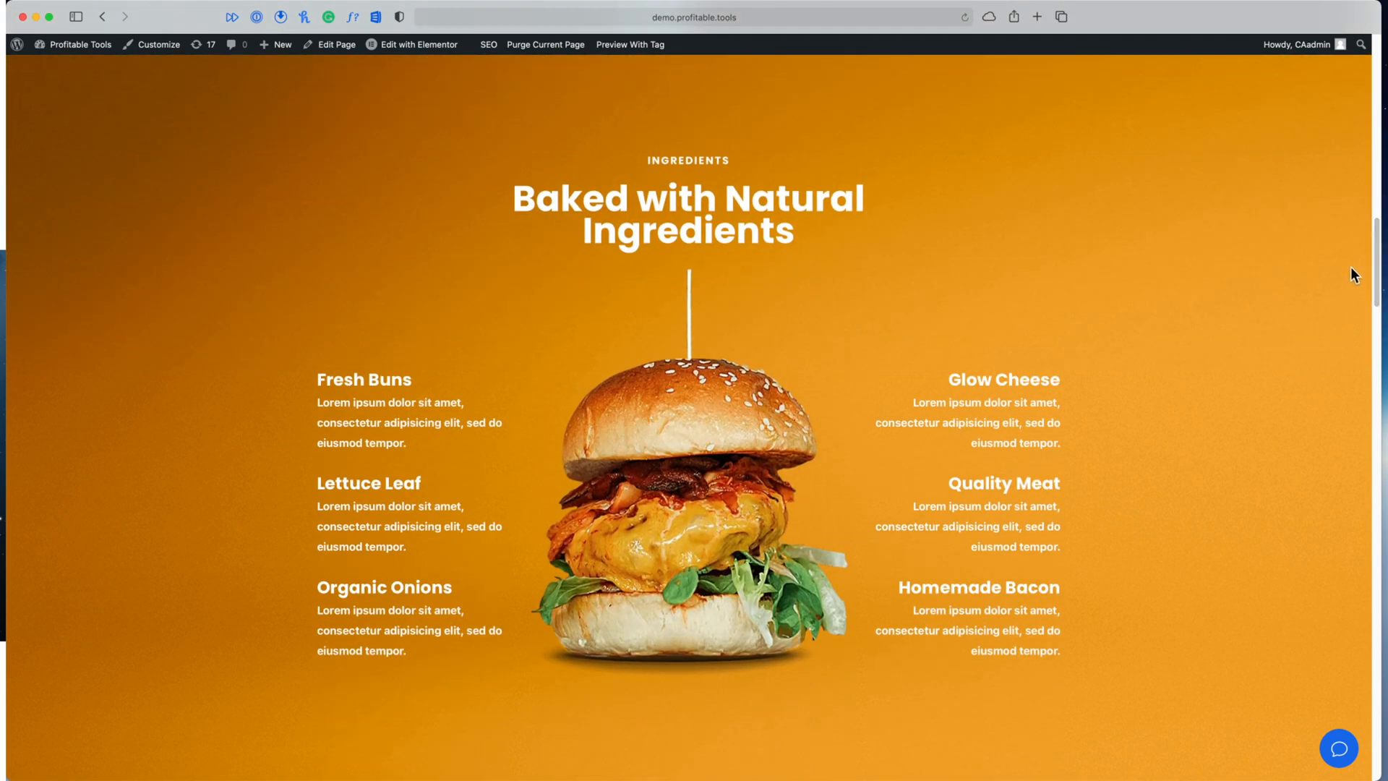
{"action": "left_click", "coordinate": [78, 45]}
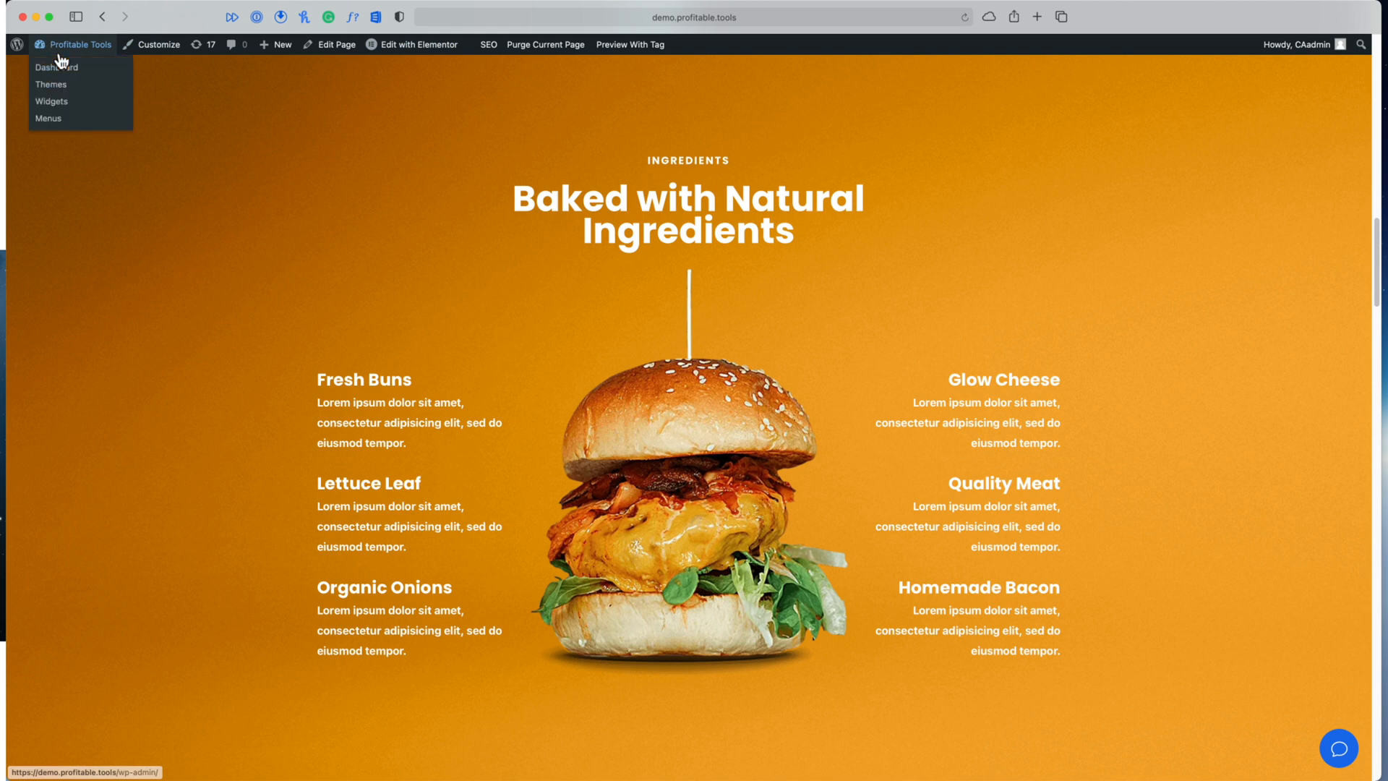
{"action": "left_click", "coordinate": [56, 68]}
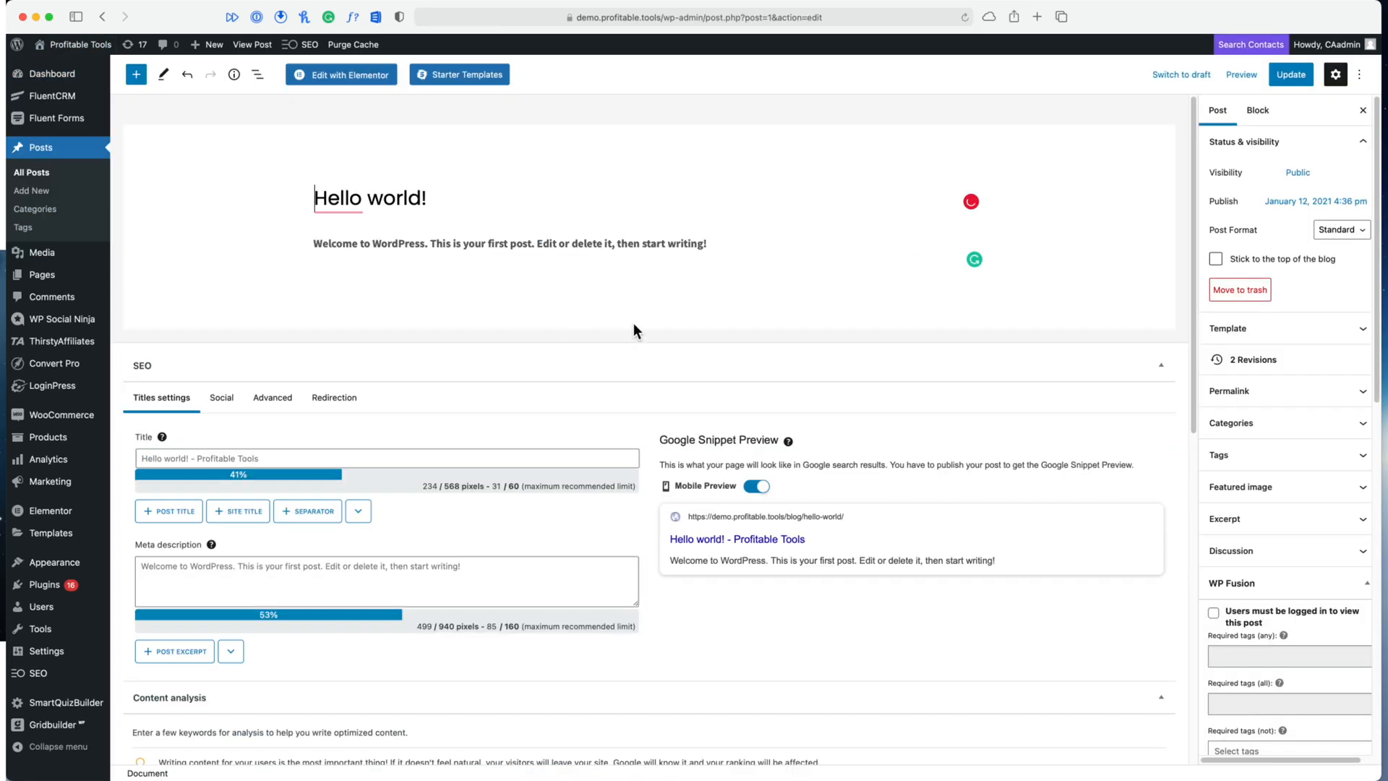
{"action": "mouse_move", "coordinate": [764, 292]}
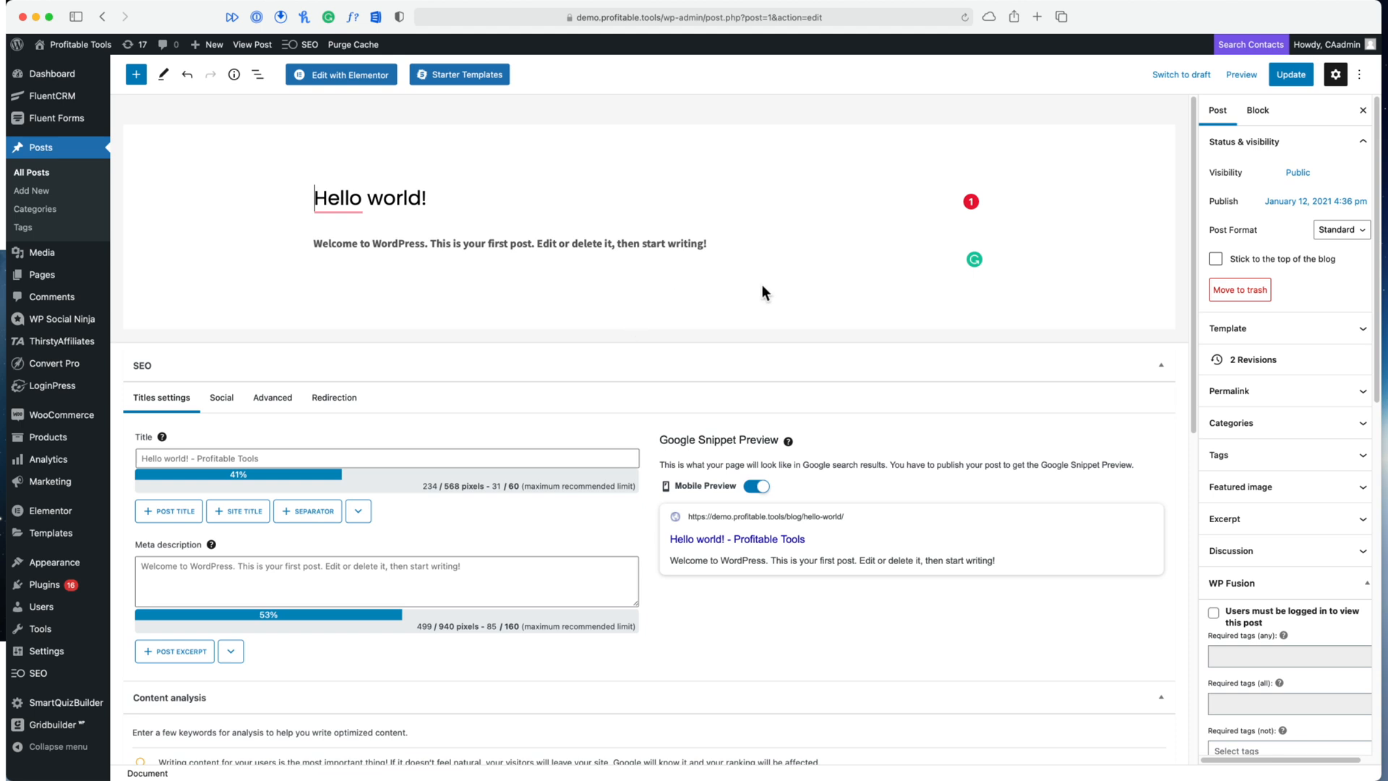
Add a Shortcode block with [wp_social_ninja id="1285" platform="reviews"] below the welcome paragraph
{"action": "left_click", "coordinate": [509, 243]}
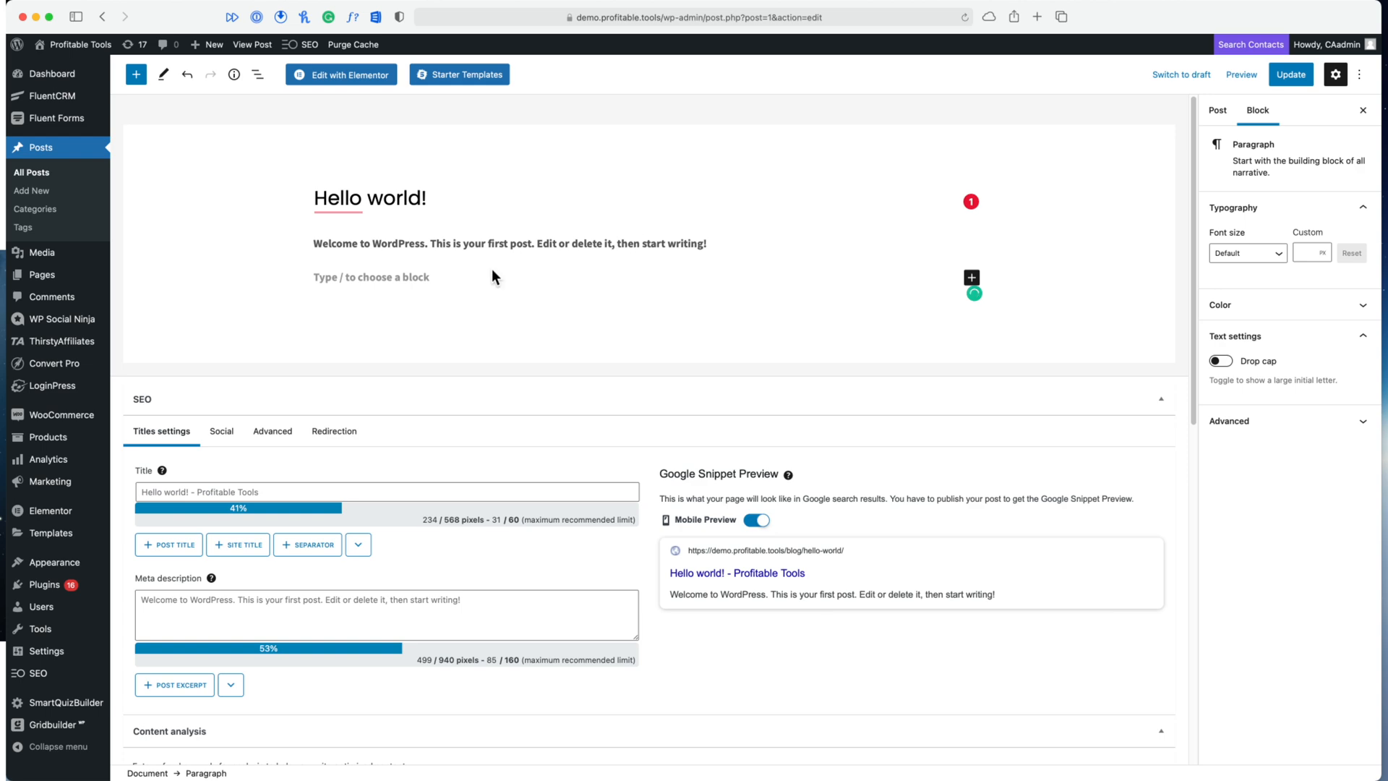
{"action": "type", "text": "/"}
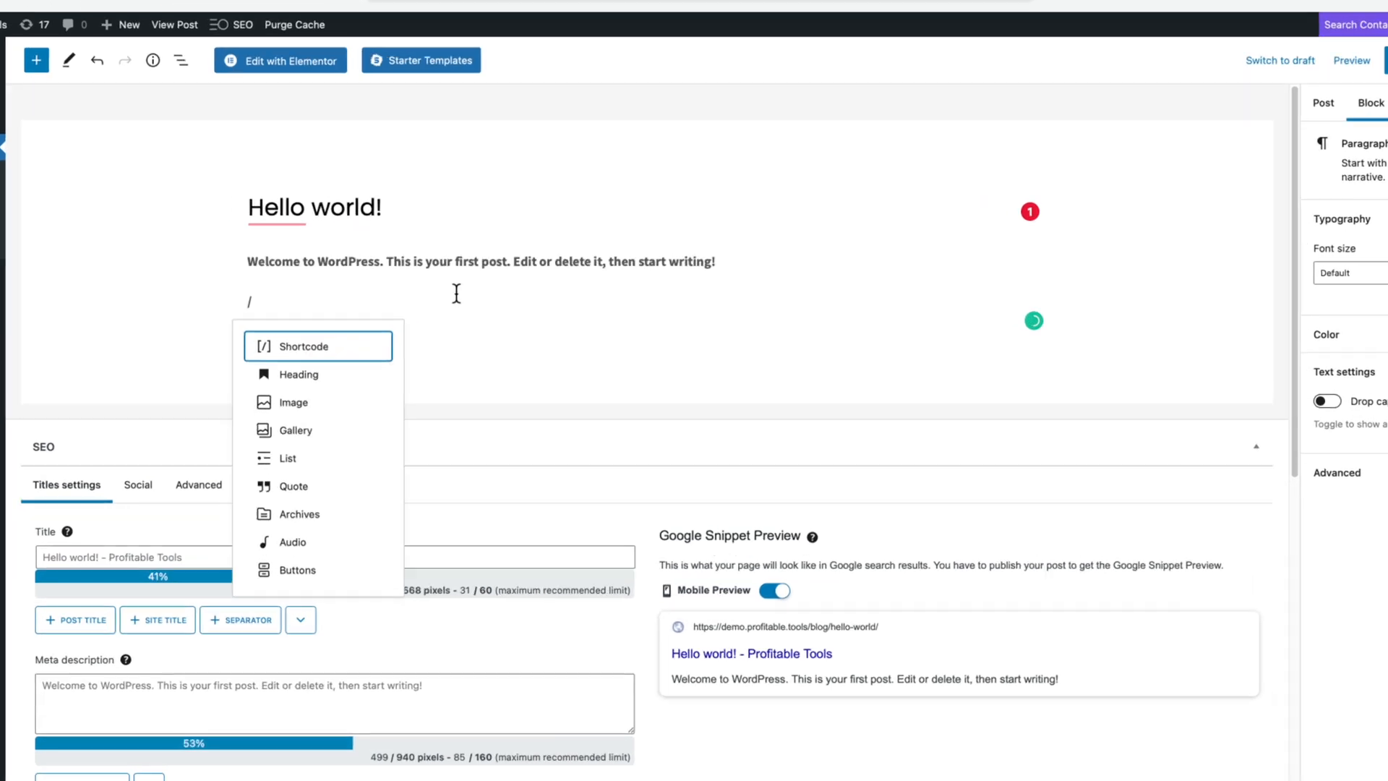
{"action": "left_click", "coordinate": [303, 345]}
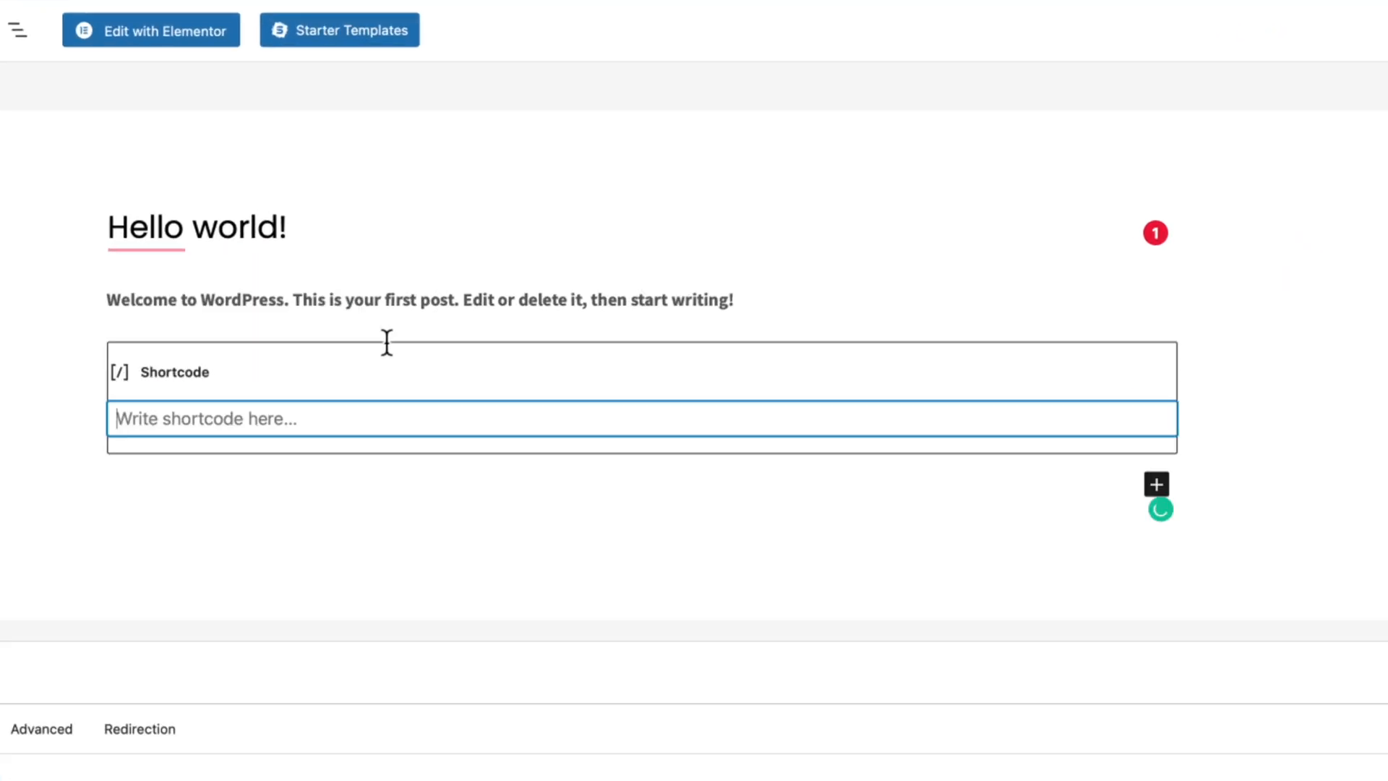
{"action": "type", "text": "[wp_social_ninja id=\"1285\" platform=\"reviews\"]"}
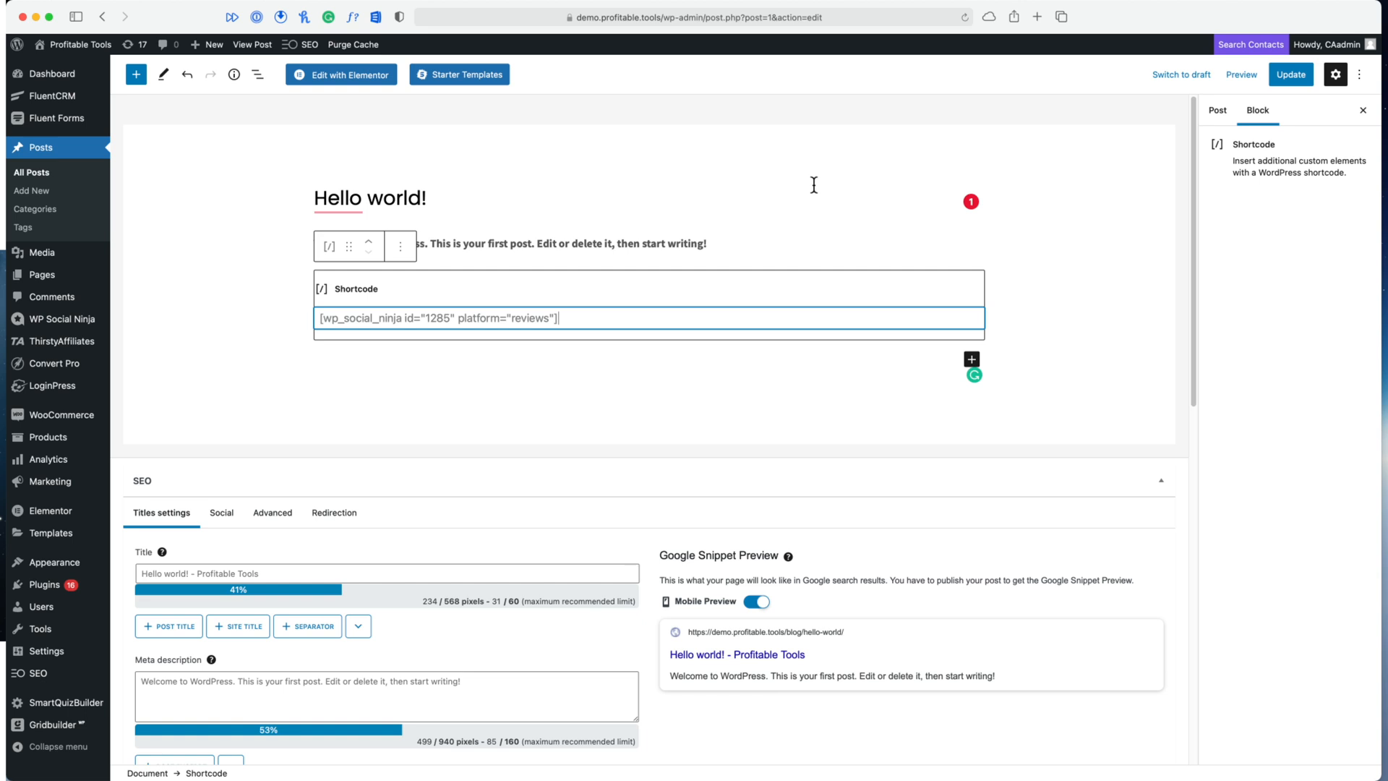
Update the post and view it live to confirm the Amazon review cards display
{"action": "left_click", "coordinate": [1290, 74]}
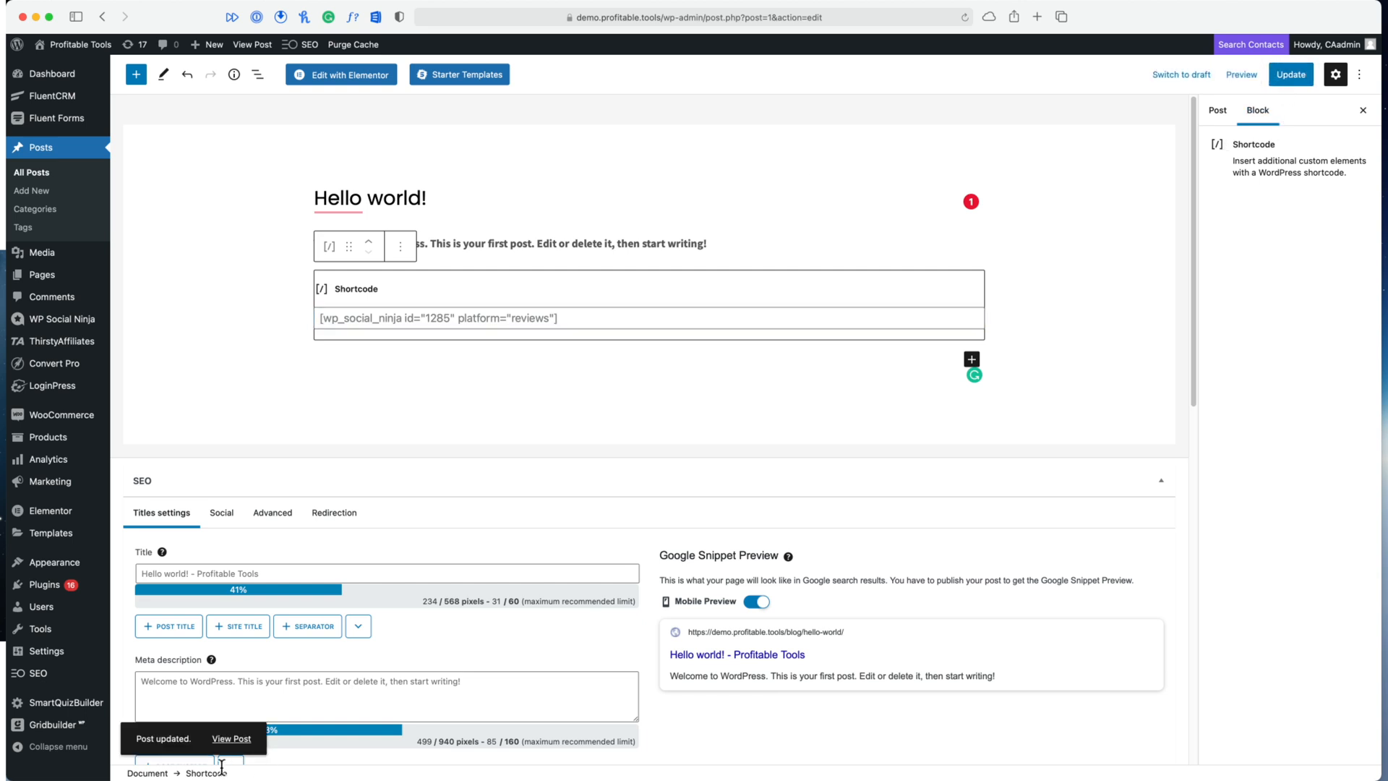
{"action": "left_click", "coordinate": [231, 739]}
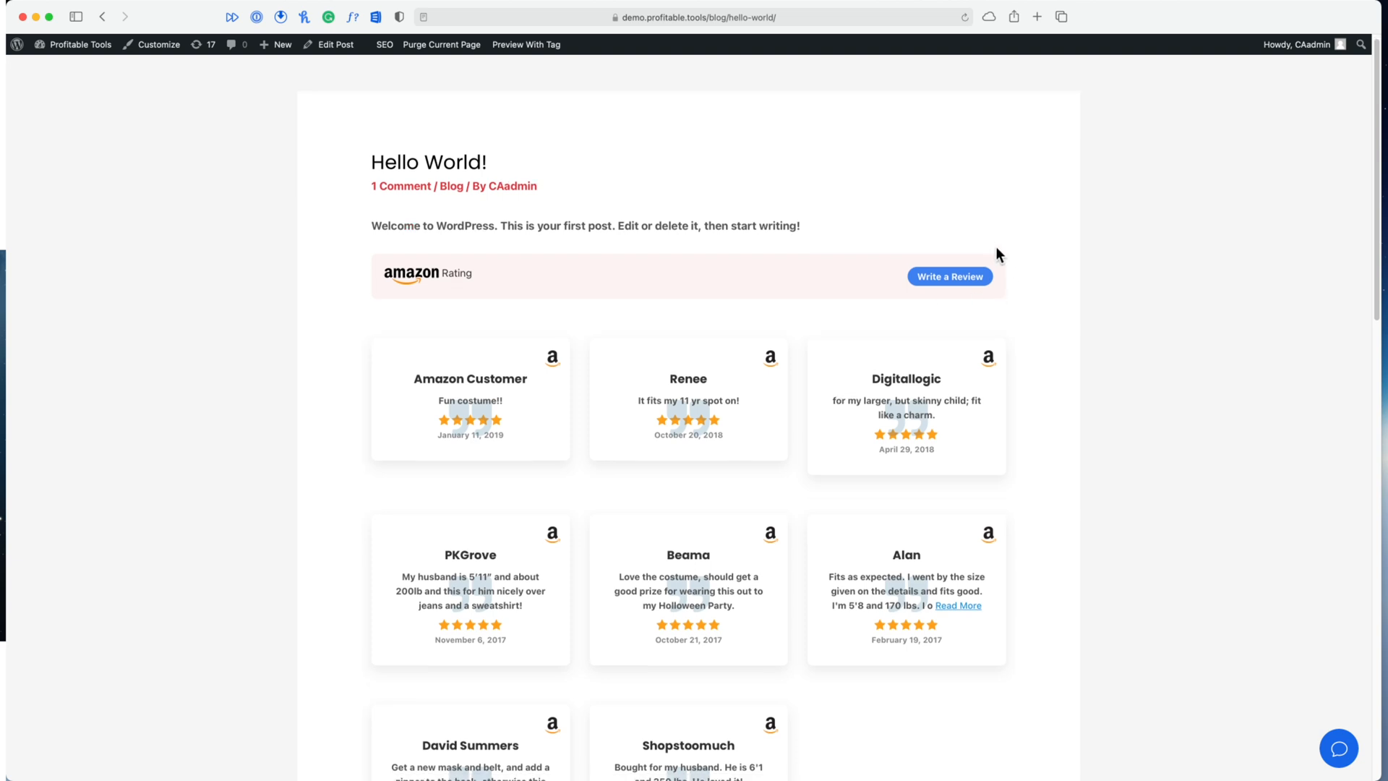
{"action": "scroll", "scroll_direction": "down", "scroll_amount": 3}
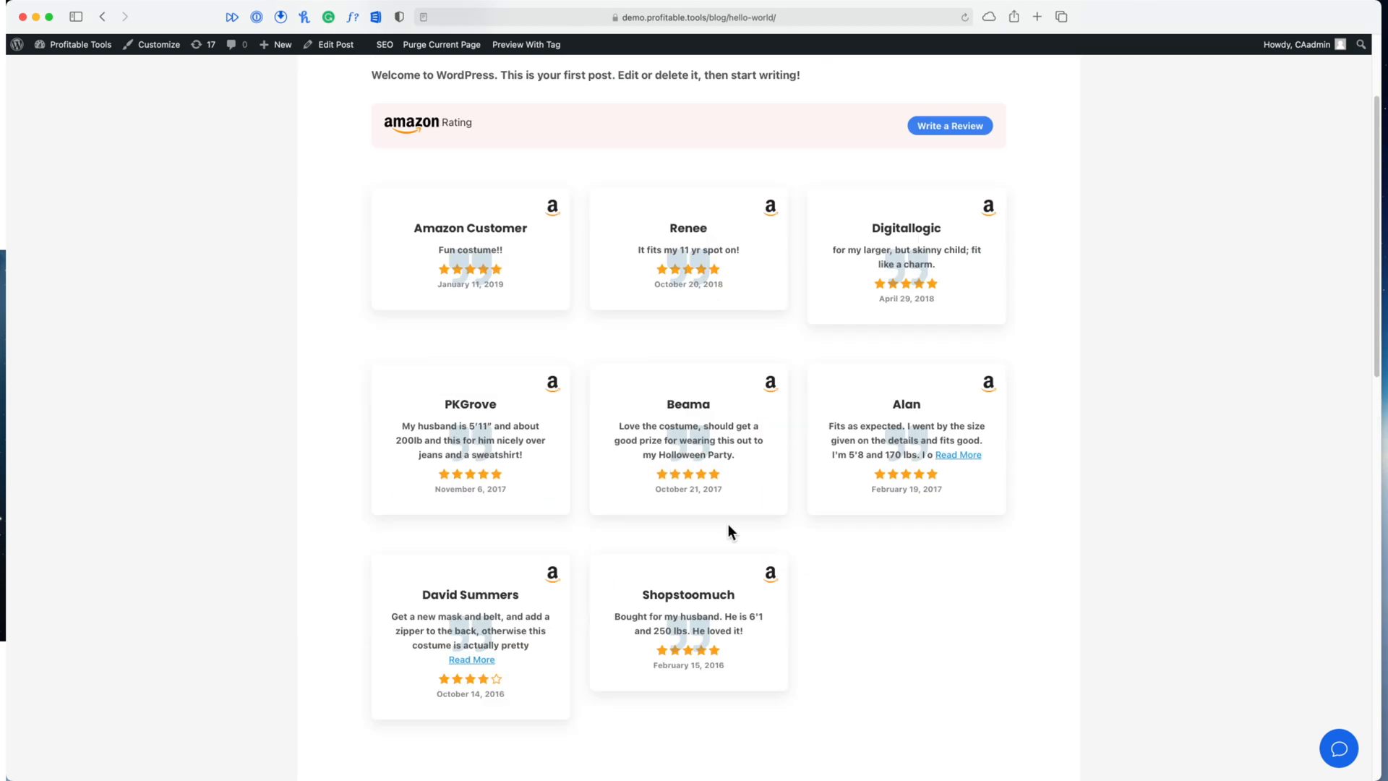
{"action": "scroll", "scroll_direction": "up", "scroll_amount": 3}
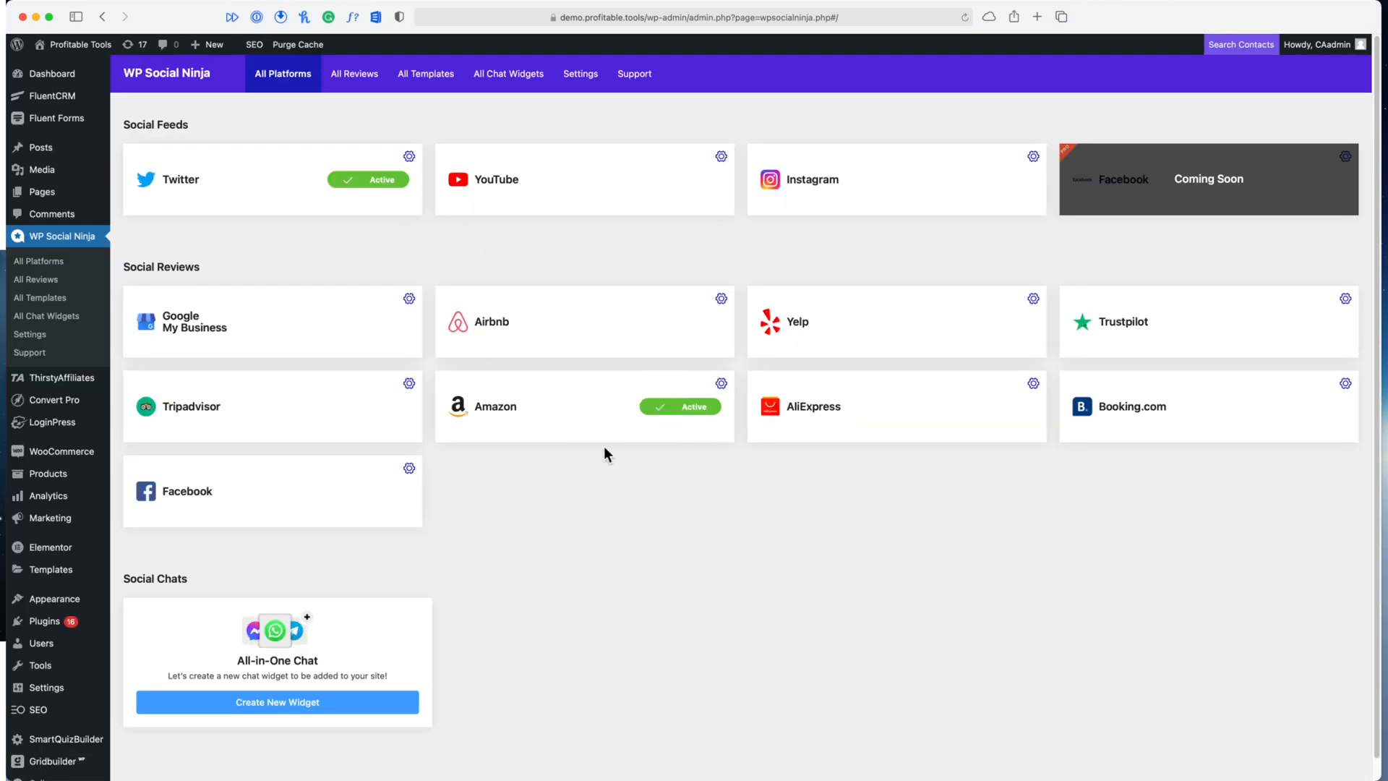
{"action": "mouse_move", "coordinate": [609, 477]}
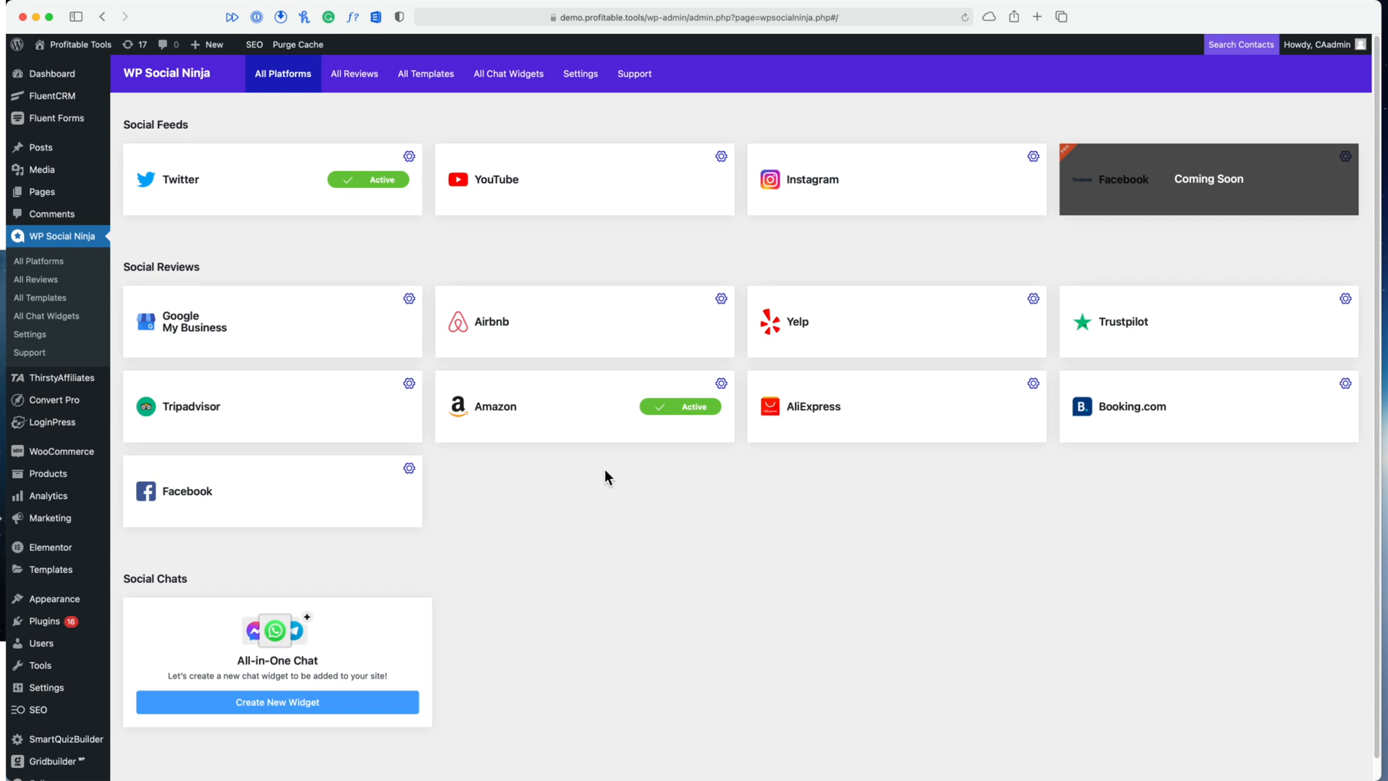
{"action": "mouse_move", "coordinate": [279, 321]}
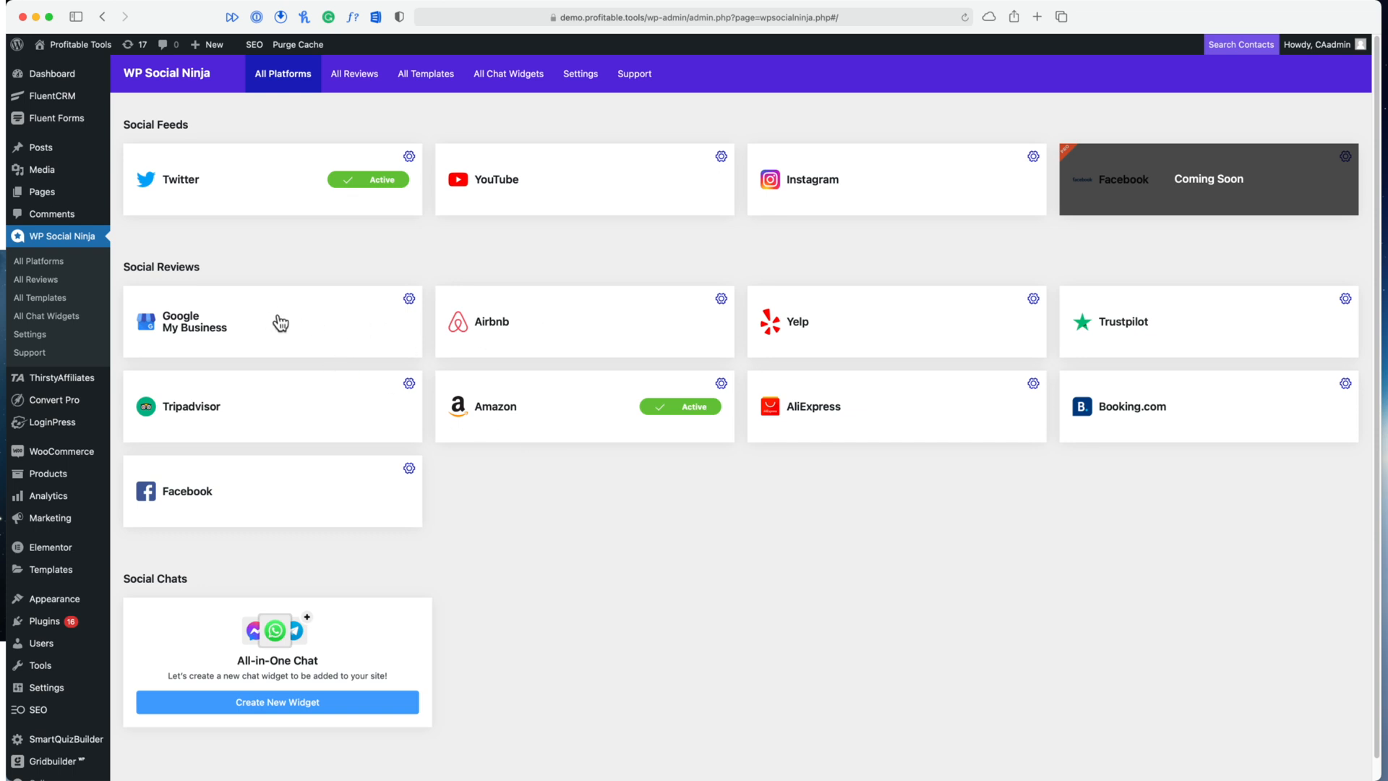
{"action": "mouse_move", "coordinate": [295, 404]}
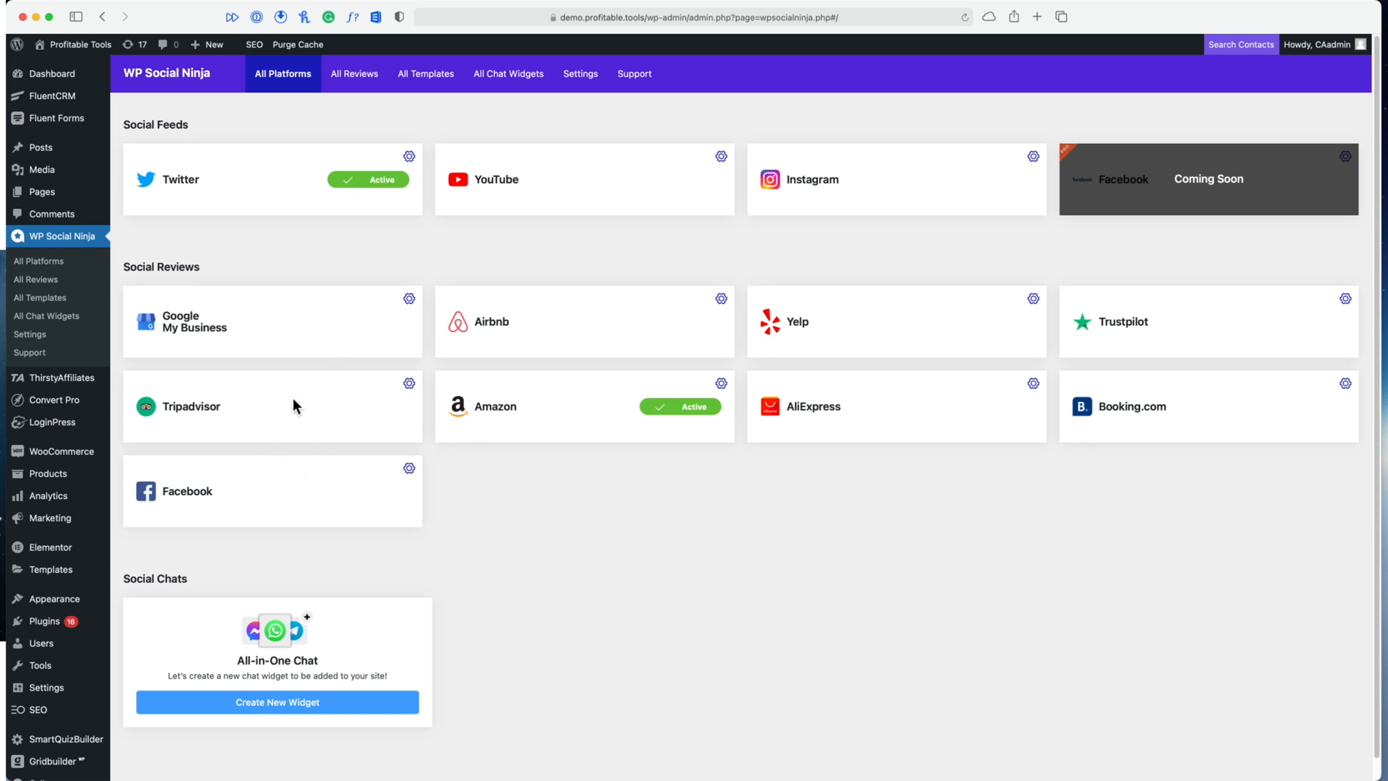
{"action": "mouse_move", "coordinate": [299, 387]}
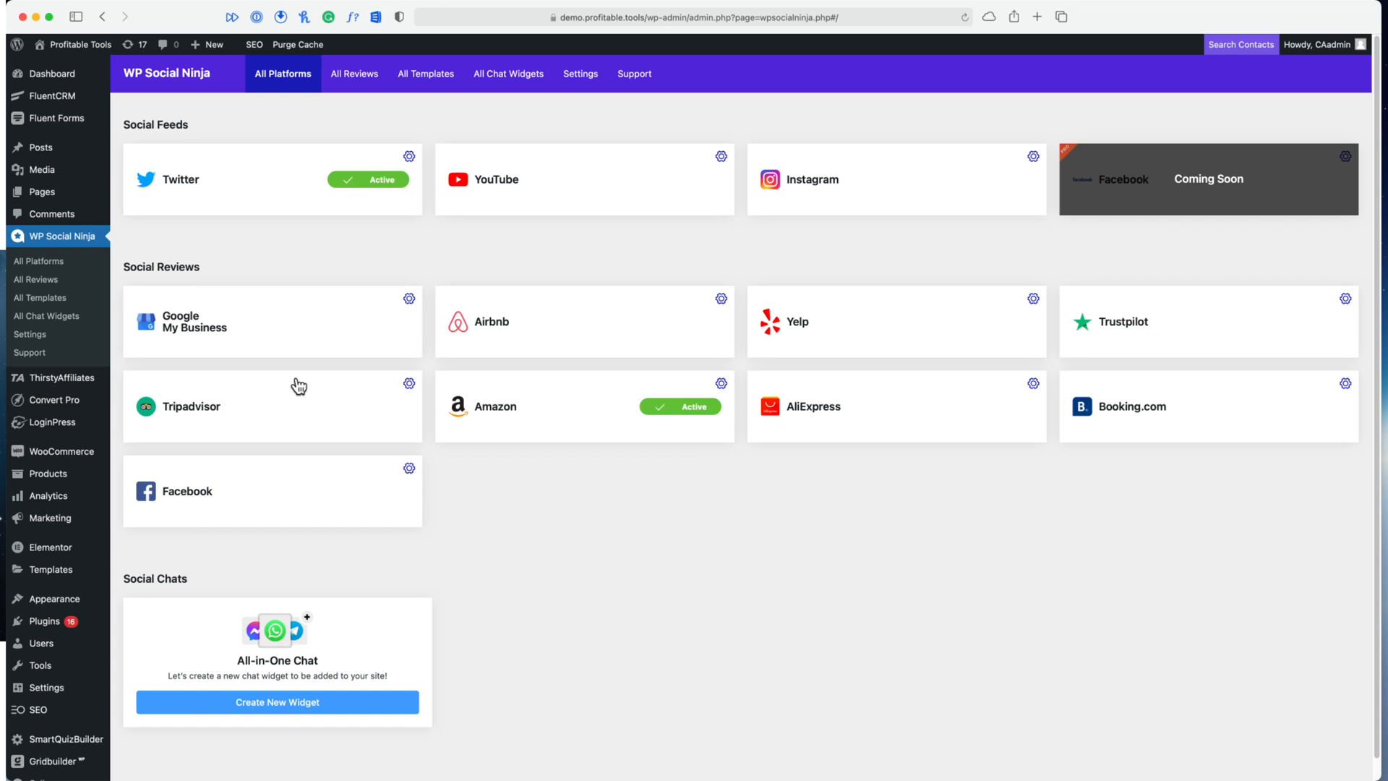
{"action": "mouse_move", "coordinate": [189, 505]}
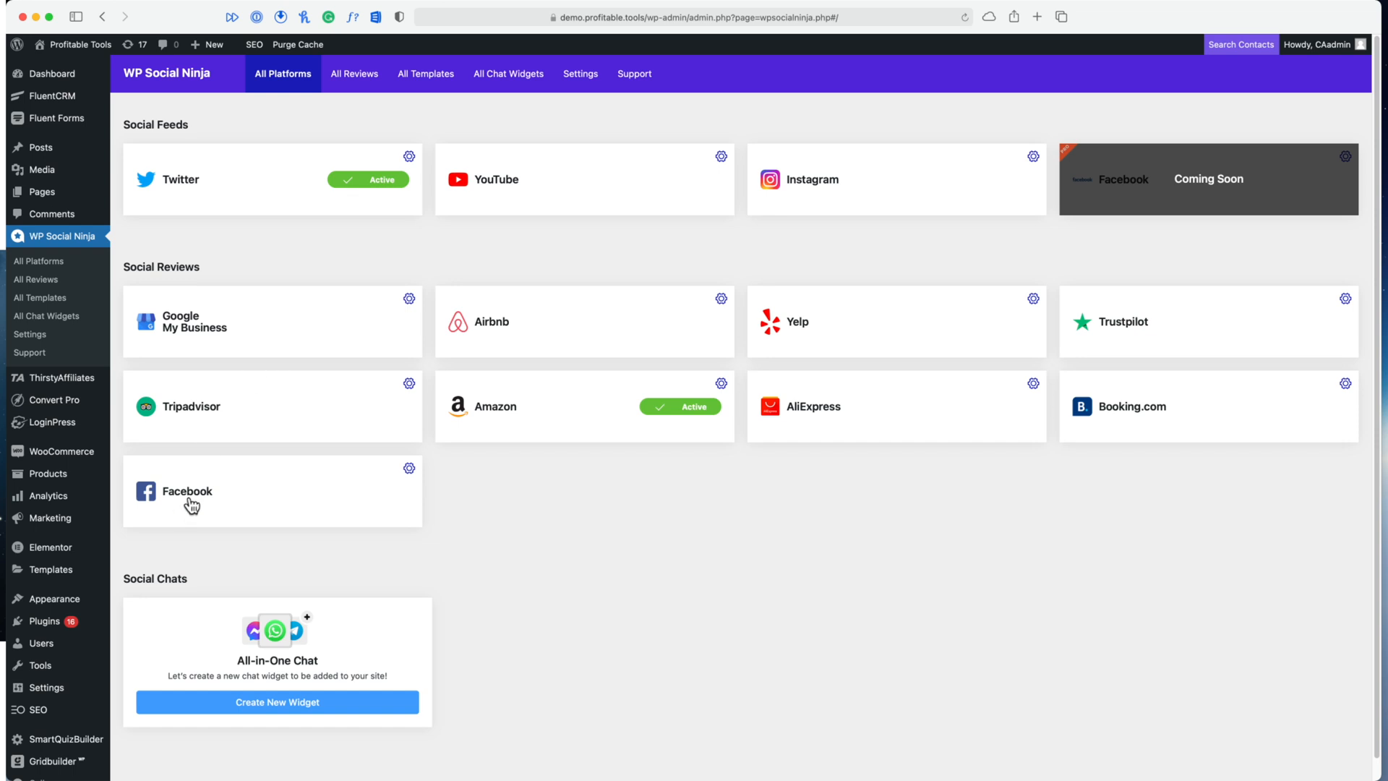
Start linking the Facebook platform, continuing with the signed-in Facebook account
{"action": "left_click", "coordinate": [186, 492]}
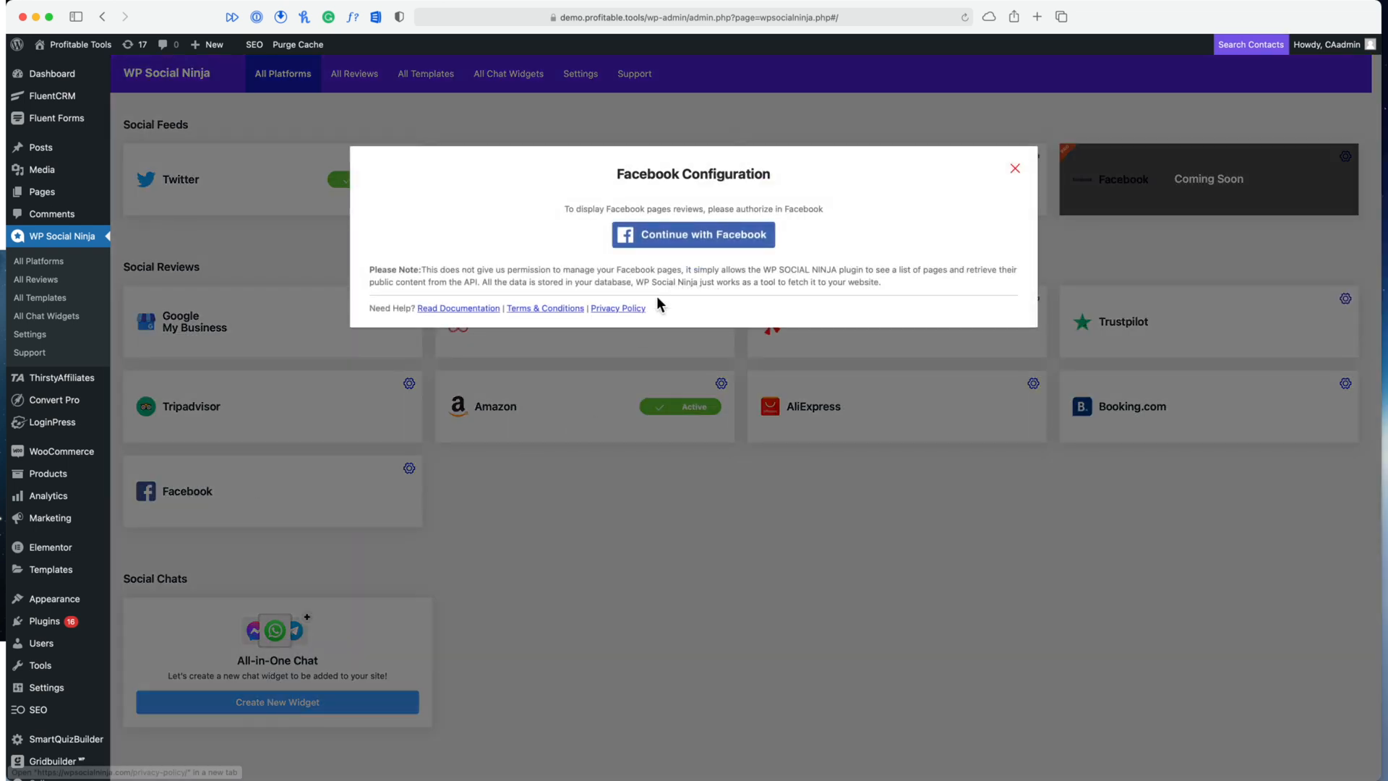
{"action": "left_click", "coordinate": [692, 234]}
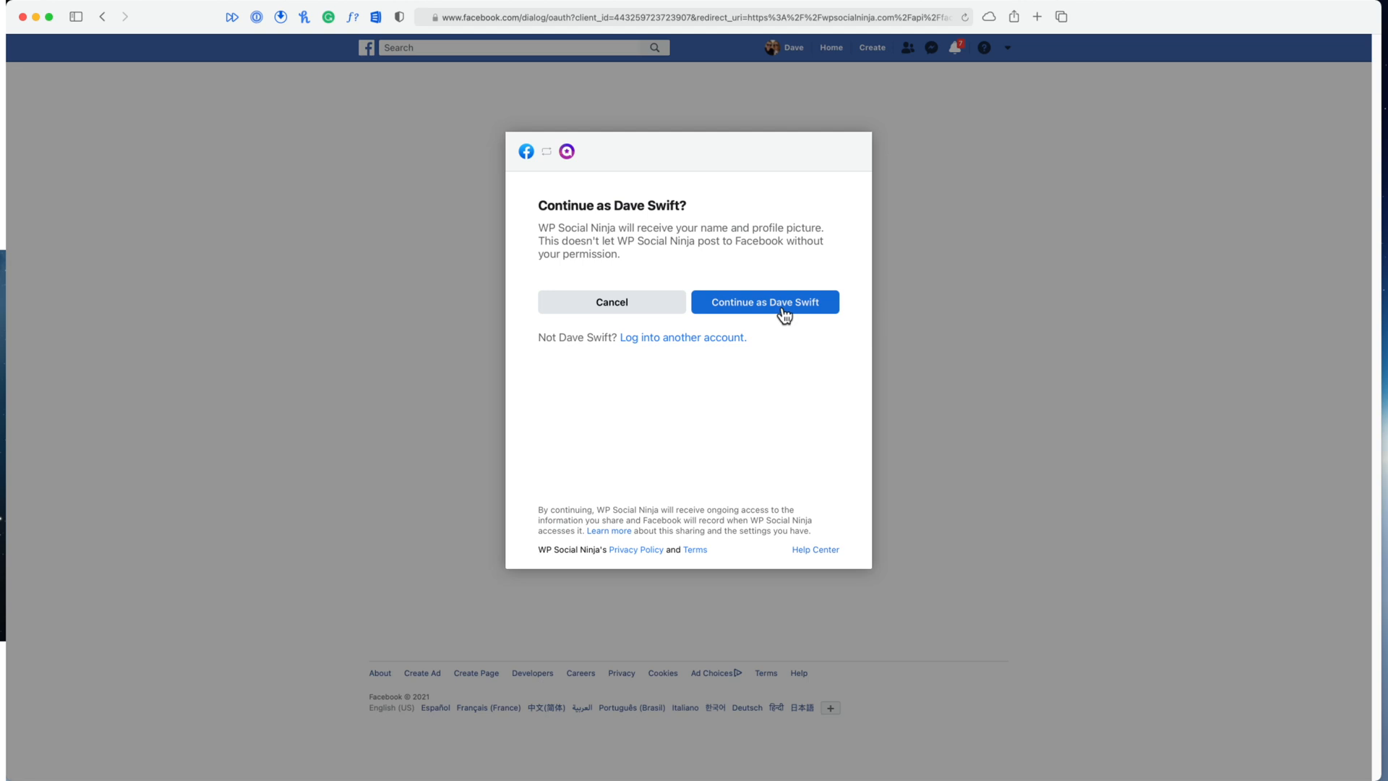
{"action": "left_click", "coordinate": [765, 302]}
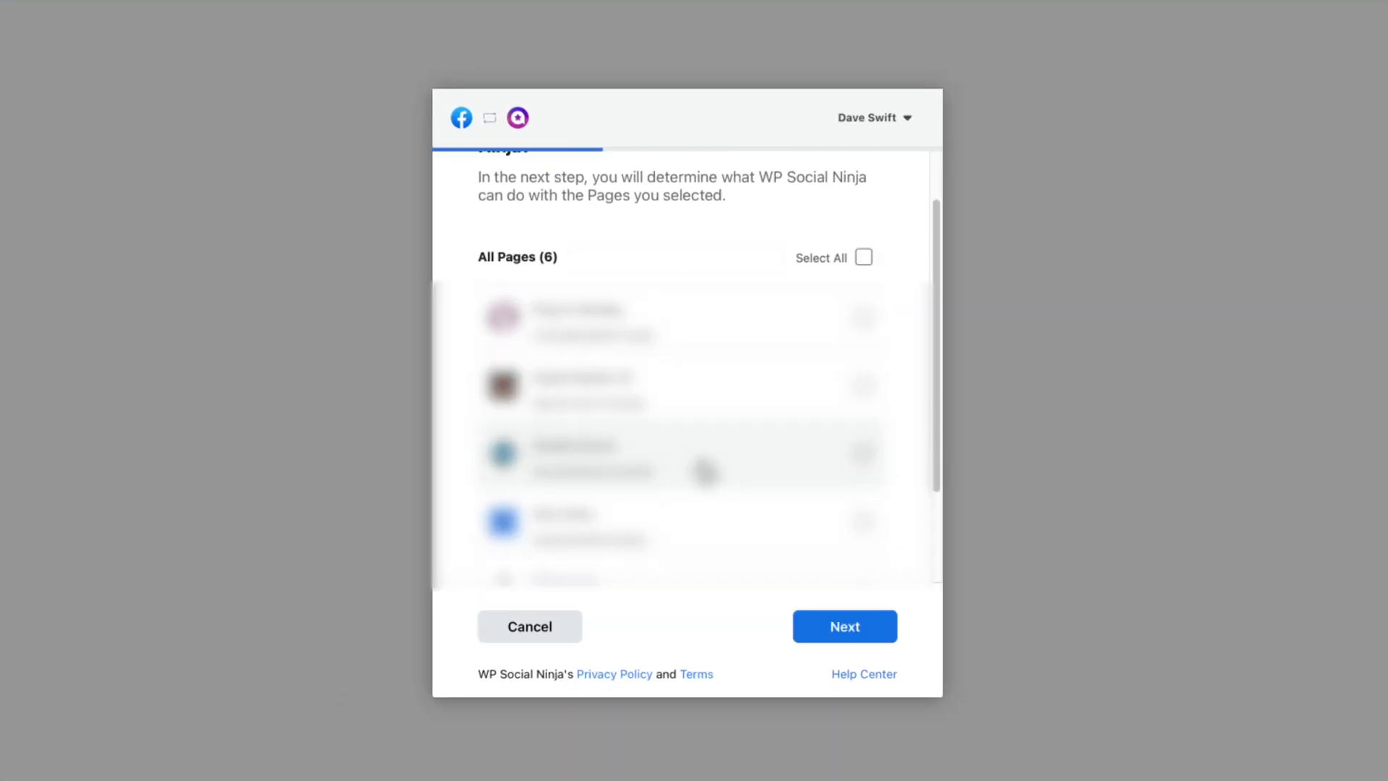
Share the Profitable Tools page, confirm permissions and finish linking back to the site
{"action": "left_click", "coordinate": [843, 626]}
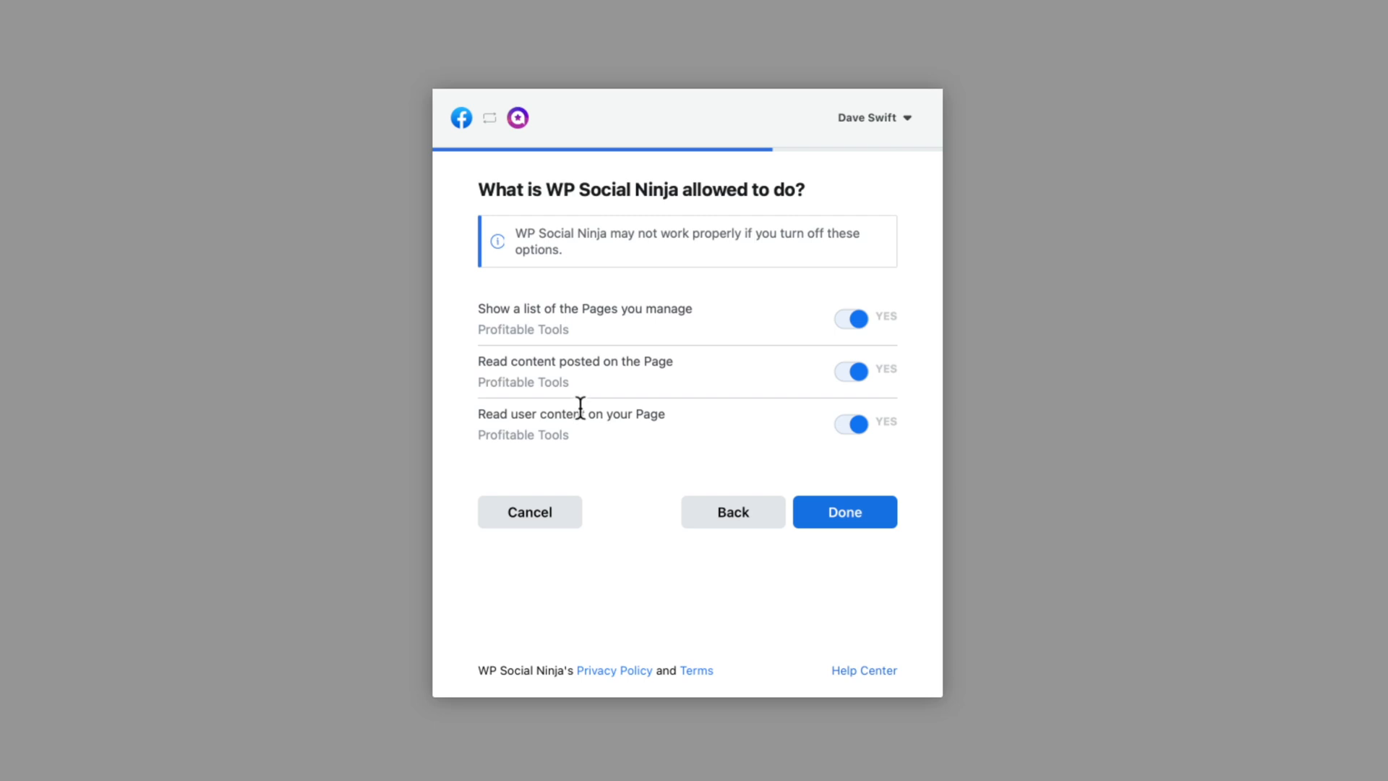
{"action": "mouse_move", "coordinate": [844, 512]}
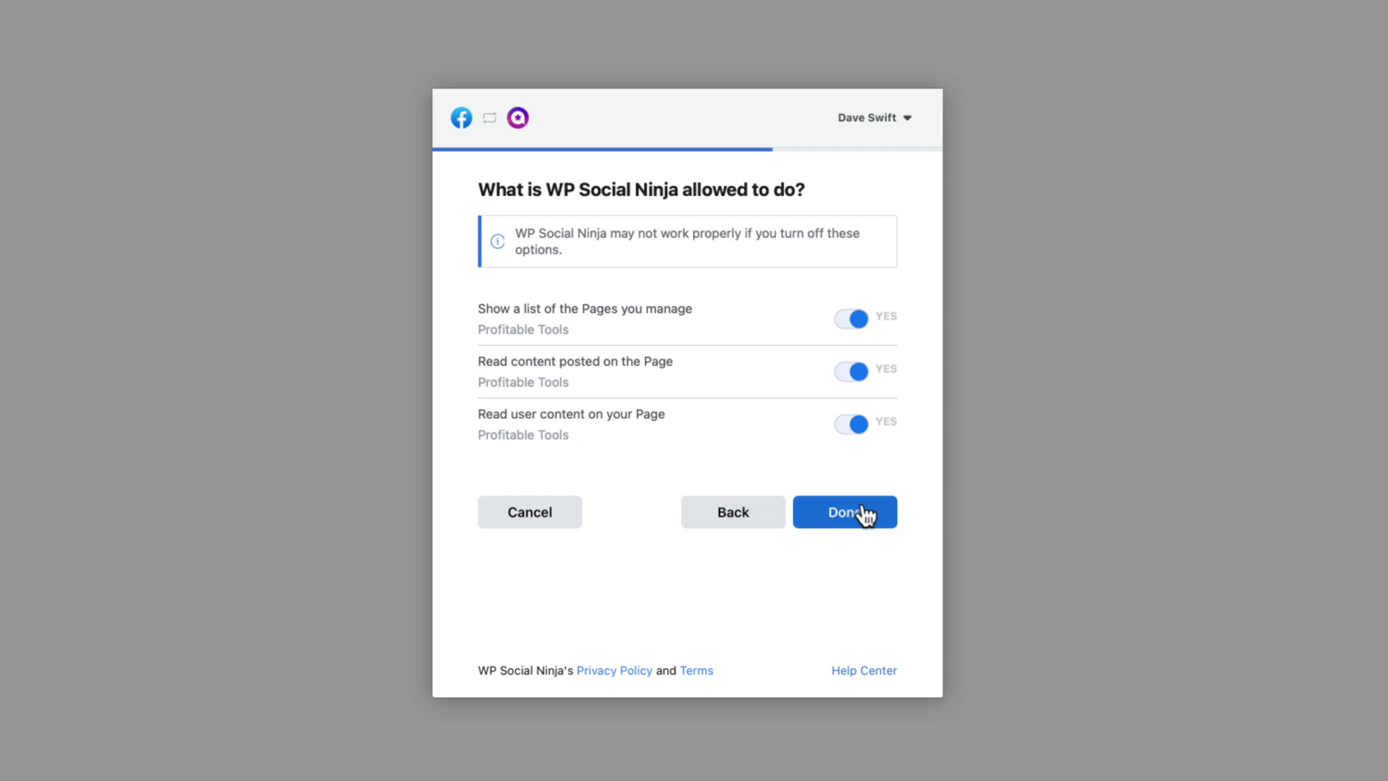
{"action": "left_click", "coordinate": [843, 511]}
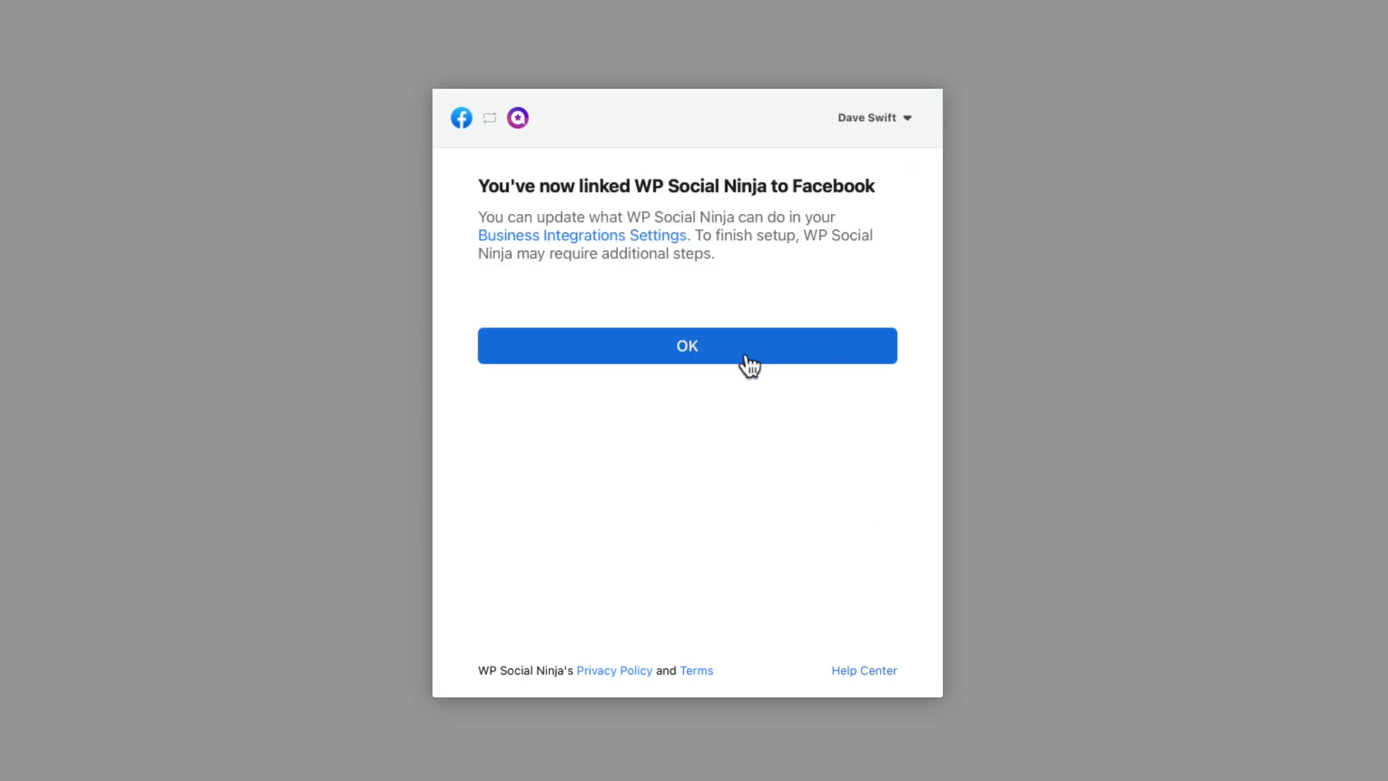
{"action": "left_click", "coordinate": [686, 346]}
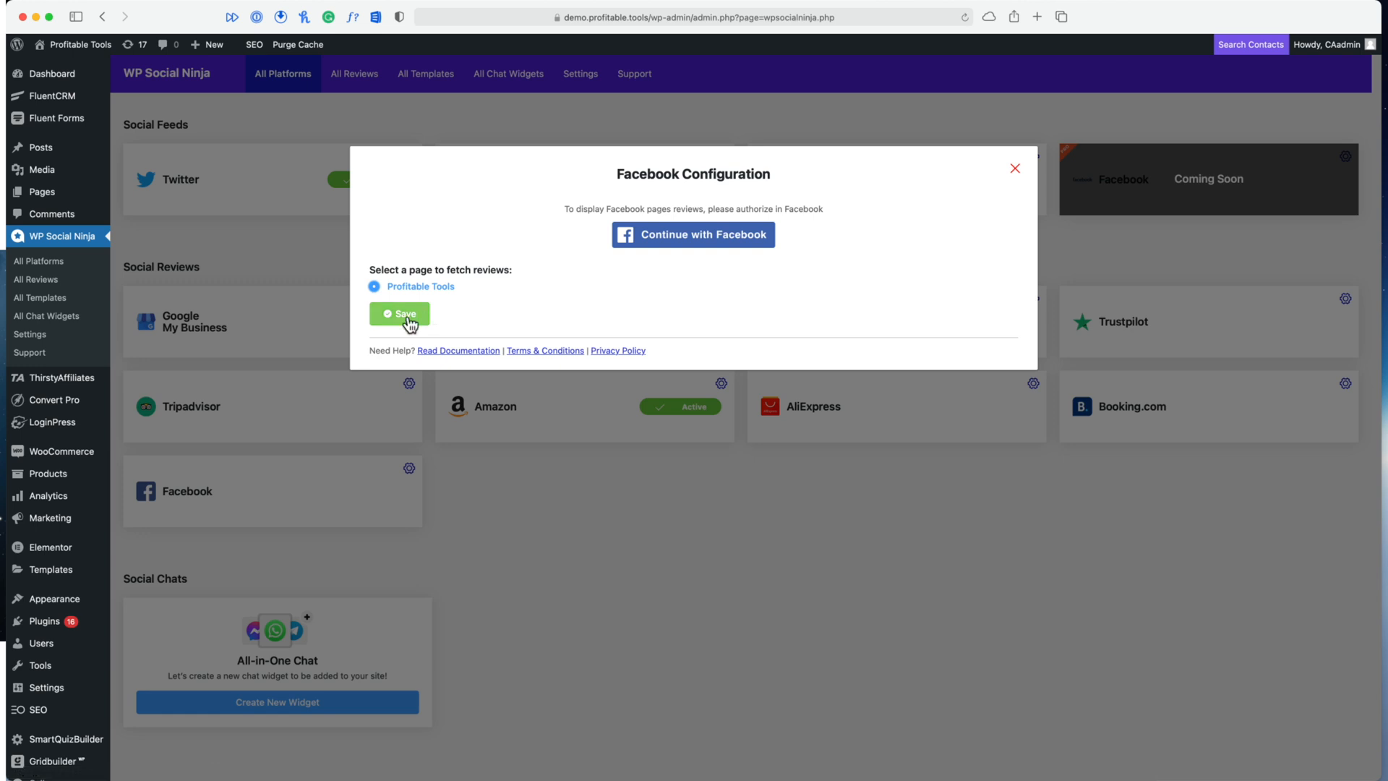
Save Profitable Tools as source and create a Facebook template with Masonry layout and a different card design
{"action": "left_click", "coordinate": [400, 314]}
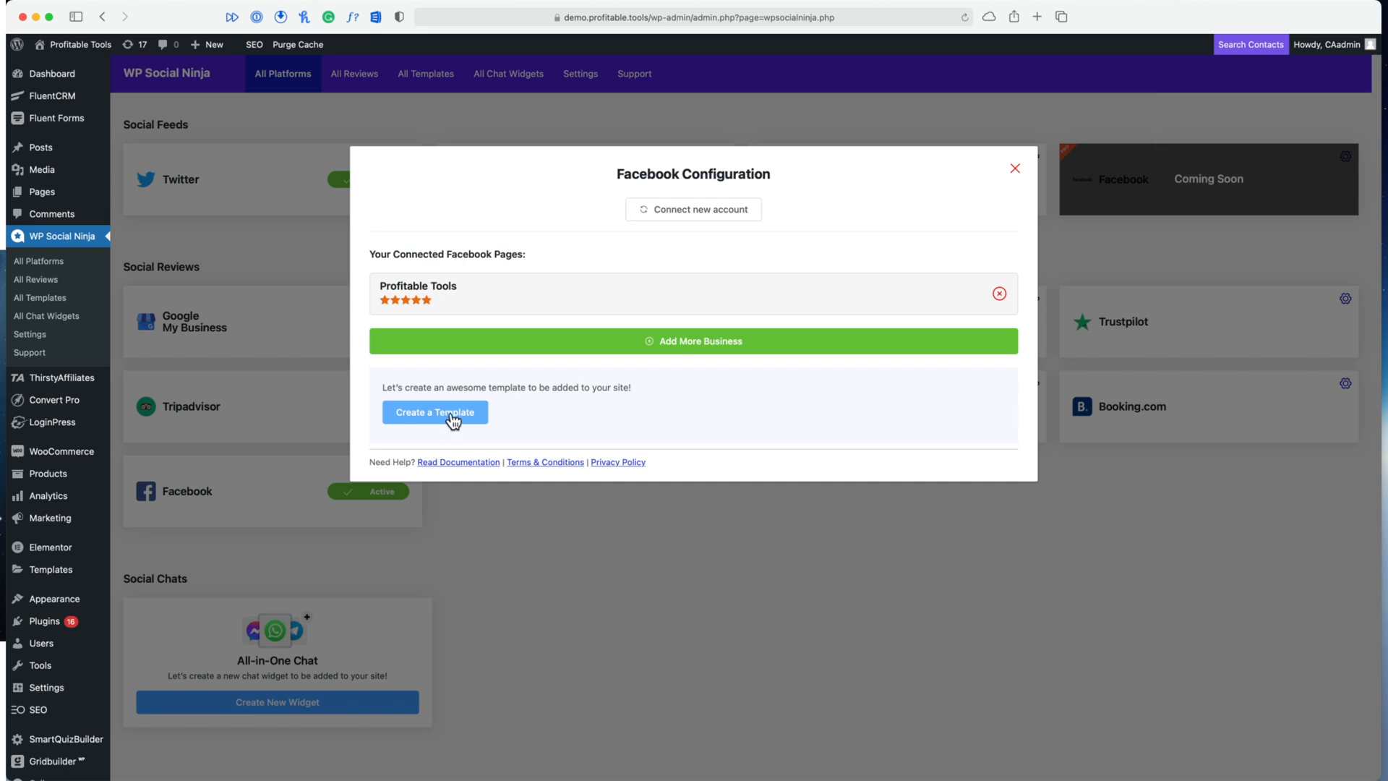
{"action": "left_click", "coordinate": [435, 412]}
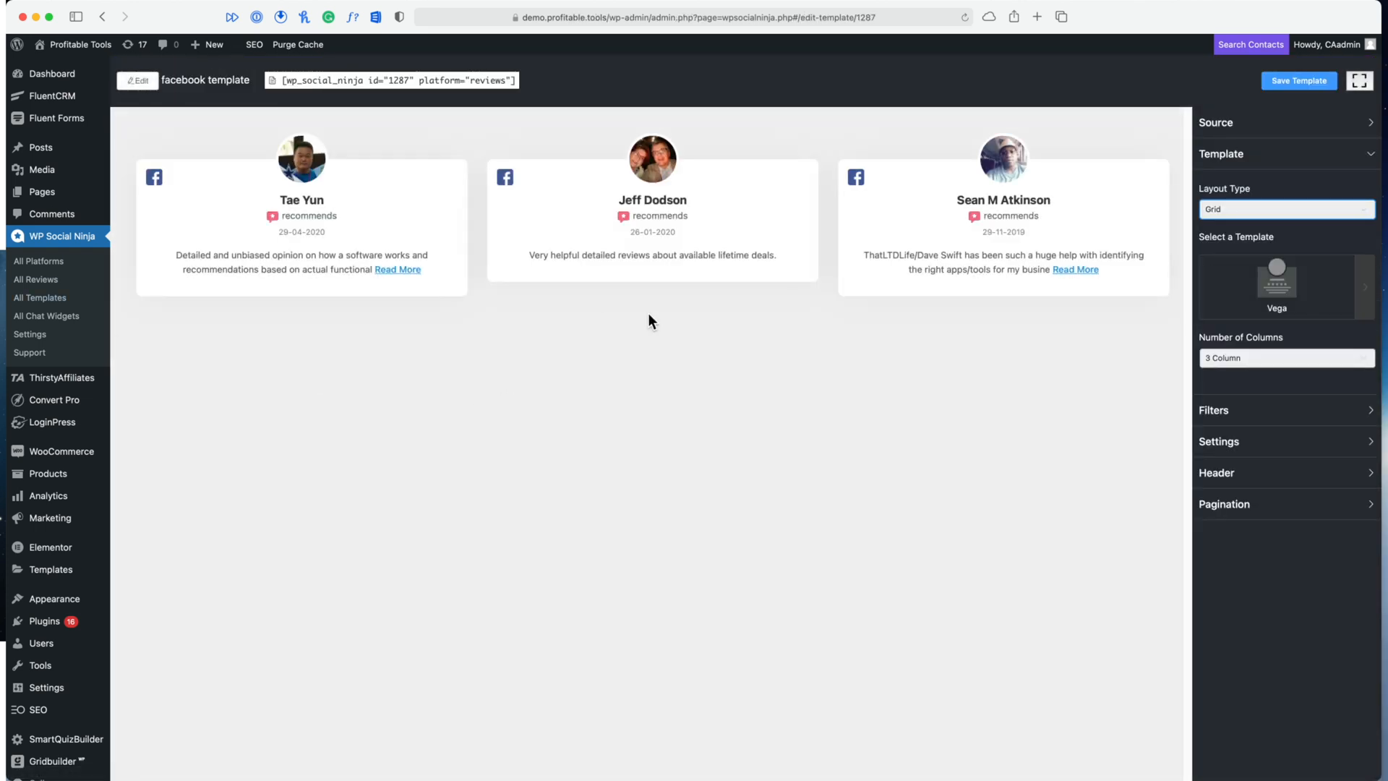
{"action": "left_click", "coordinate": [1284, 208]}
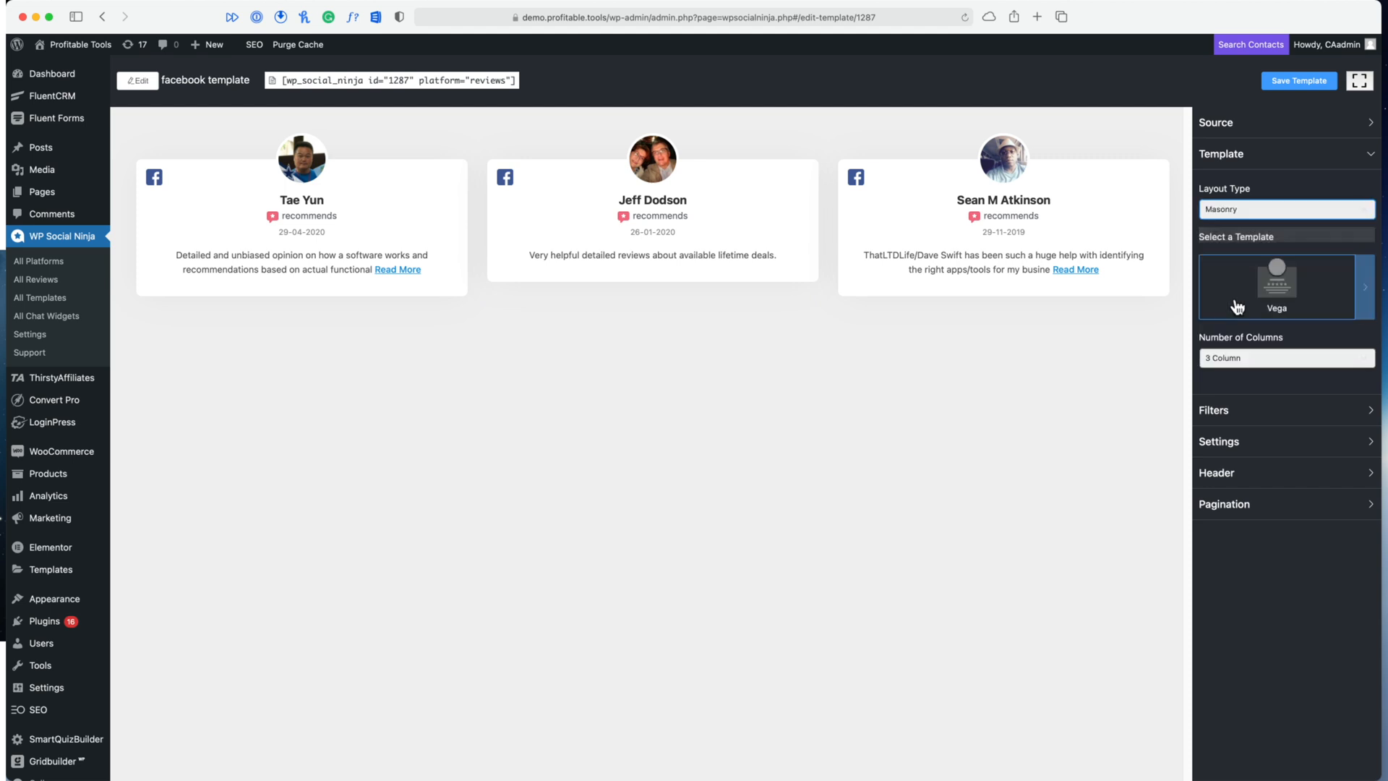
{"action": "scroll", "scroll_direction": "down", "scroll_amount": 3}
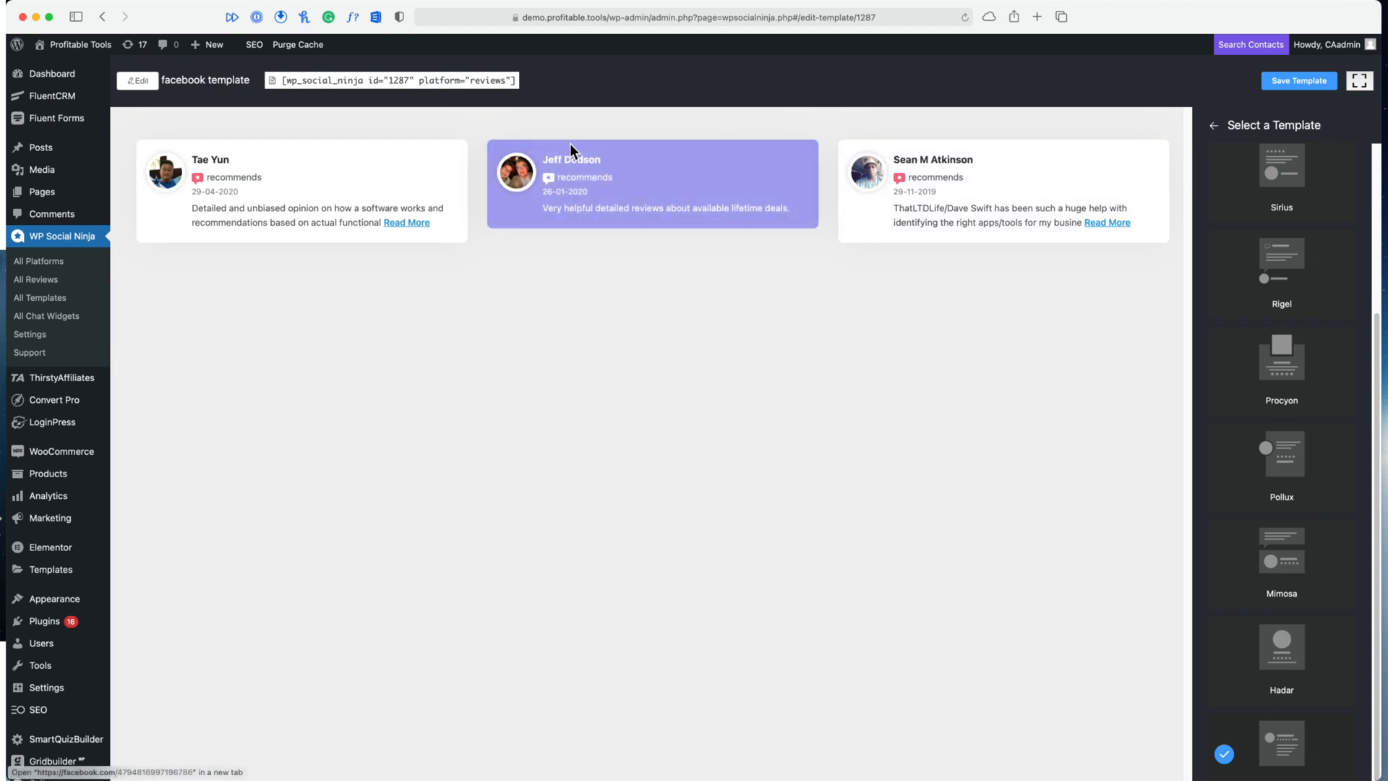
{"action": "left_click", "coordinate": [1298, 81]}
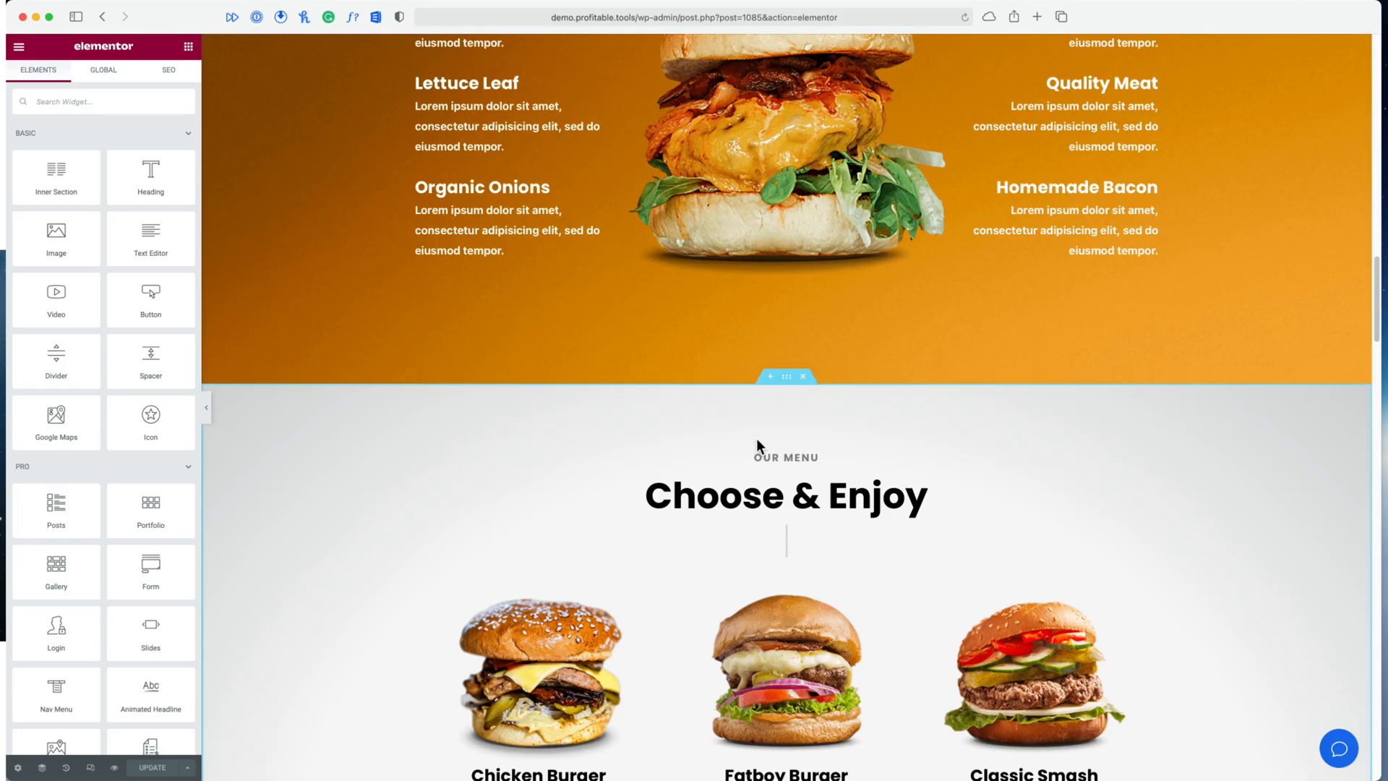
Add a new section above the menu and search the widgets for 'so' to place Social Ninja
{"action": "left_click", "coordinate": [770, 376]}
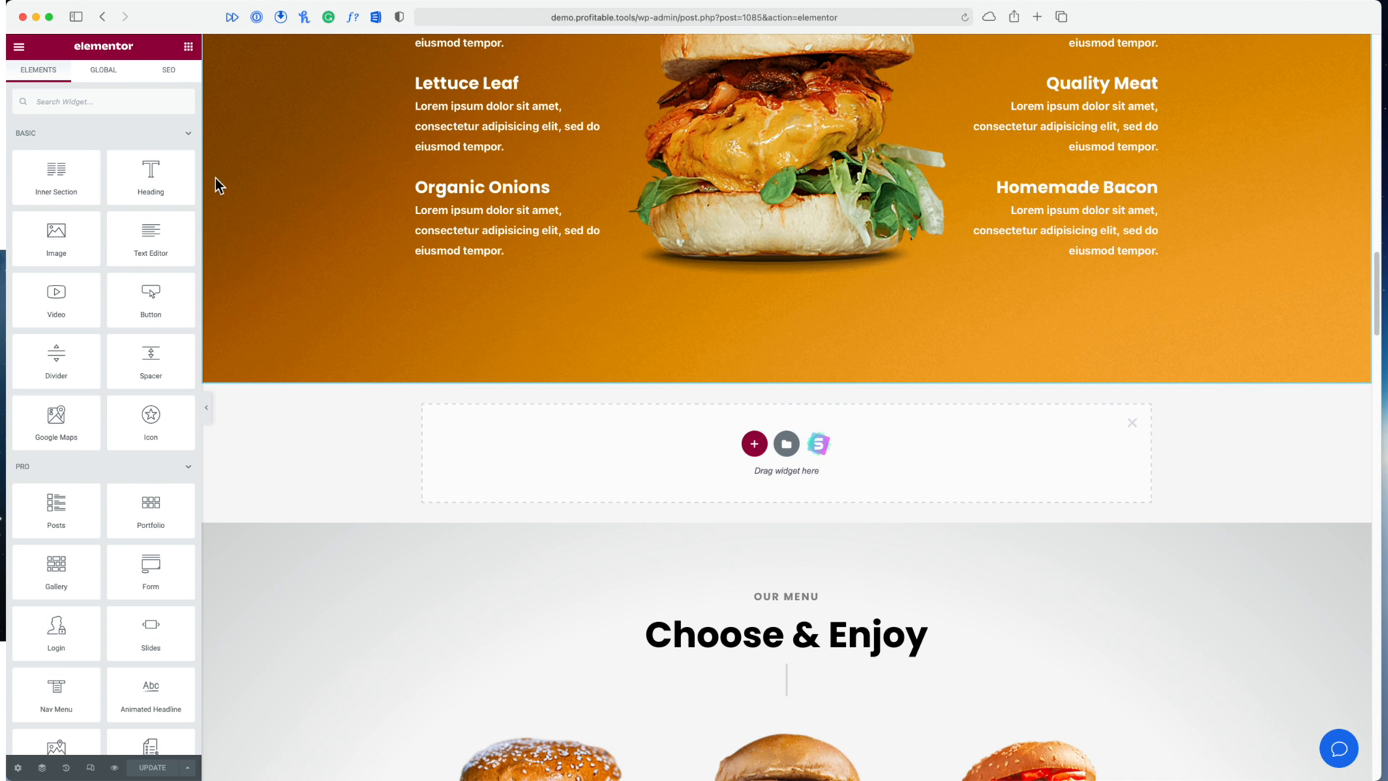
{"action": "type", "text": "so"}
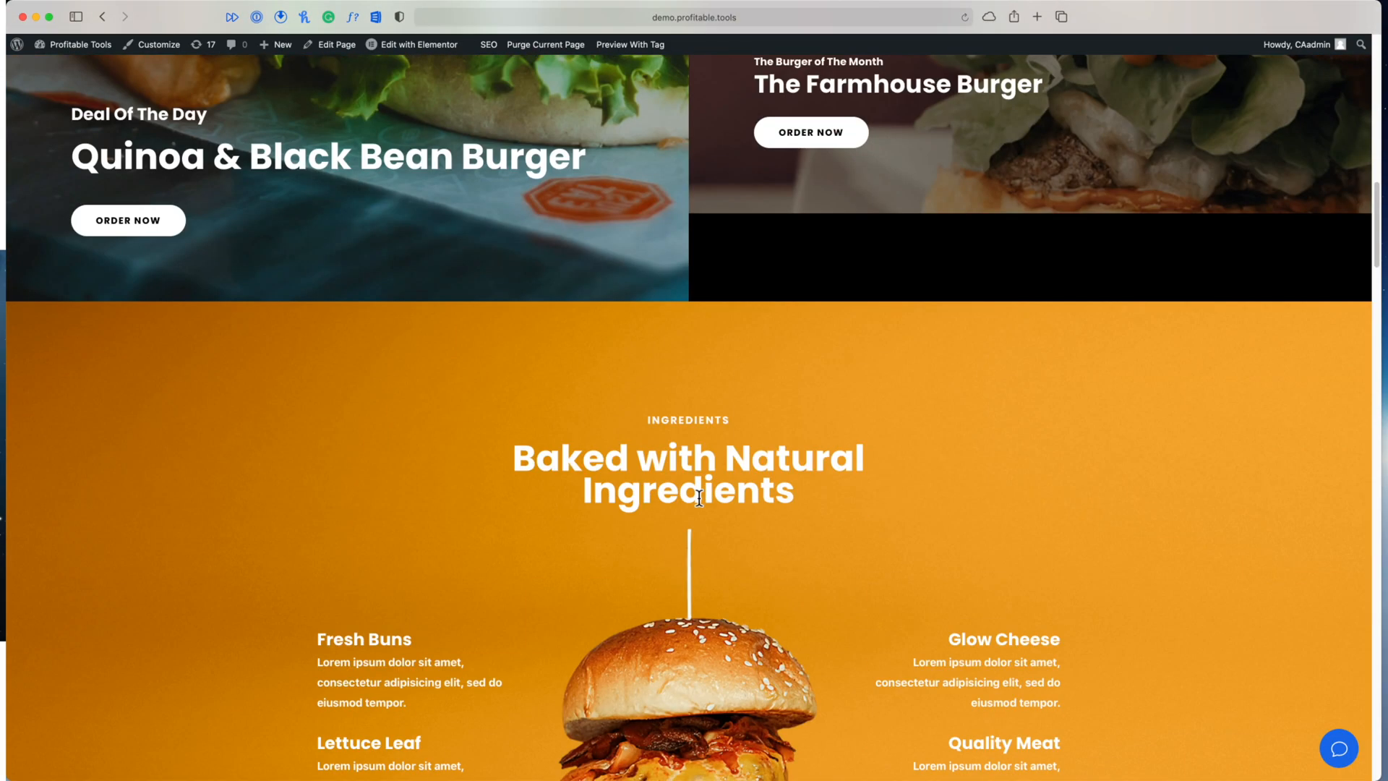
{"action": "scroll", "scroll_direction": "down", "scroll_amount": 3}
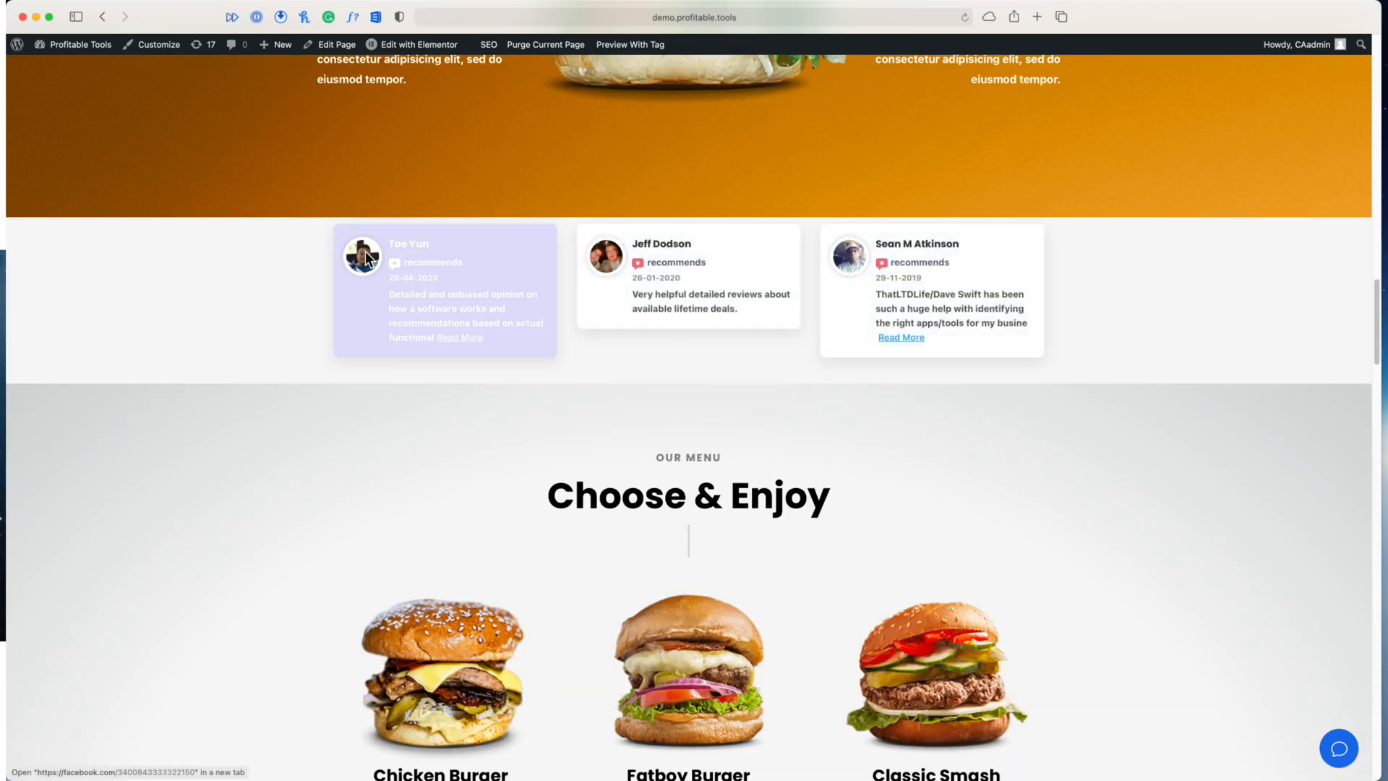
{"action": "mouse_move", "coordinate": [1038, 207]}
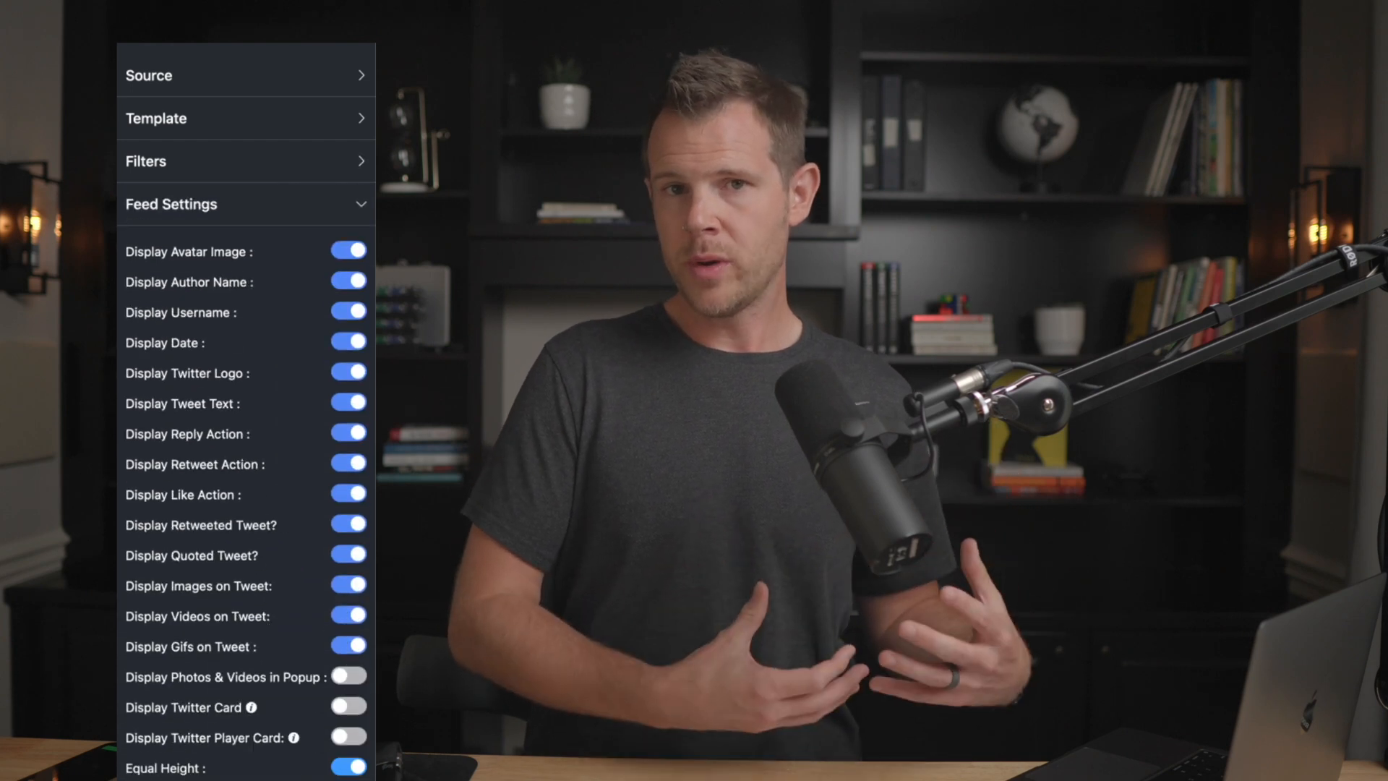
{"action": "left_click", "coordinate": [246, 204]}
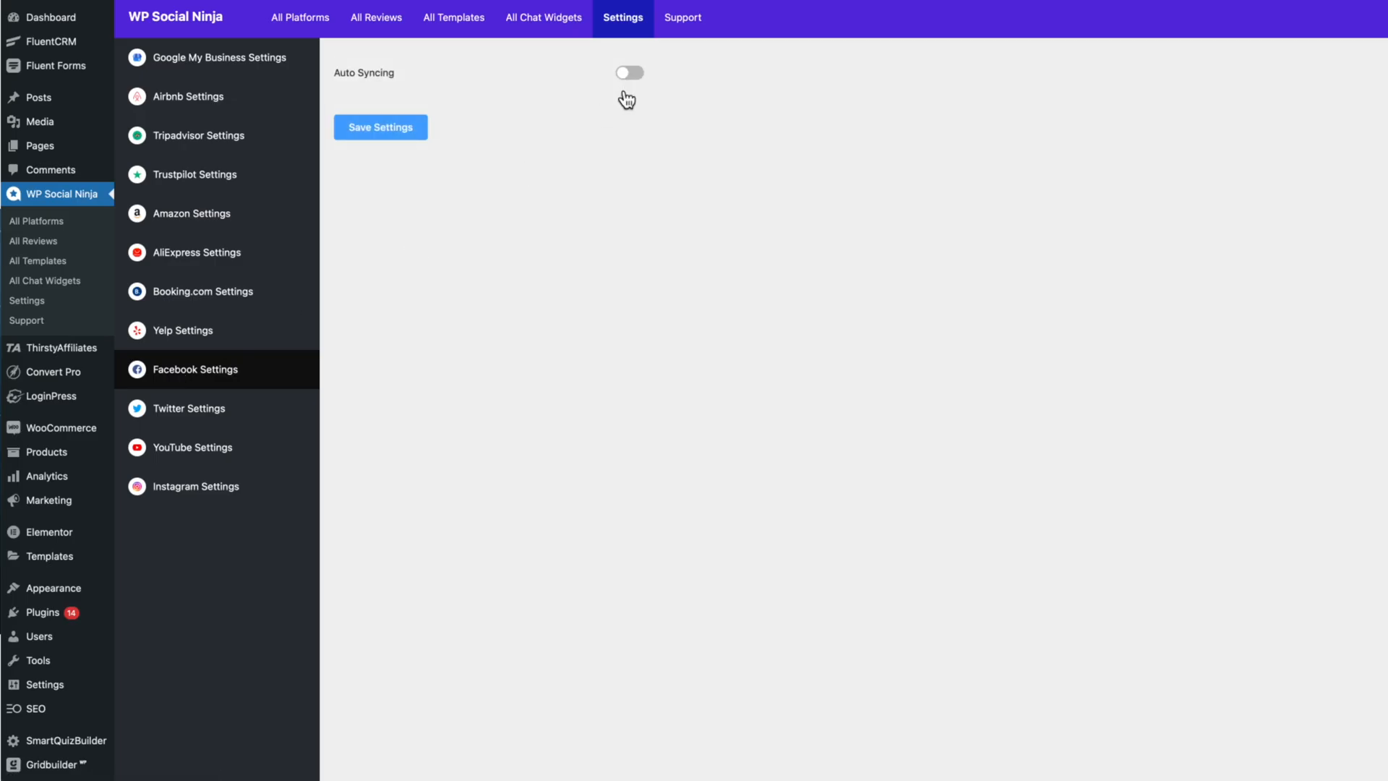
Turn on Facebook auto-syncing to check for new reviews every 2 weeks
{"action": "left_click", "coordinate": [629, 73]}
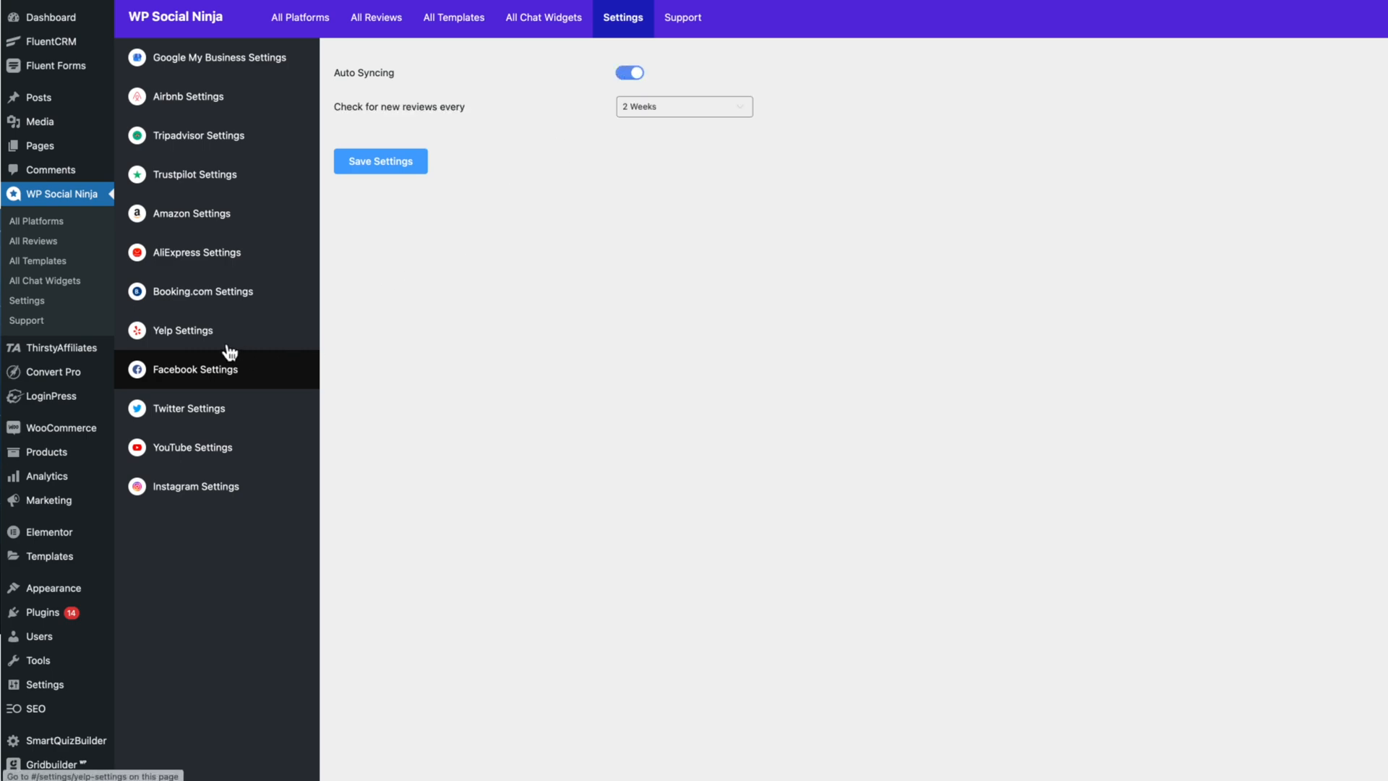